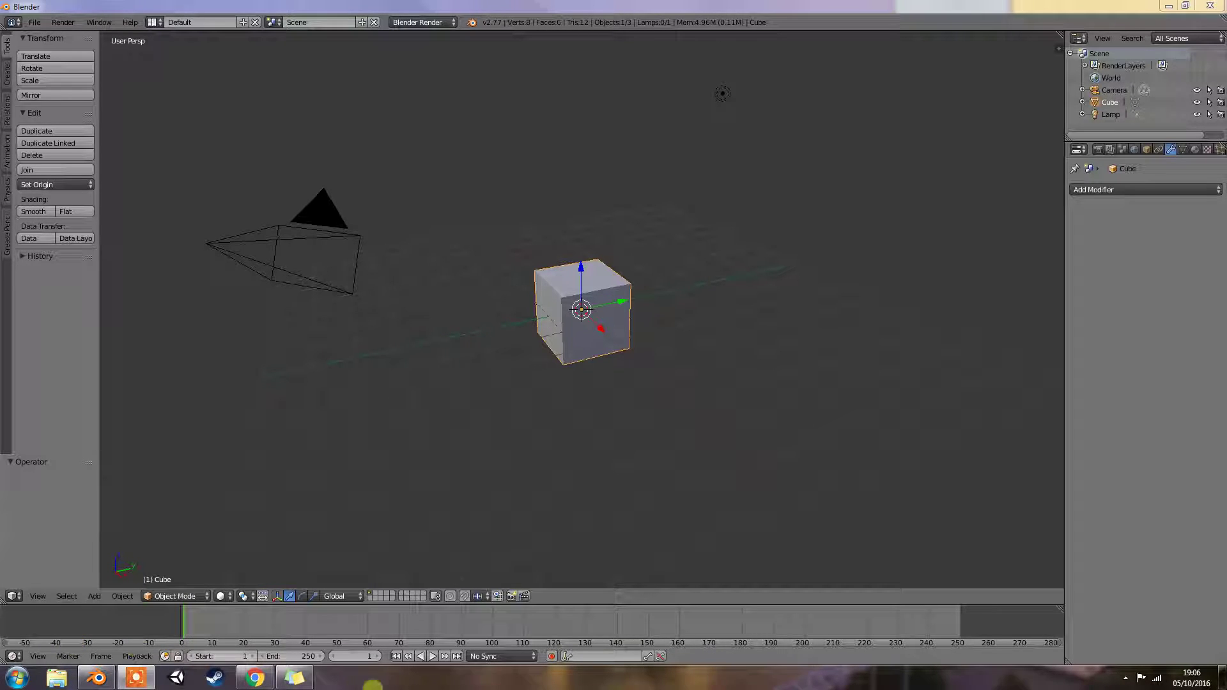
Add a Vertex Weight Mix modifier from the Add Modifier list, then reopen and dismiss the list.
left_click(1144, 190)
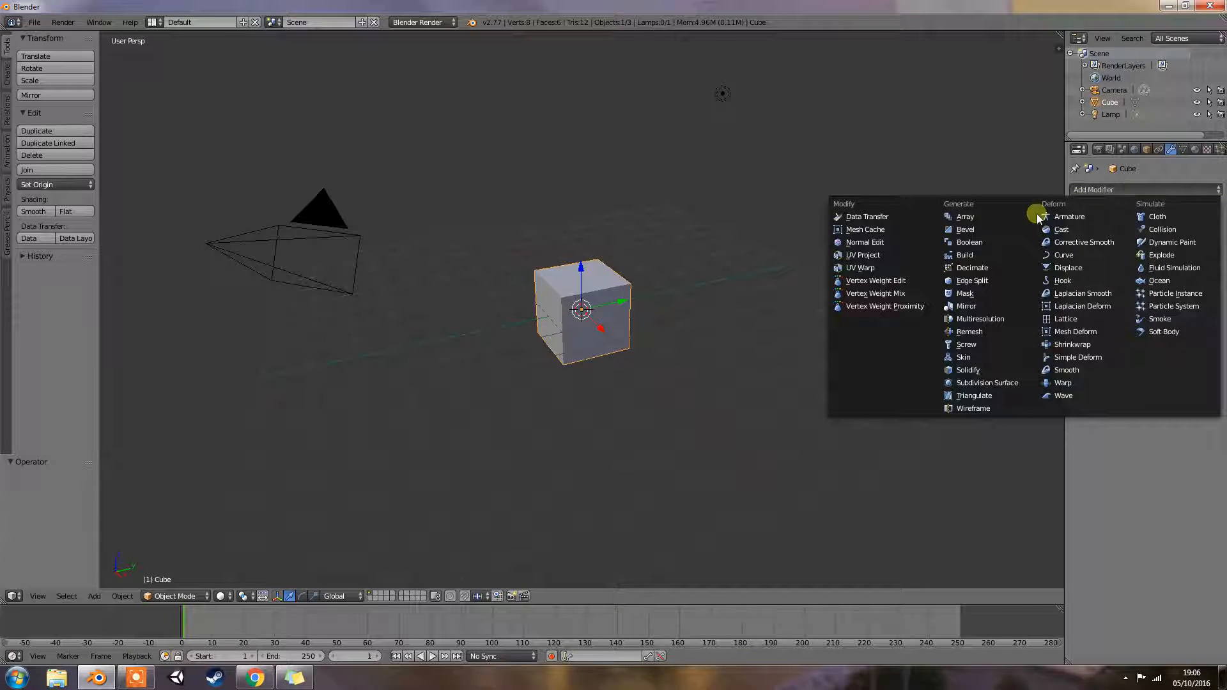
mouse_move(885, 292)
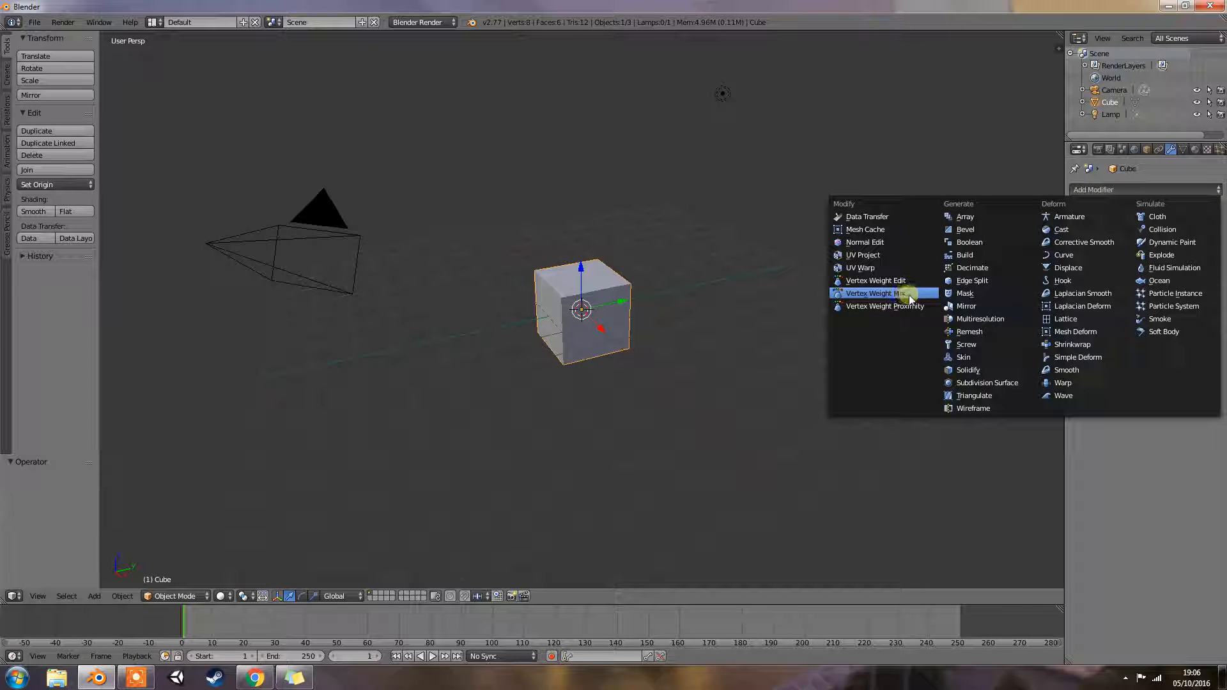
left_click(875, 293)
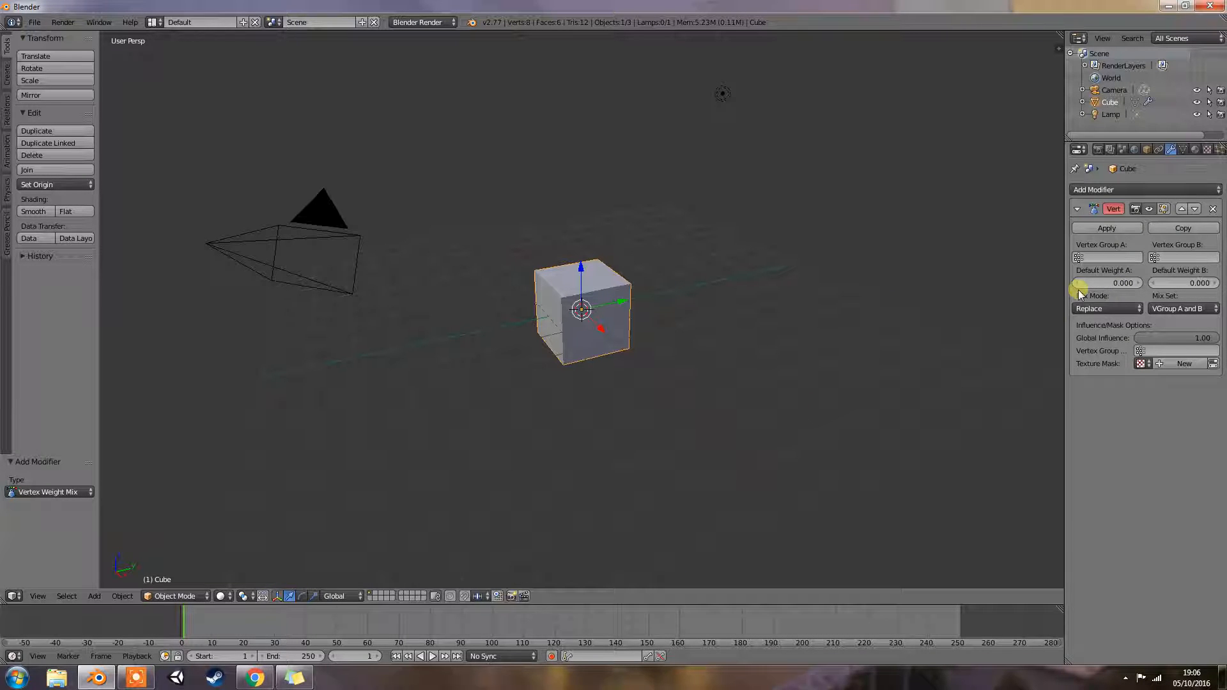
mouse_move(1078, 286)
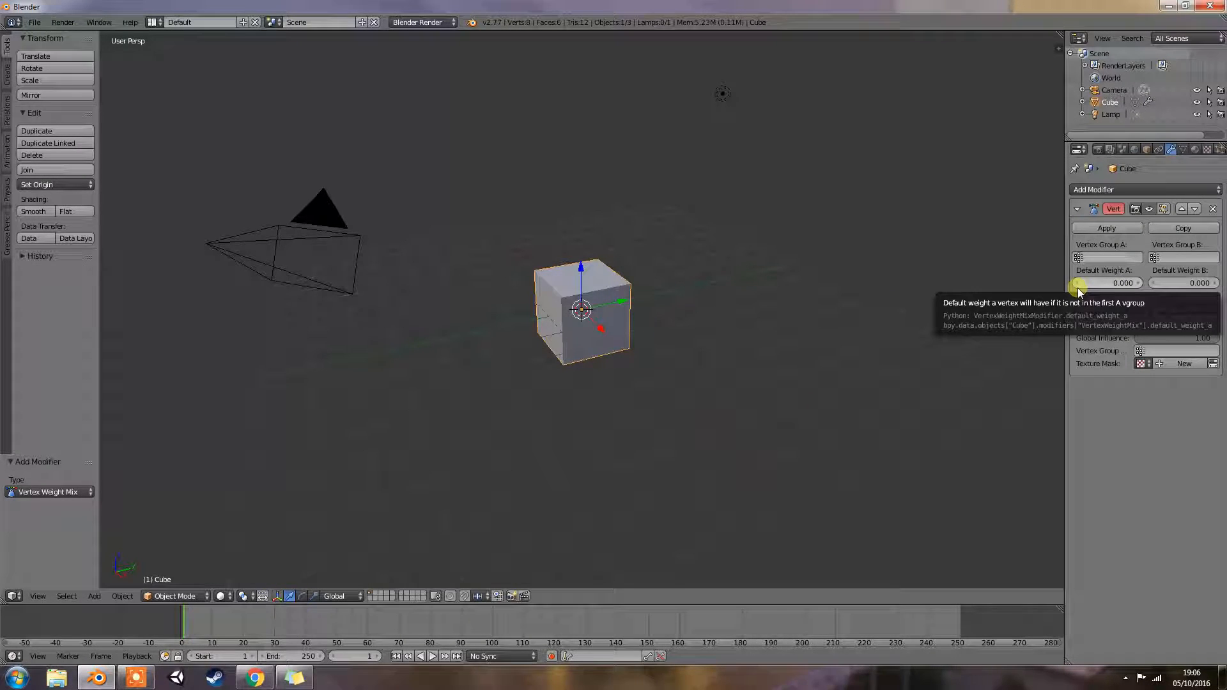
left_click(1142, 190)
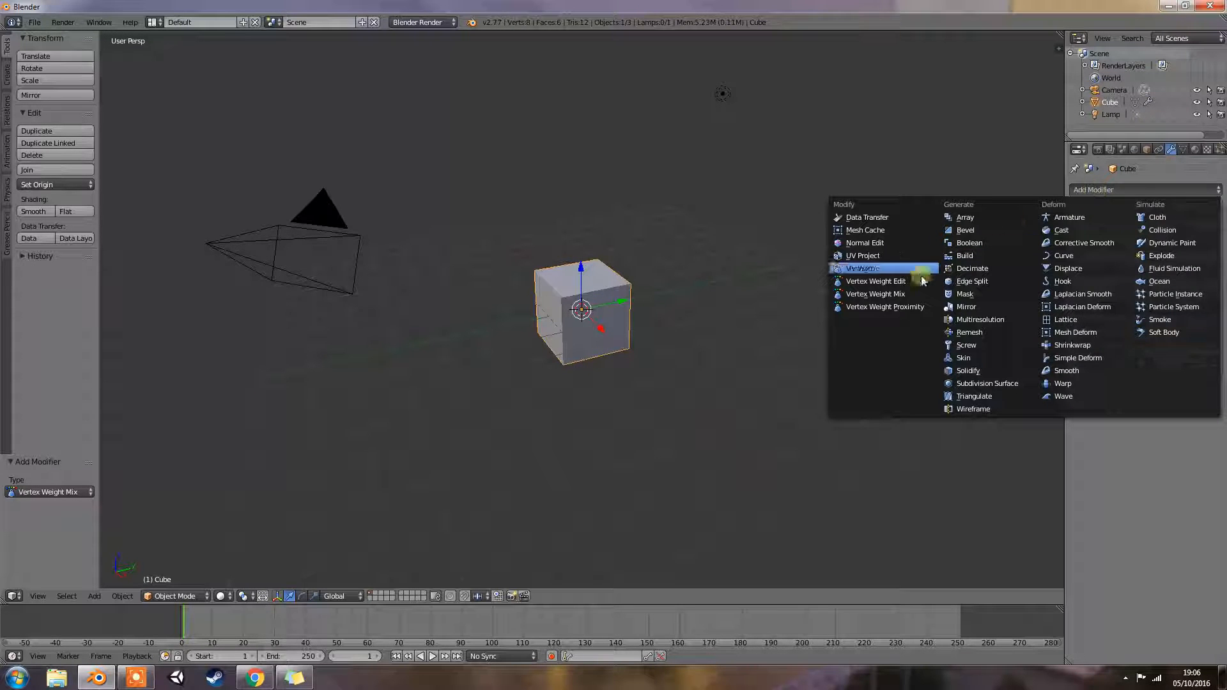
left_click(875, 293)
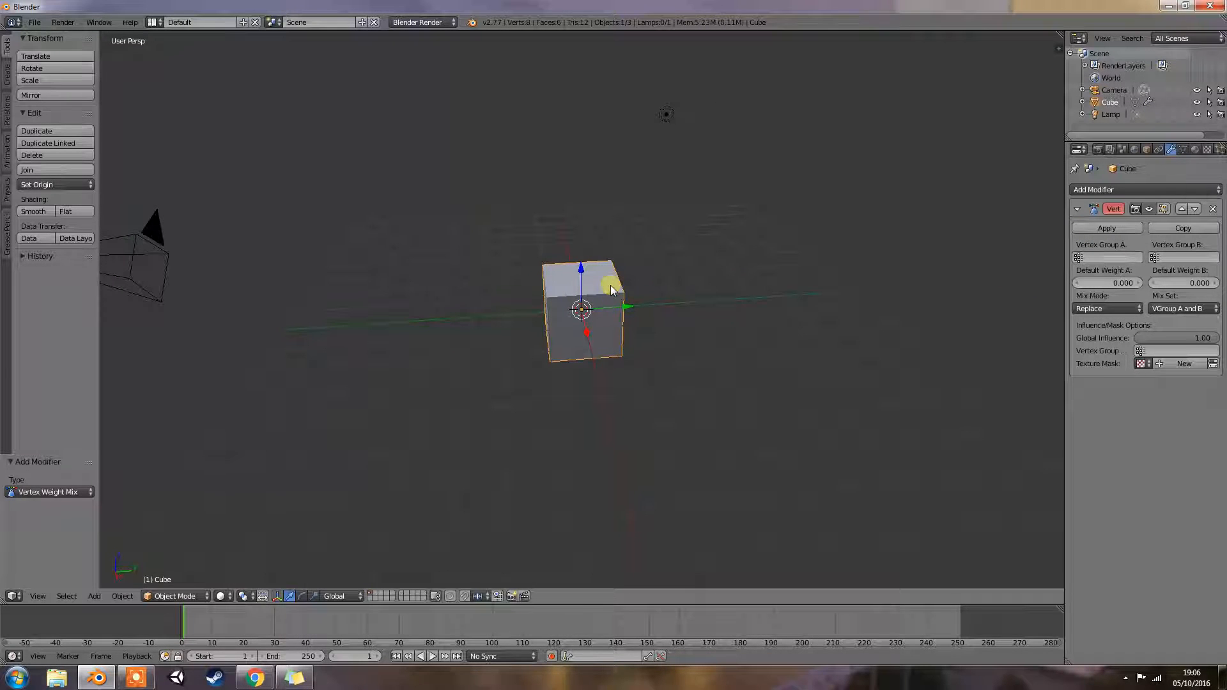
mouse_move(632, 283)
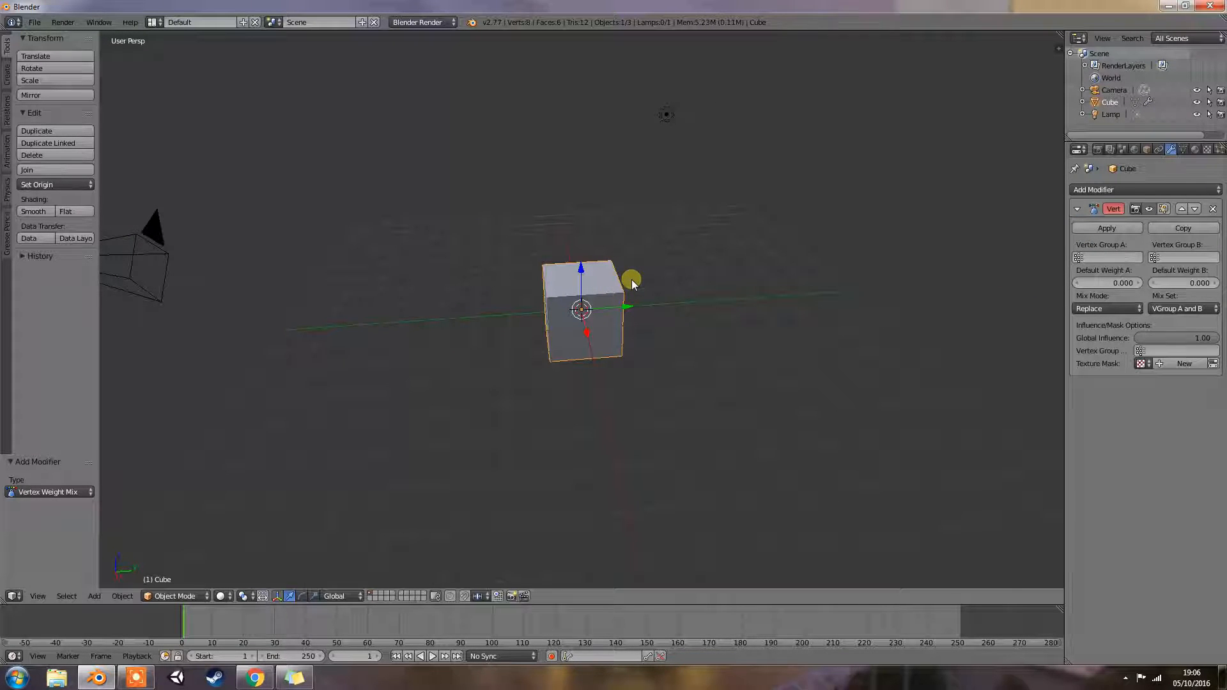
mouse_move(701, 302)
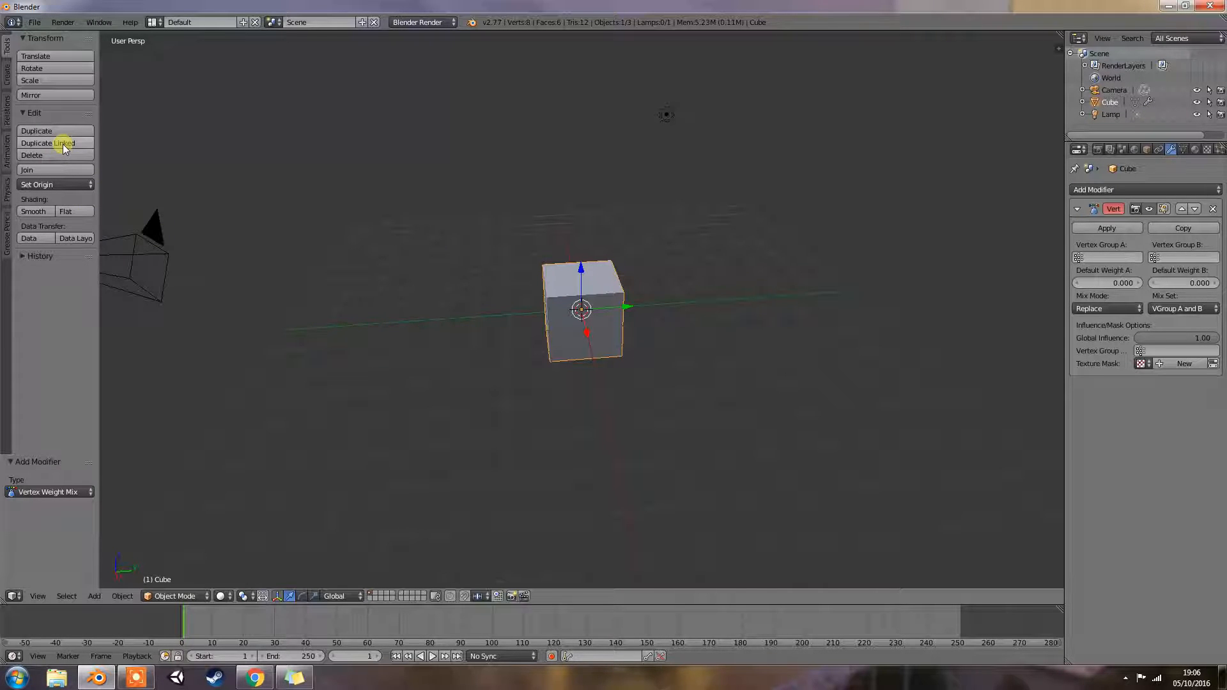
mouse_move(1064, 189)
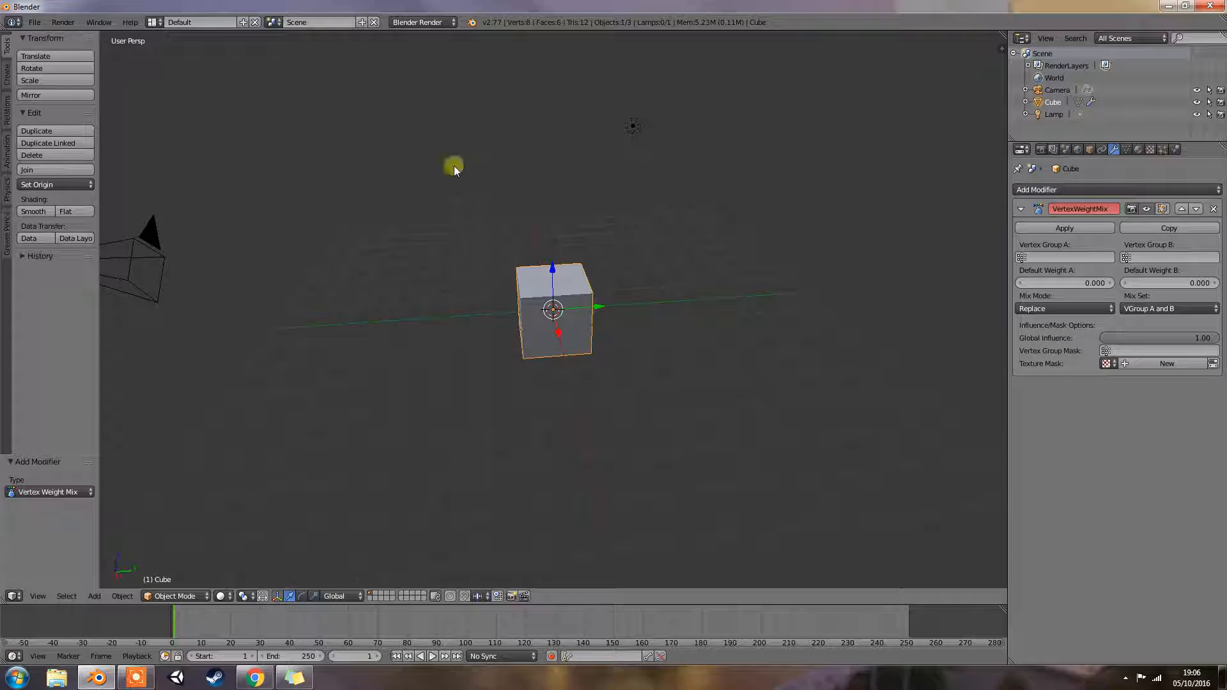
mouse_move(298, 281)
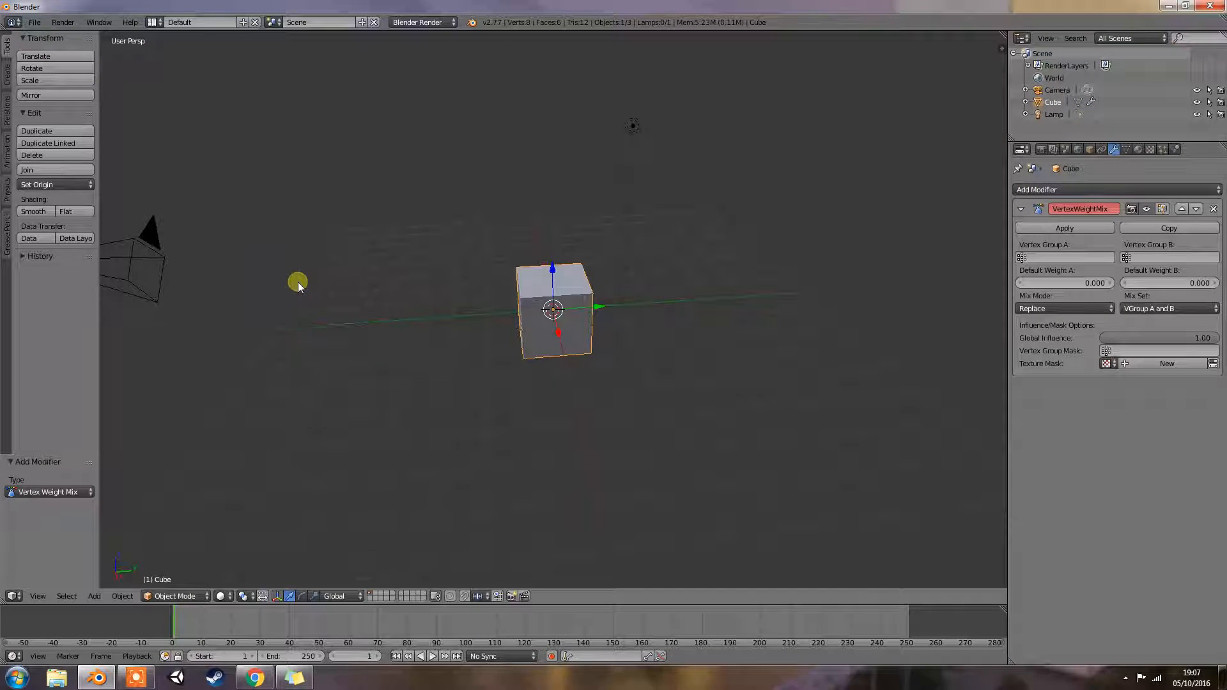
mouse_move(439, 317)
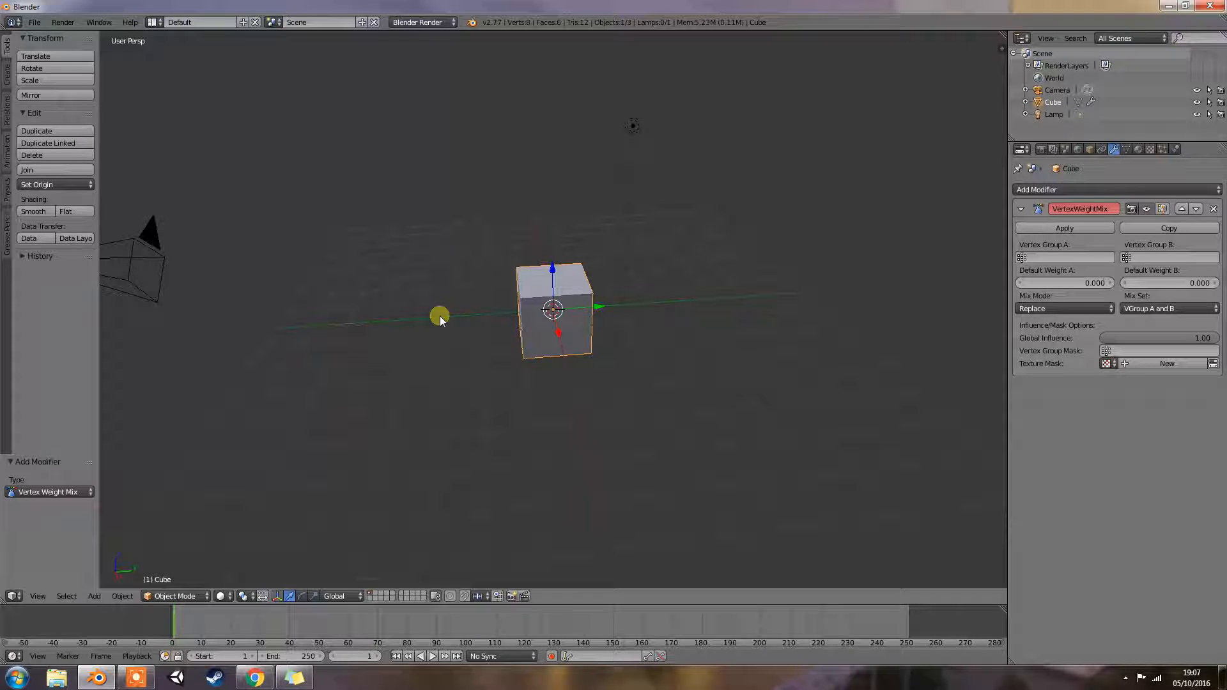
mouse_move(126, 164)
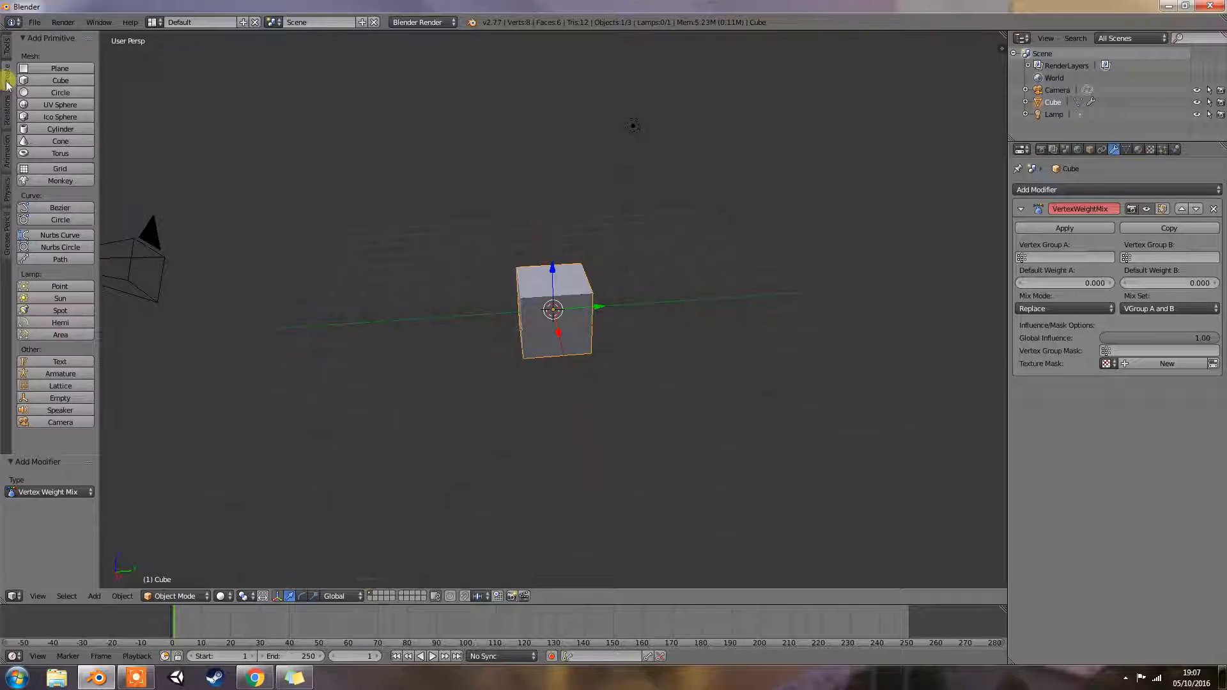
In Edit Mode, subdivide the cube twice, randomize its vertices, and select all.
key("Tab")
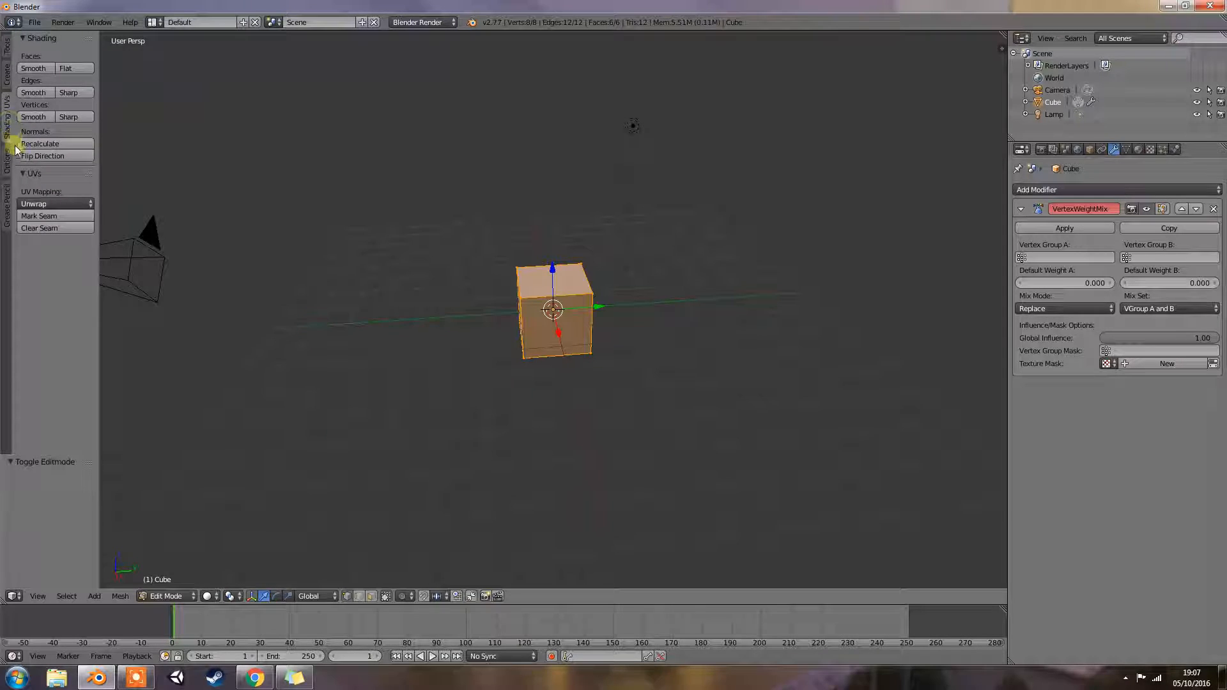
left_click(7, 157)
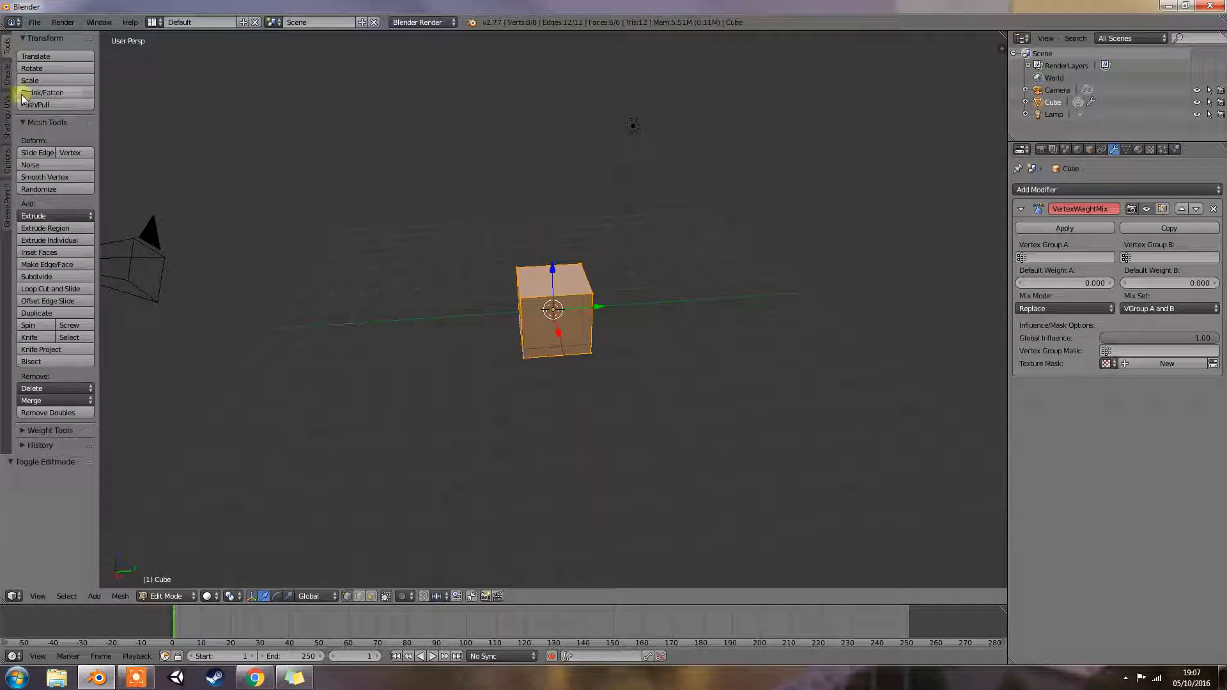
mouse_move(74, 350)
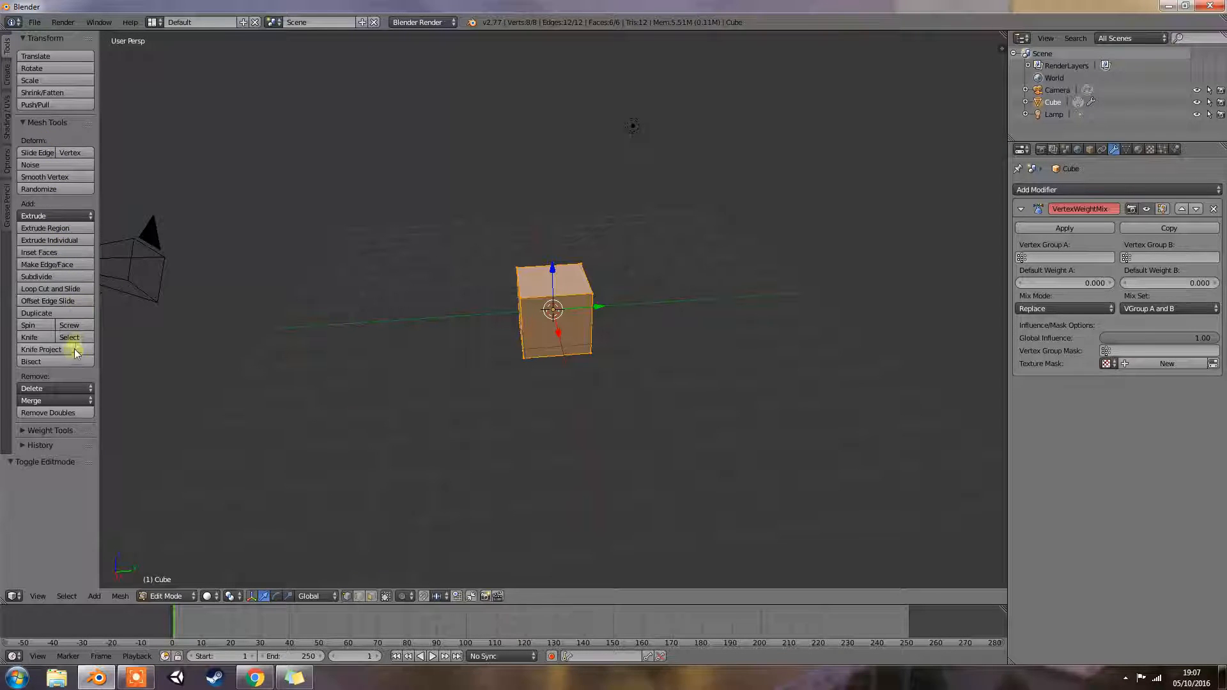
mouse_move(72, 373)
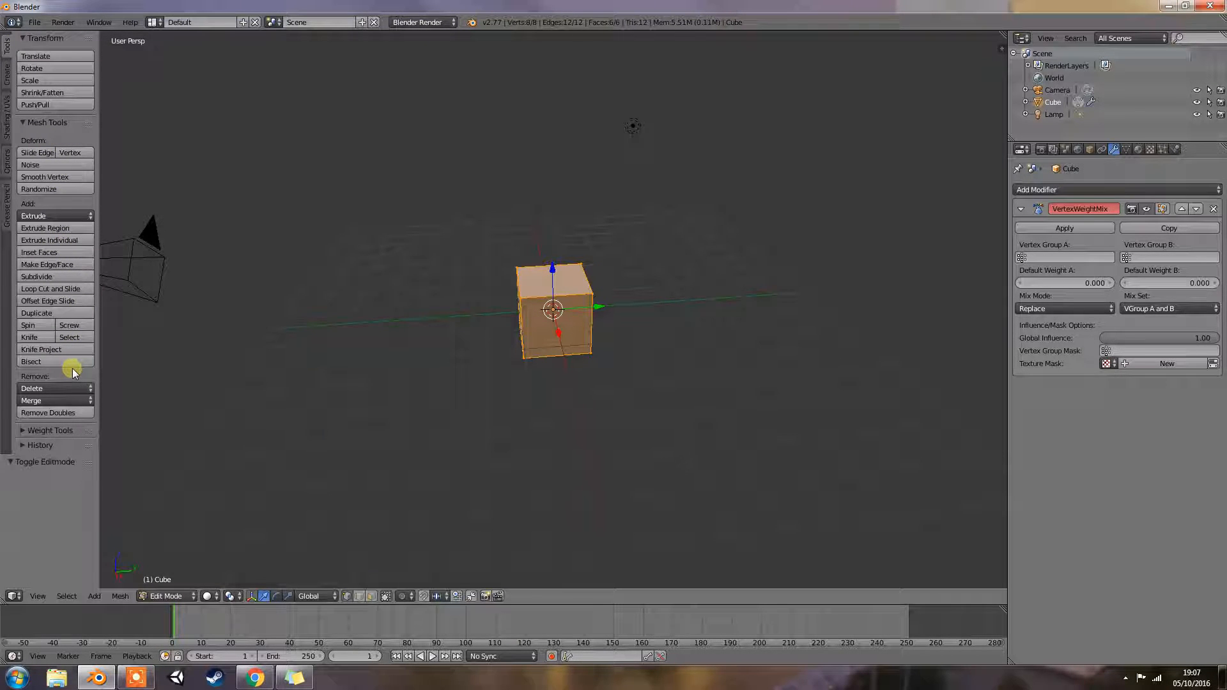
mouse_move(47, 274)
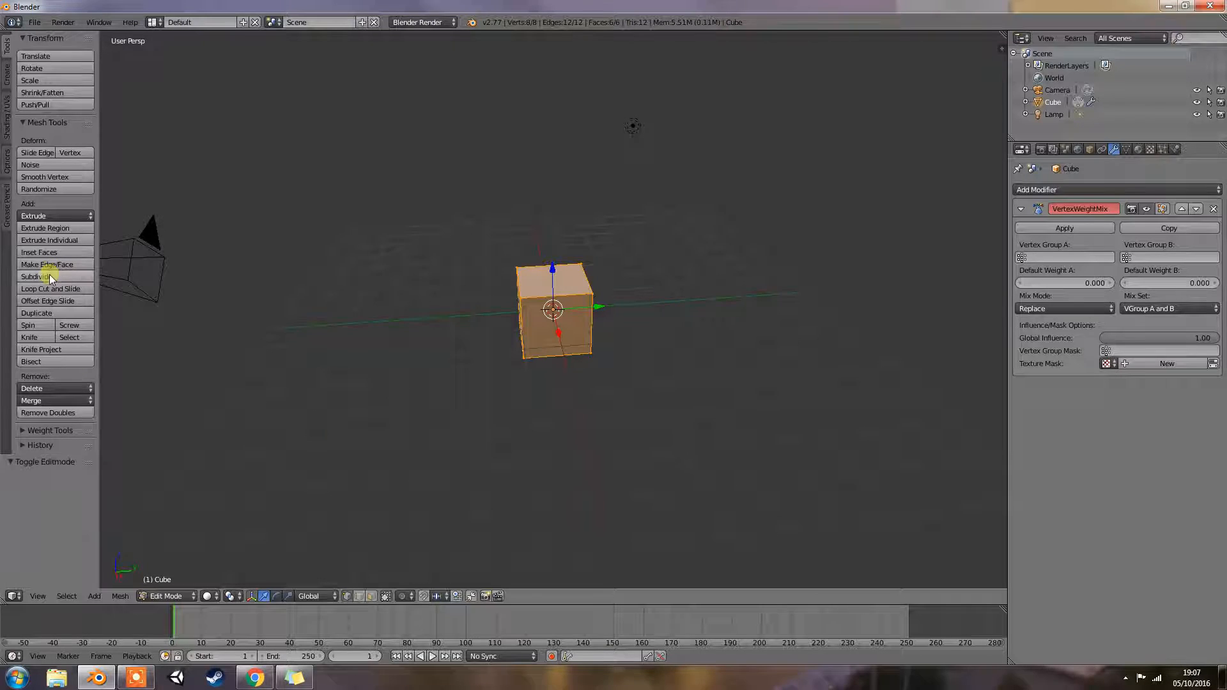
left_click(37, 277)
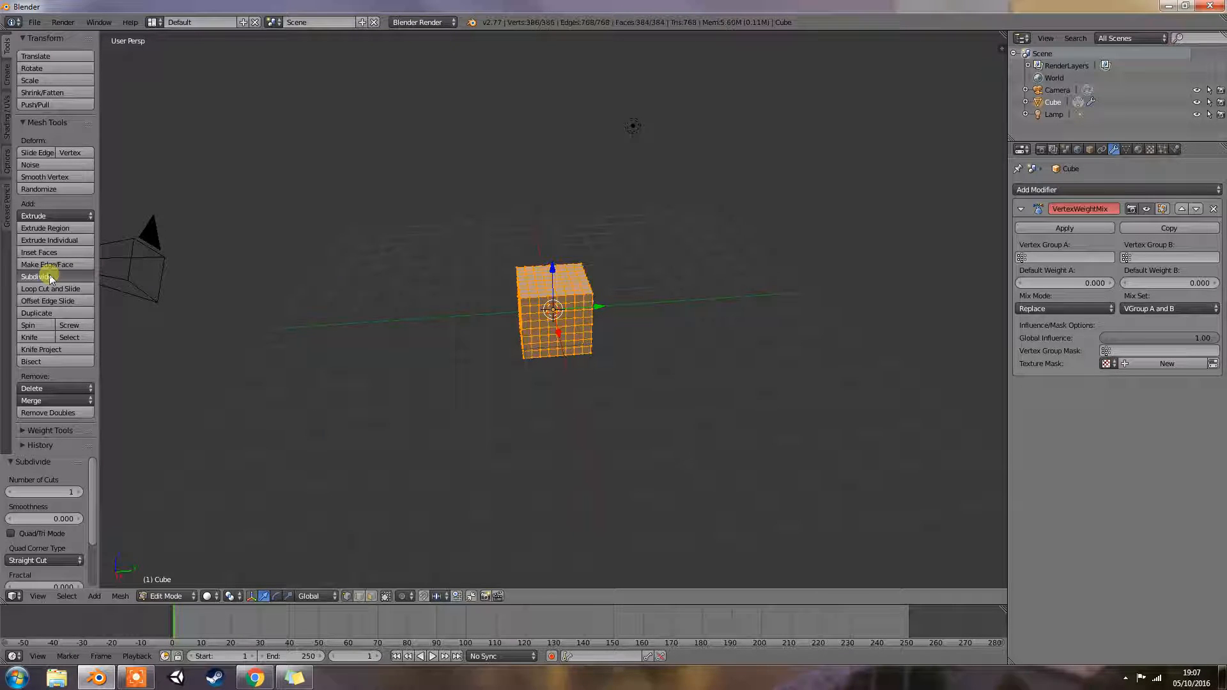
left_click(39, 189)
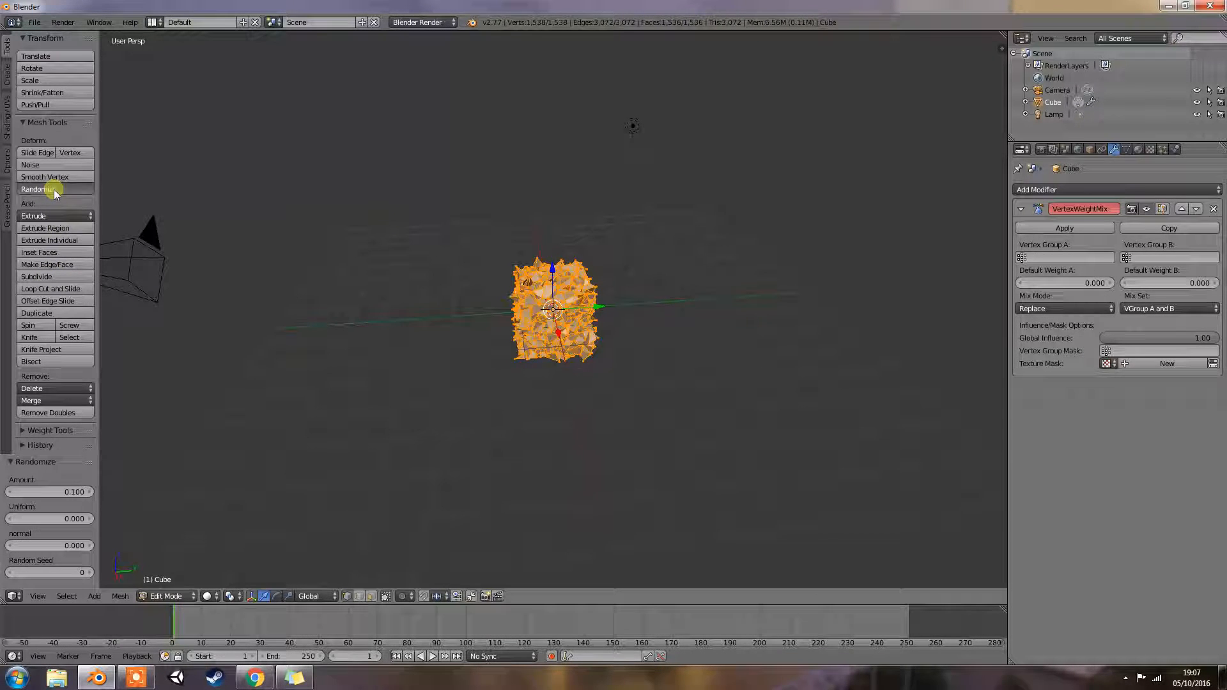
left_click(39, 189)
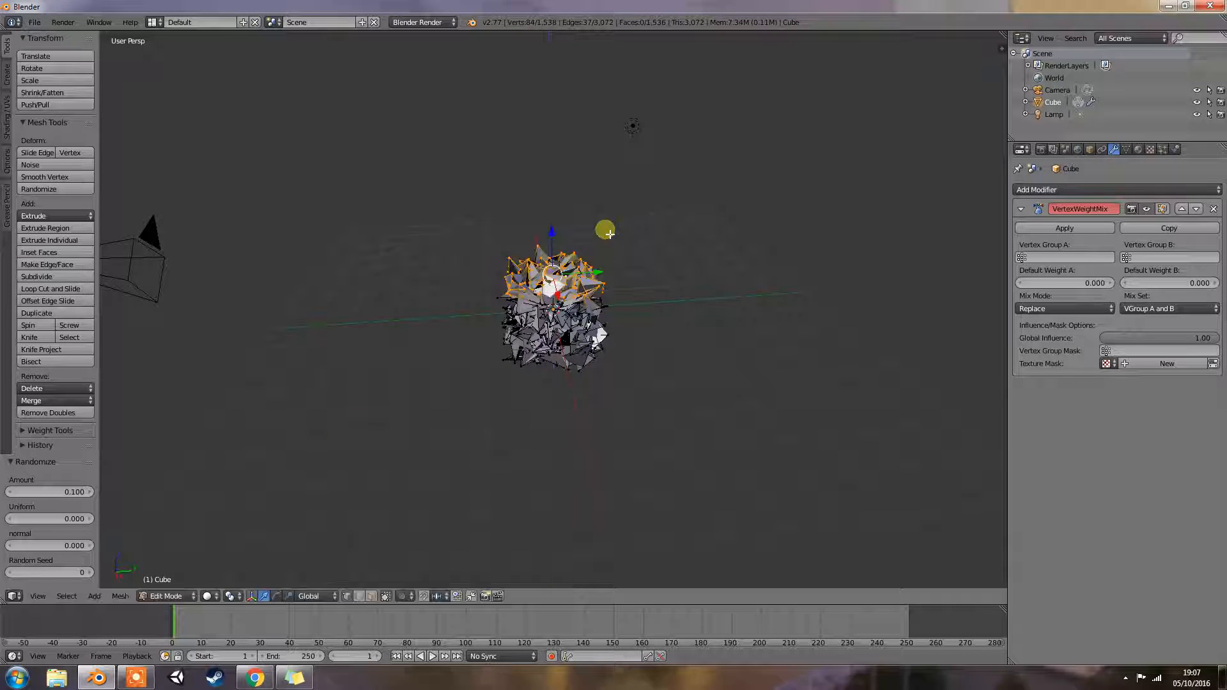
key("a")
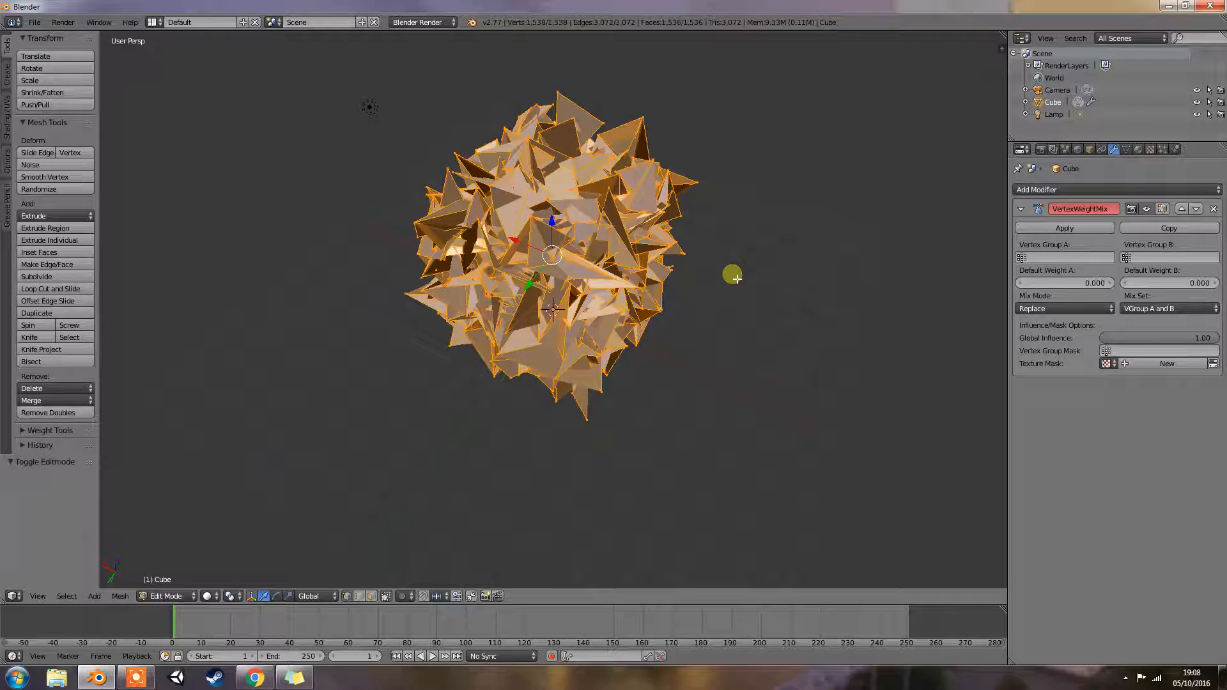
mouse_move(1006, 258)
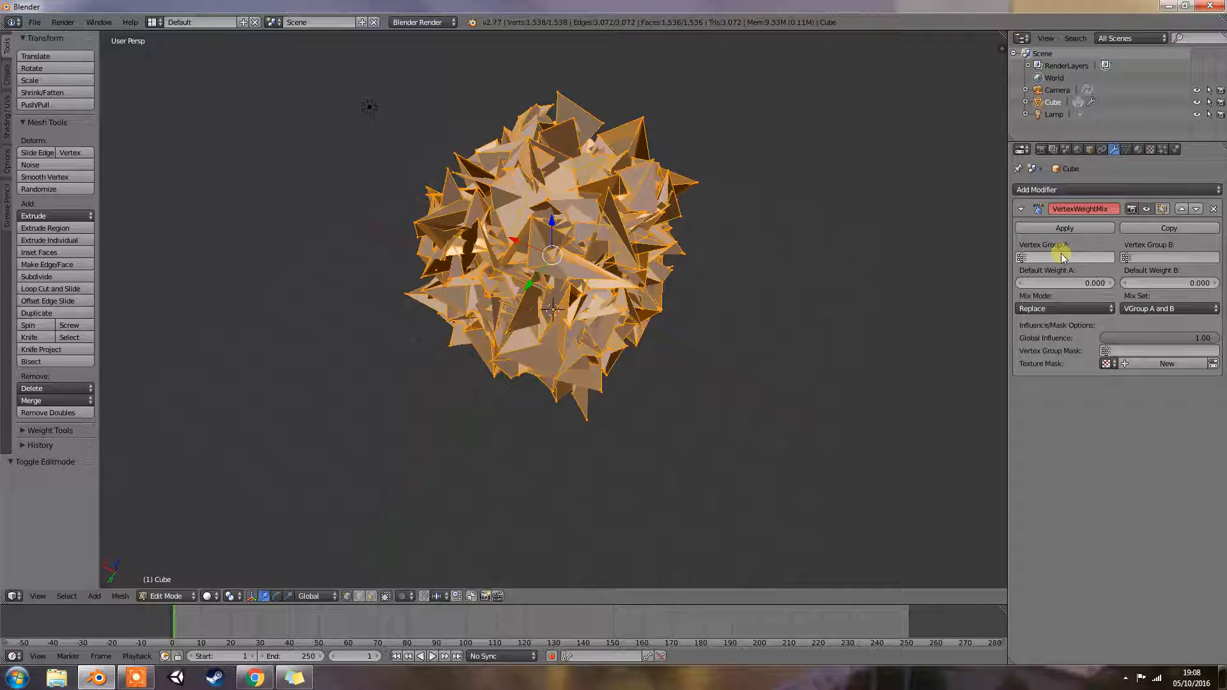
mouse_move(1104, 251)
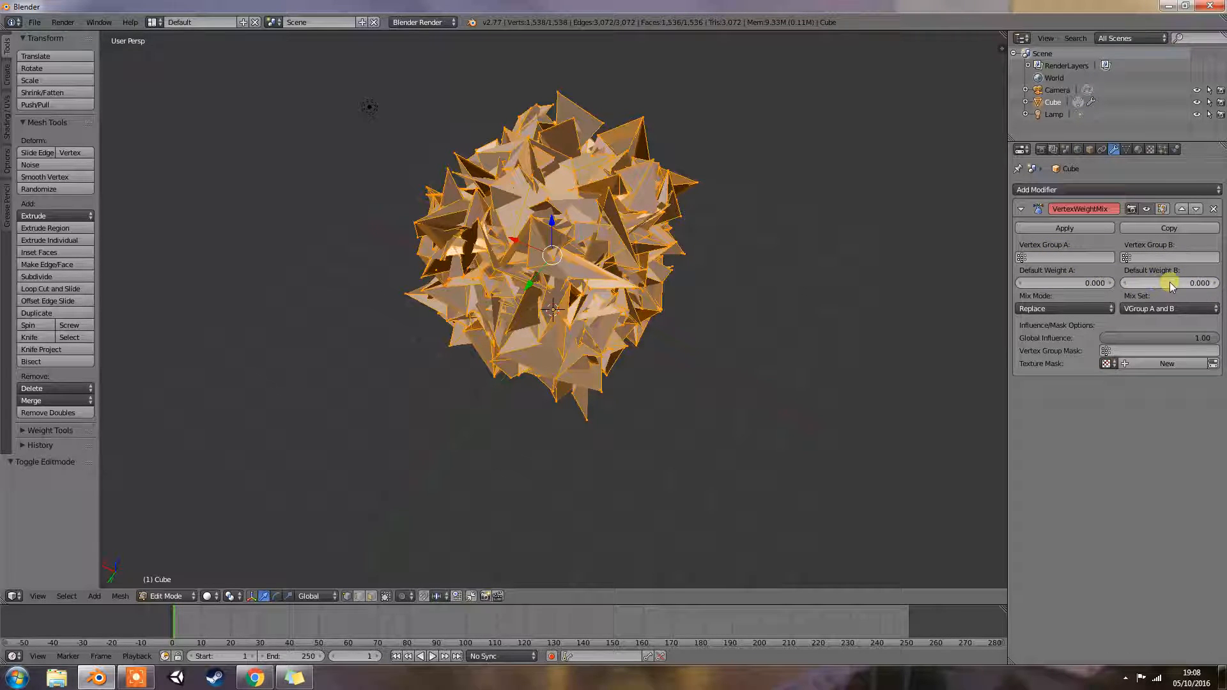
mouse_move(1166, 283)
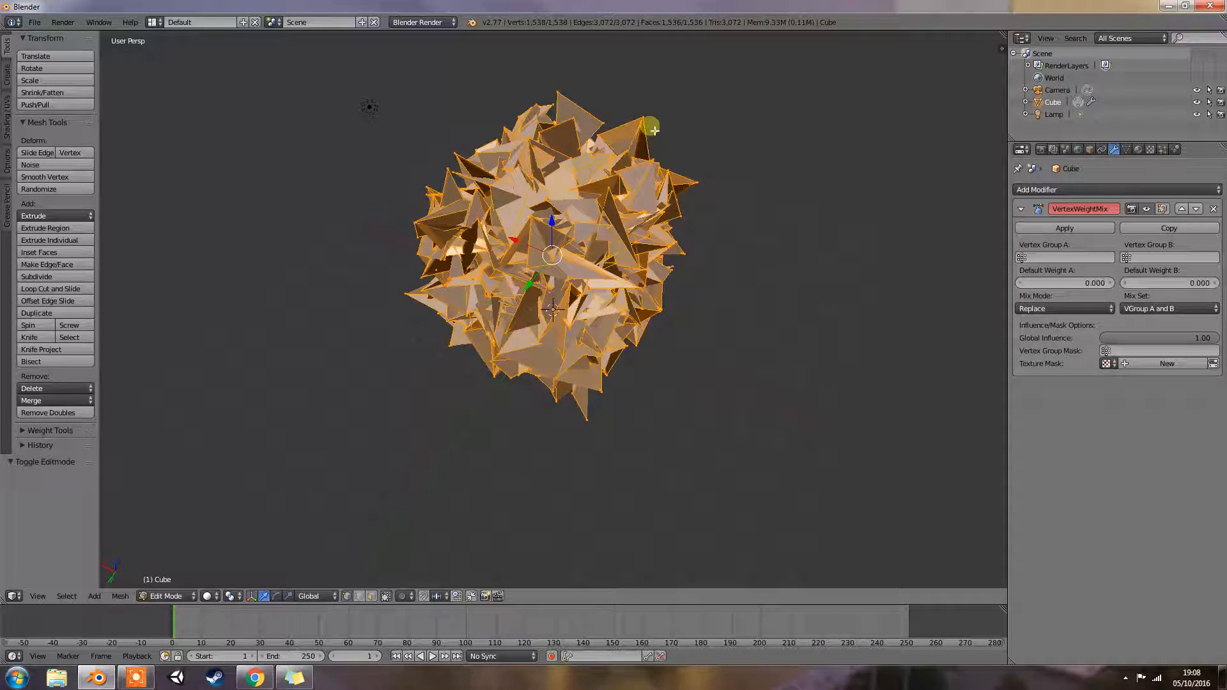
mouse_move(681, 130)
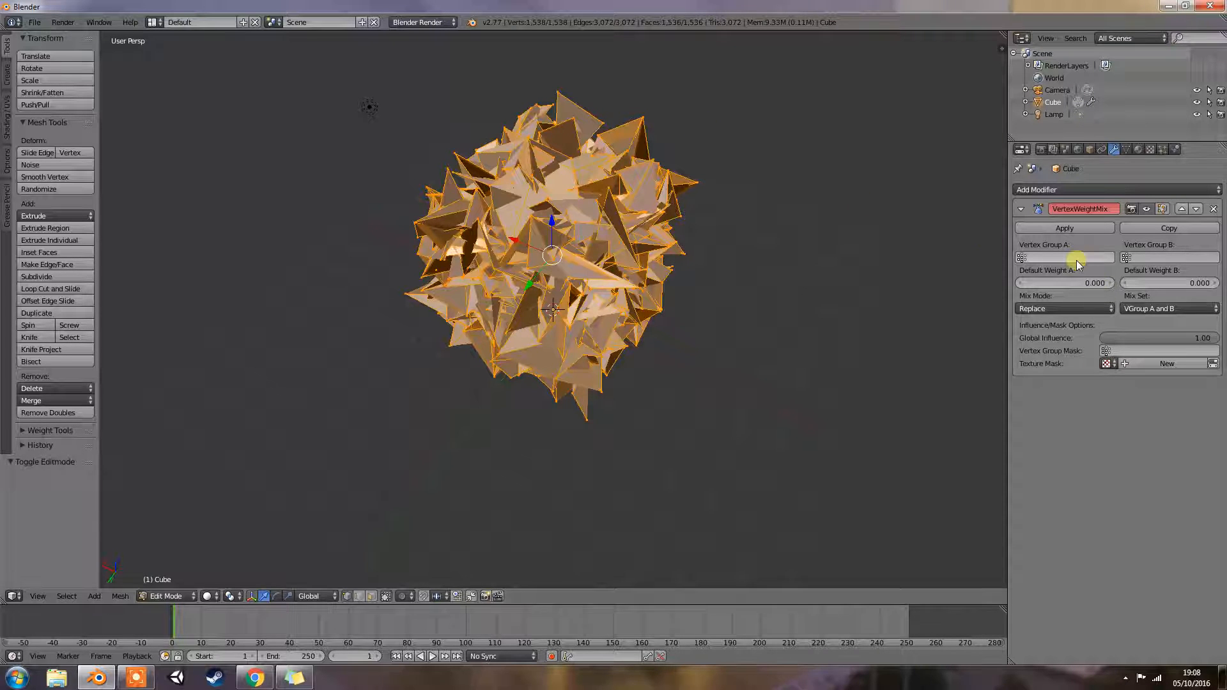
mouse_move(1077, 258)
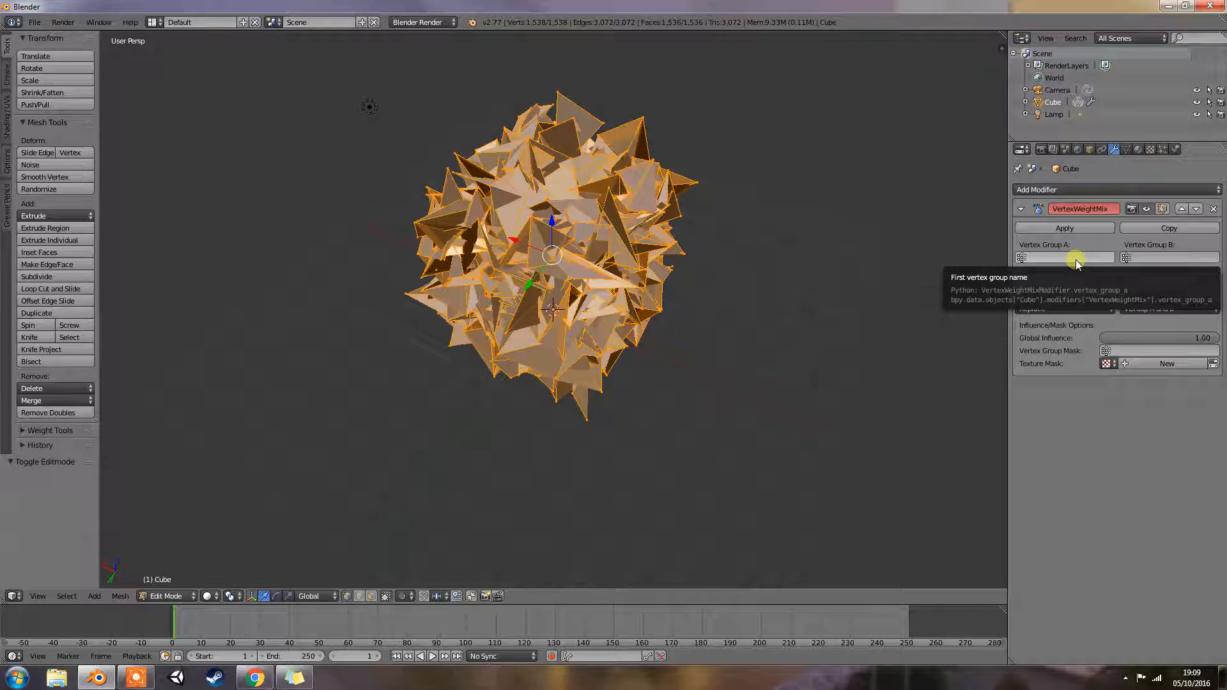
mouse_move(1088, 283)
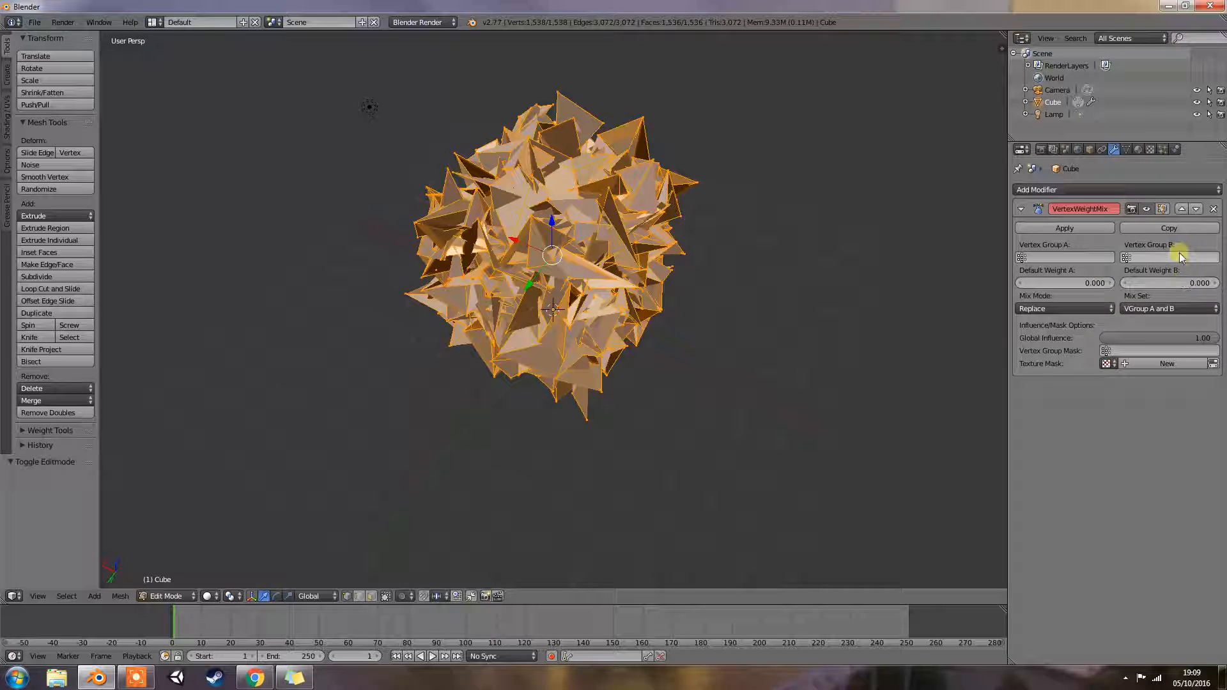
mouse_move(1181, 257)
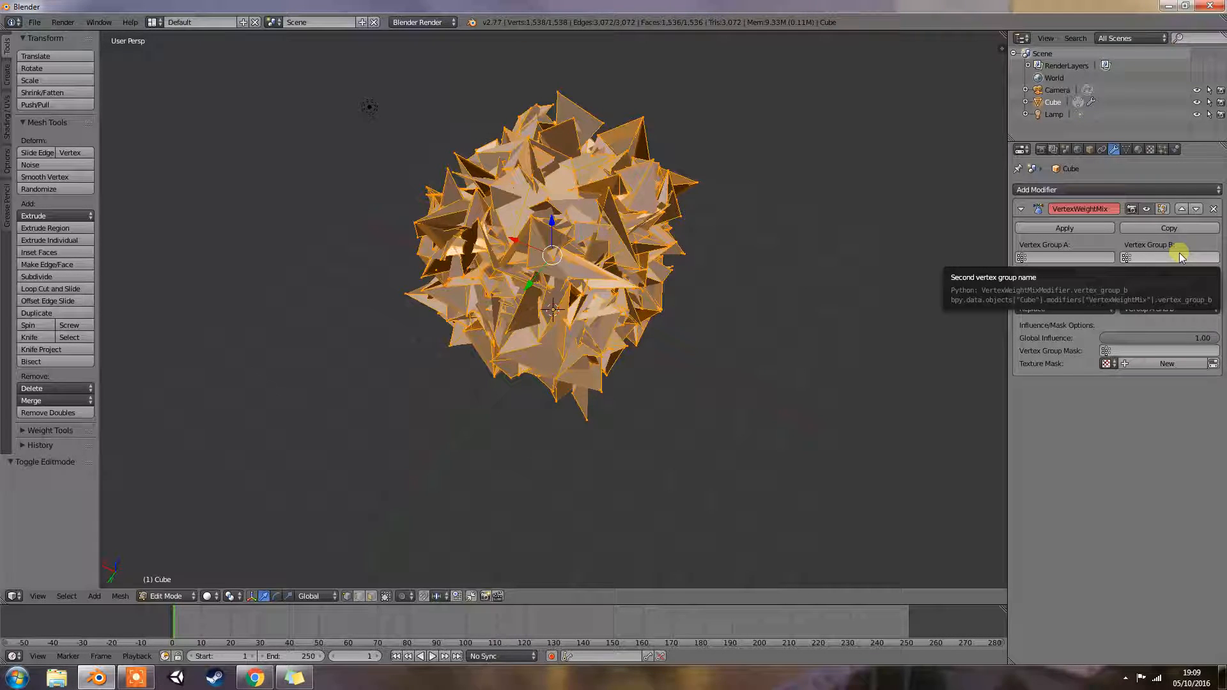
mouse_move(1159, 282)
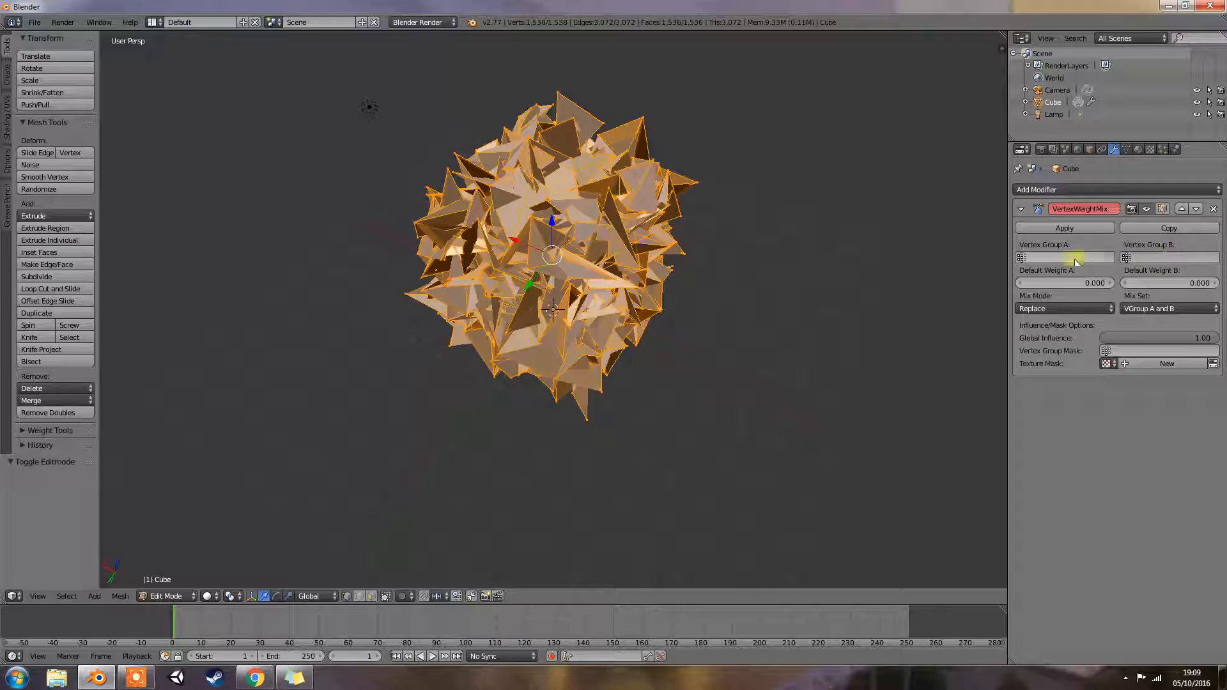
mouse_move(1185, 271)
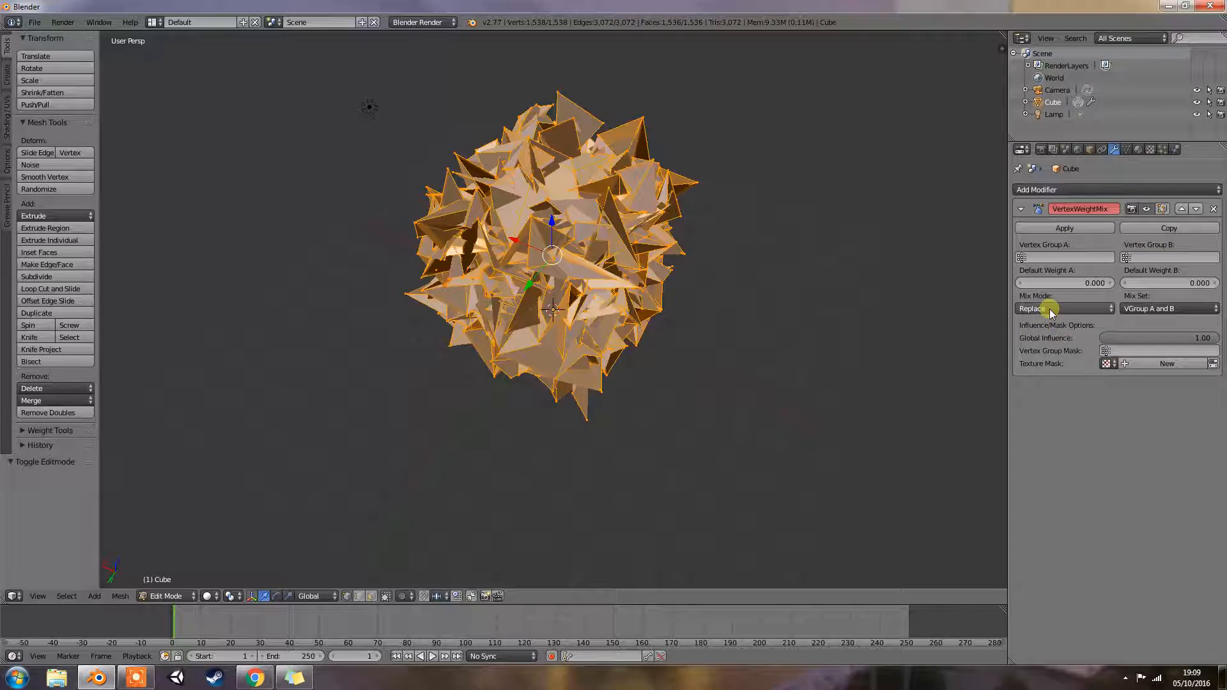
left_click(1064, 308)
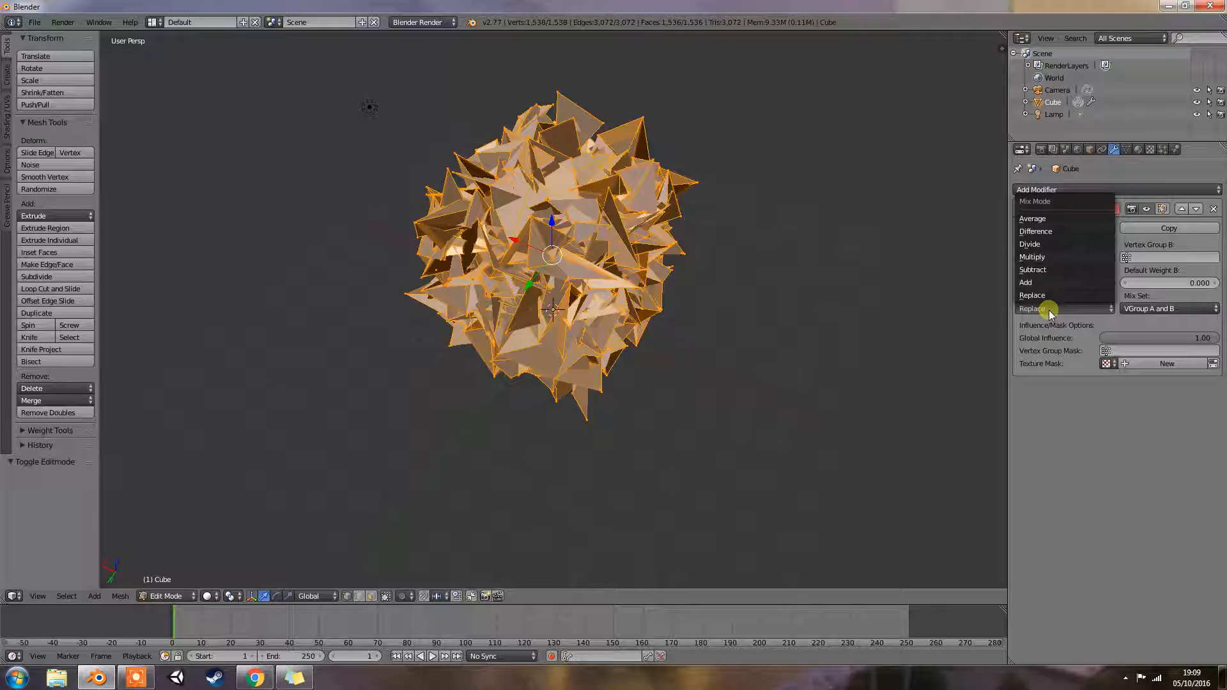
mouse_move(1058, 295)
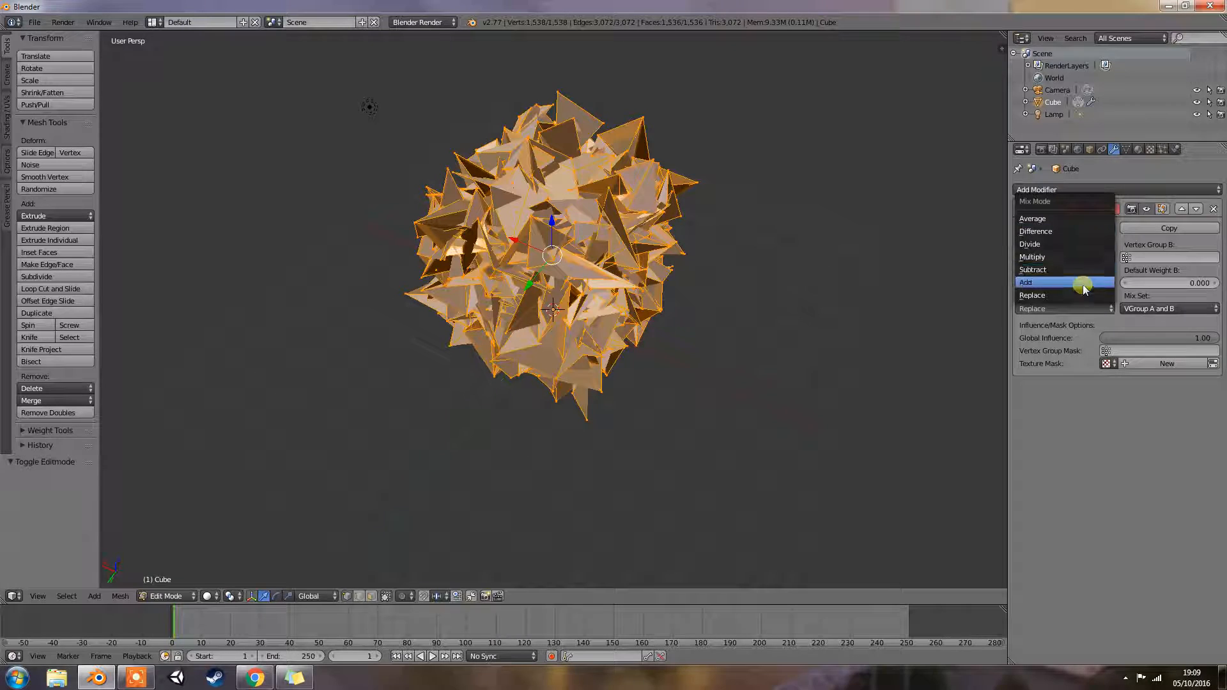
mouse_move(1084, 282)
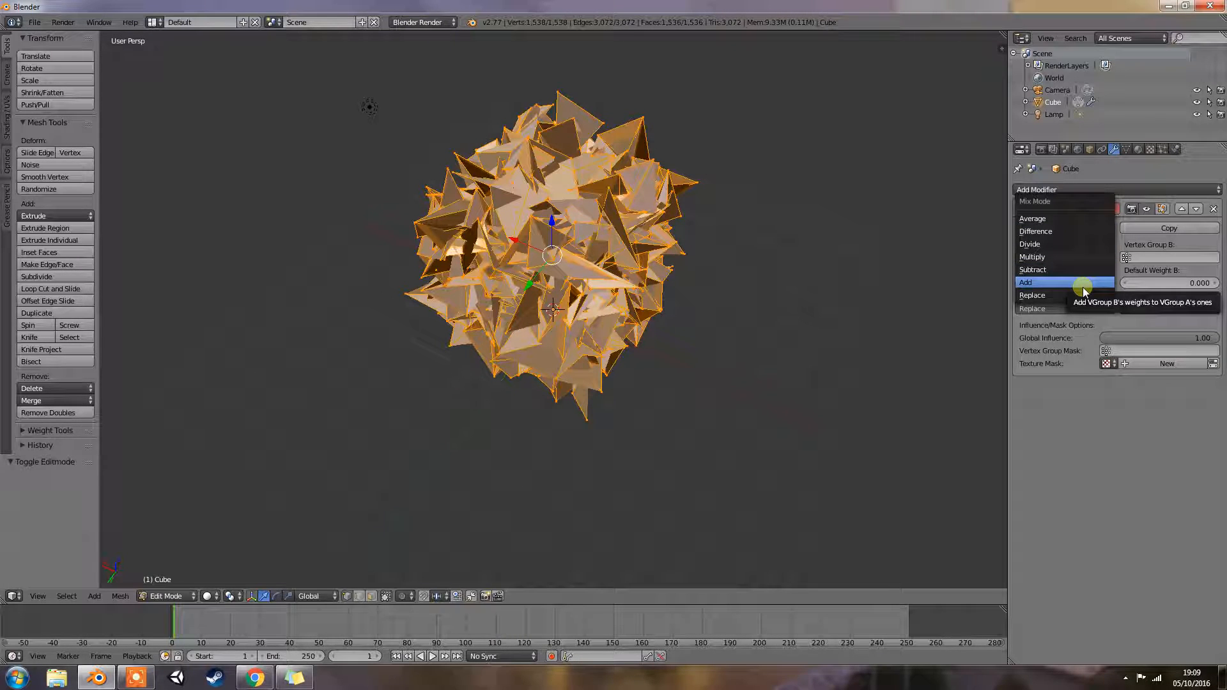
mouse_move(1064, 295)
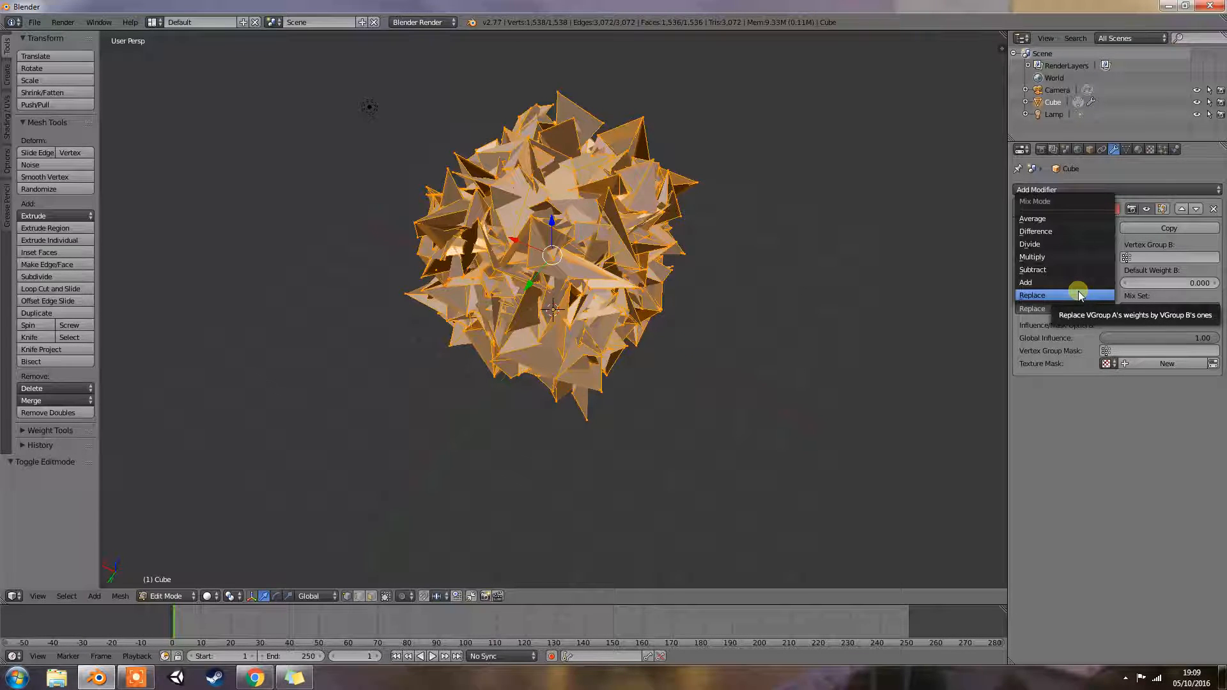
left_click(1033, 296)
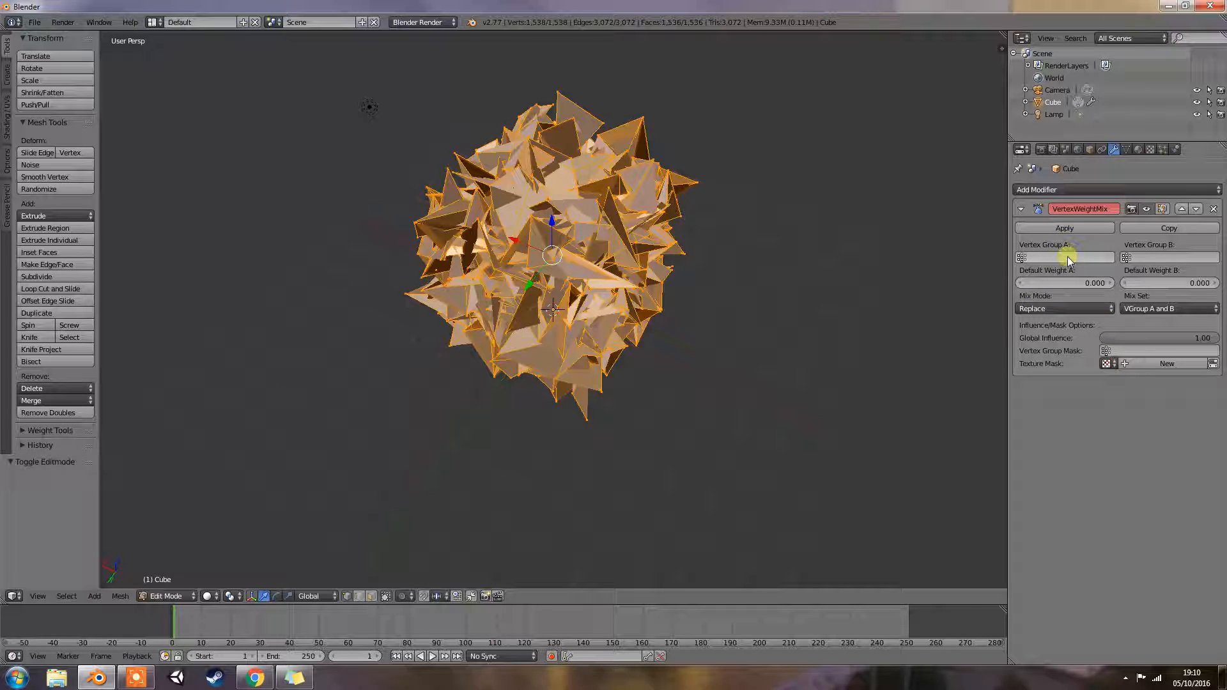
mouse_move(1189, 247)
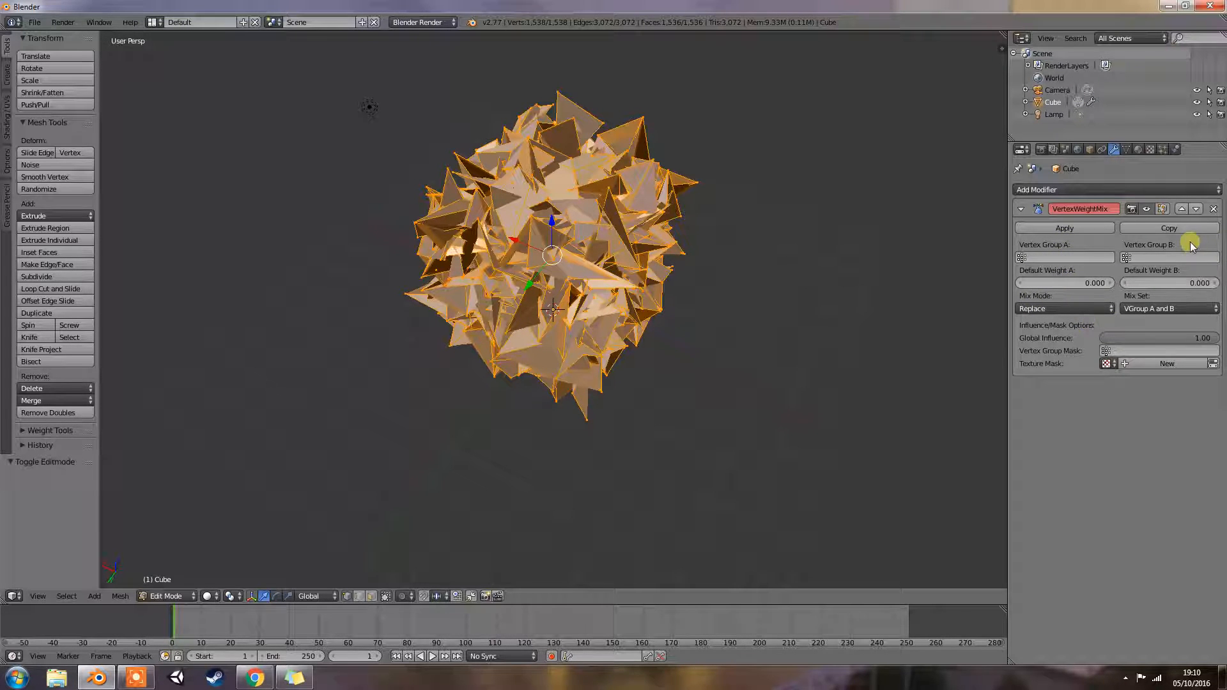
mouse_move(1197, 283)
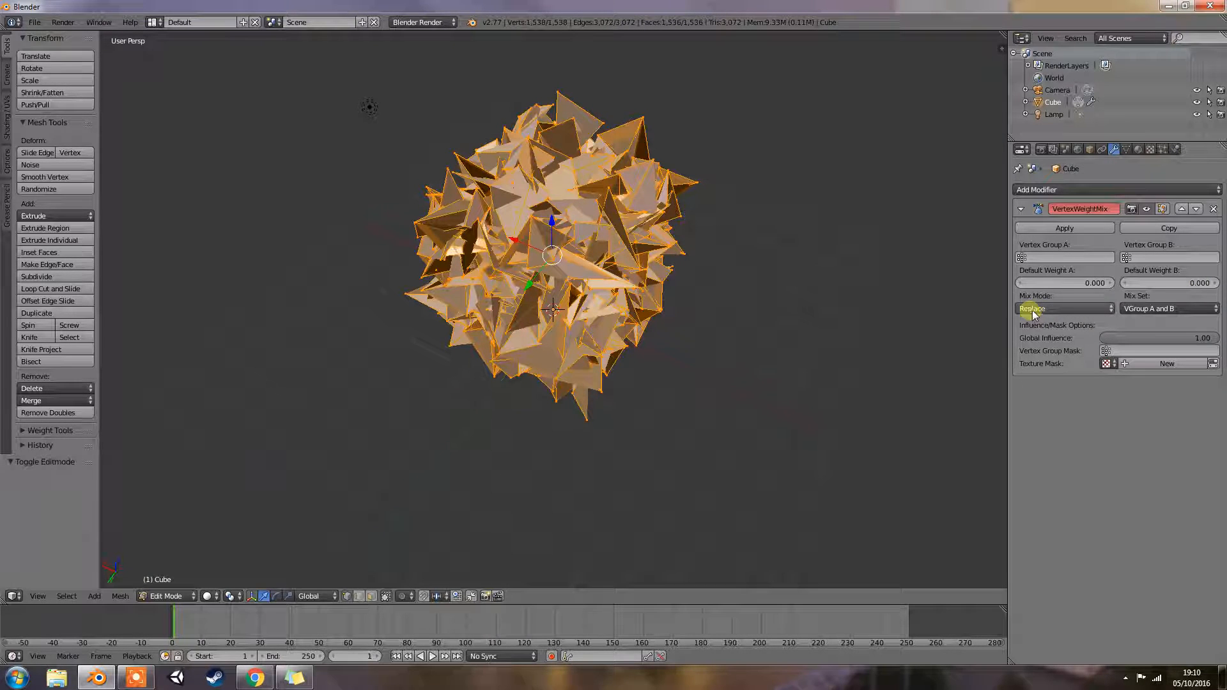
left_click(1064, 308)
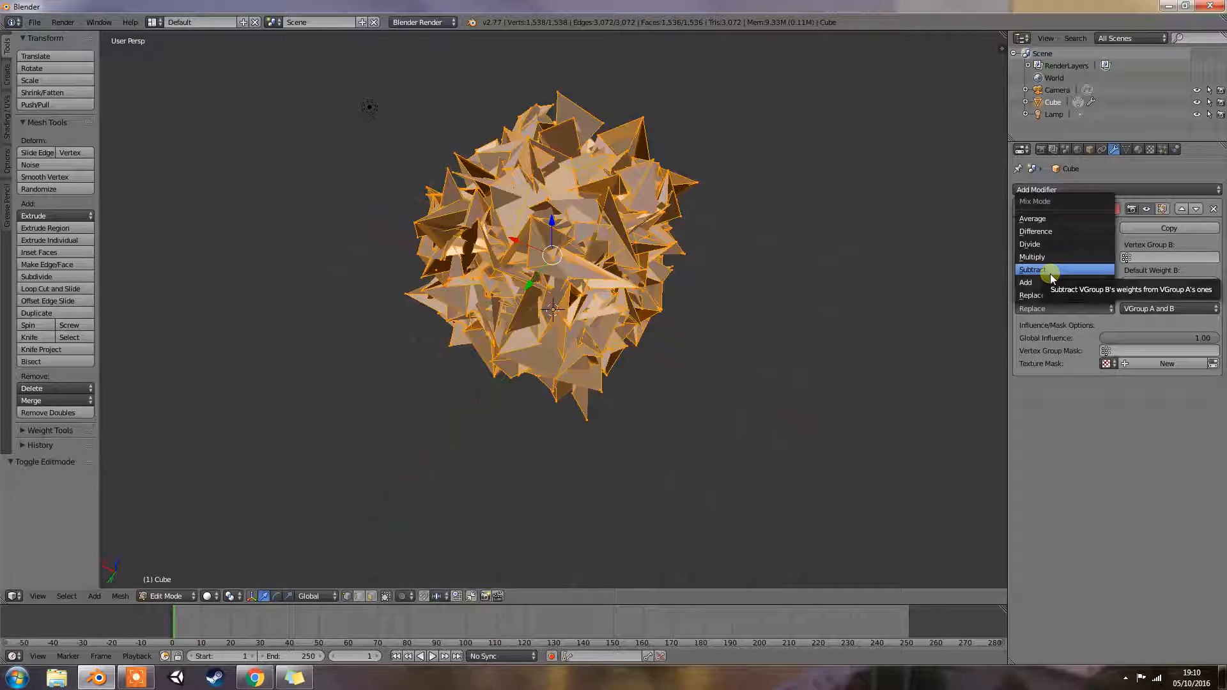
mouse_move(1045, 257)
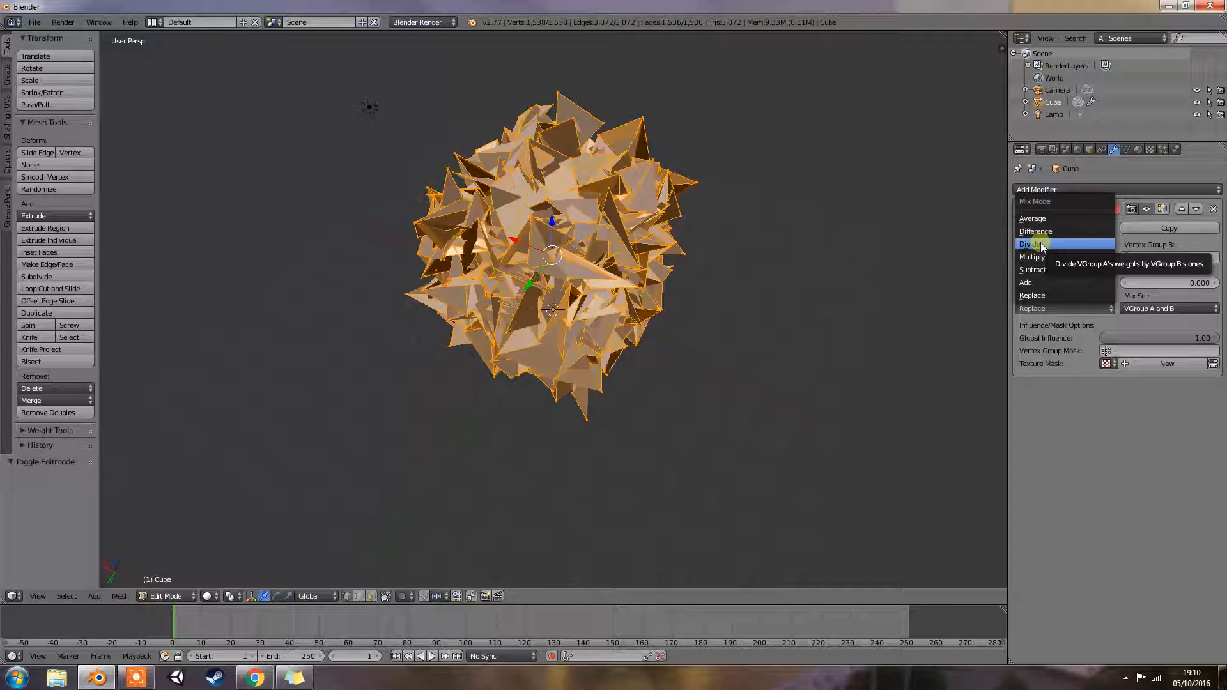
mouse_move(1035, 231)
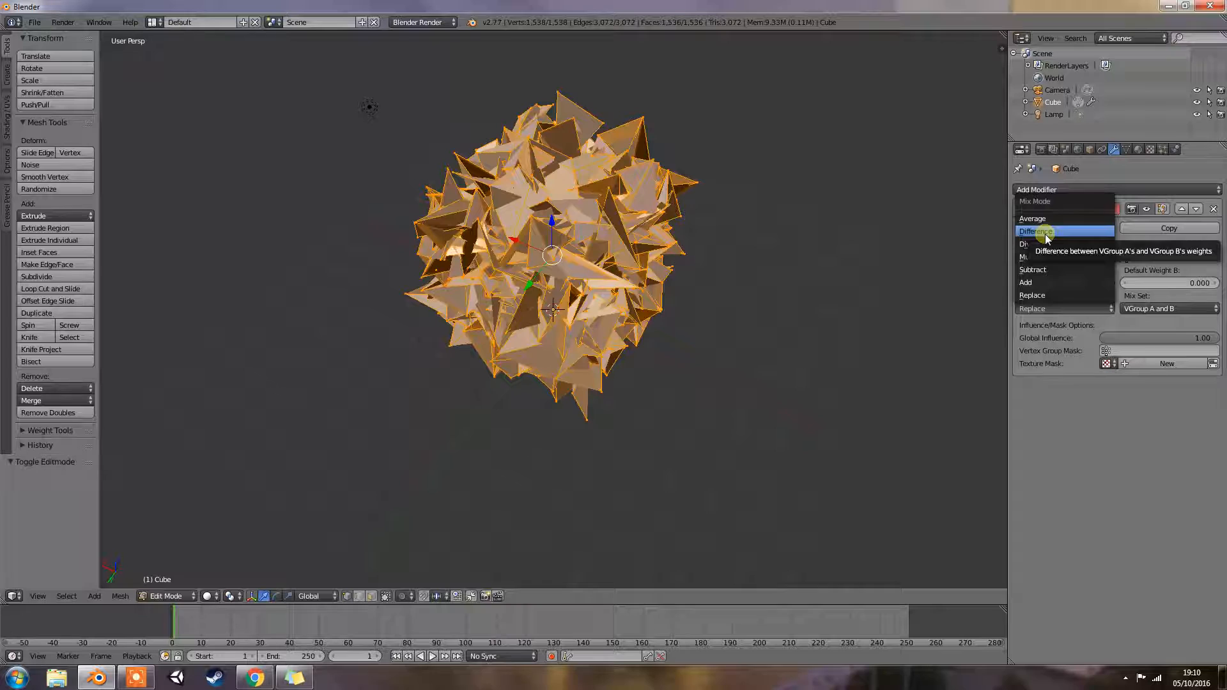
mouse_move(1053, 219)
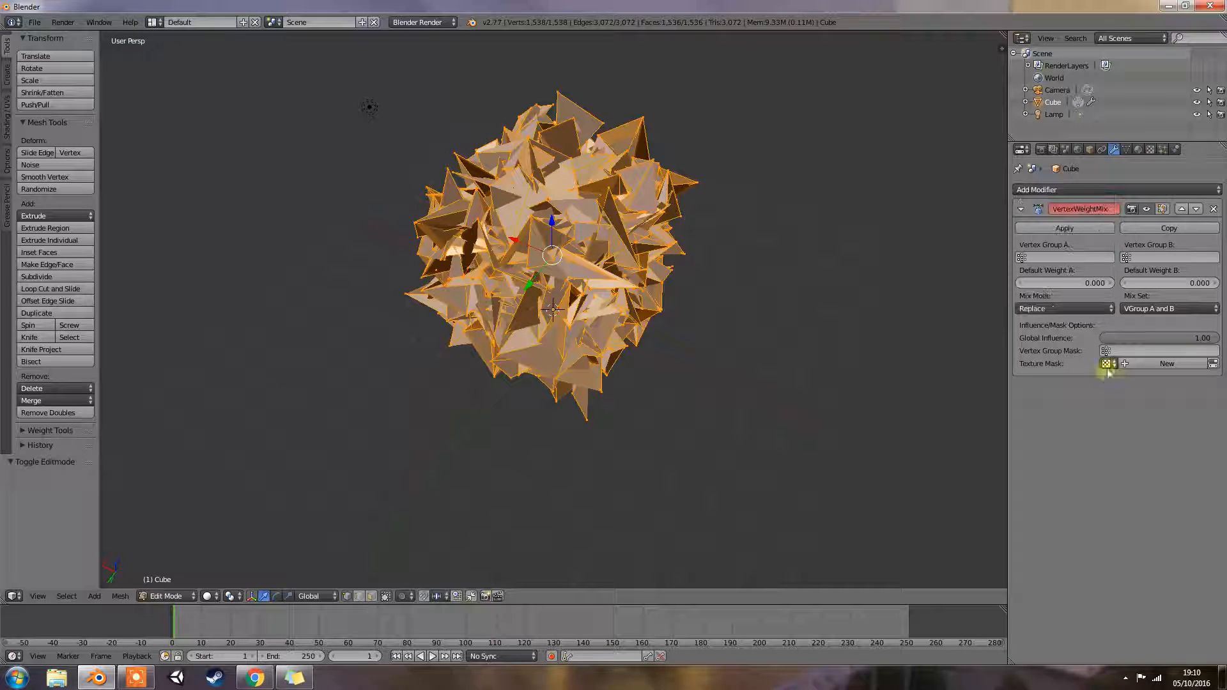
left_click(1165, 308)
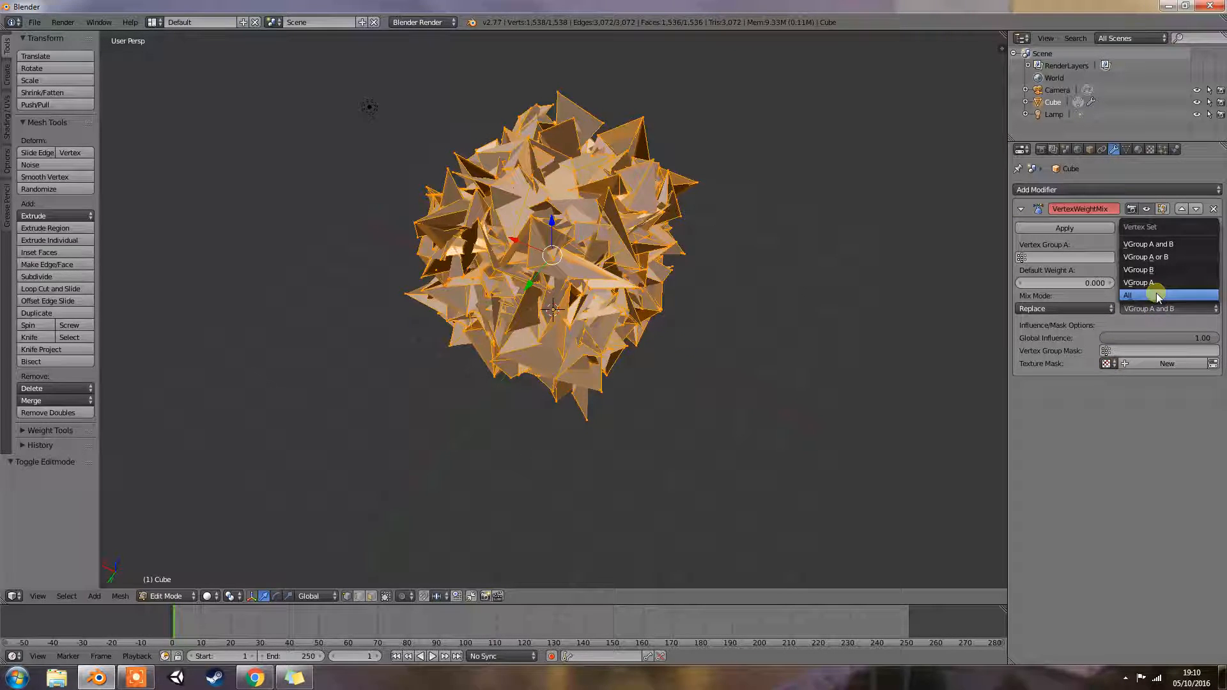
mouse_move(1127, 295)
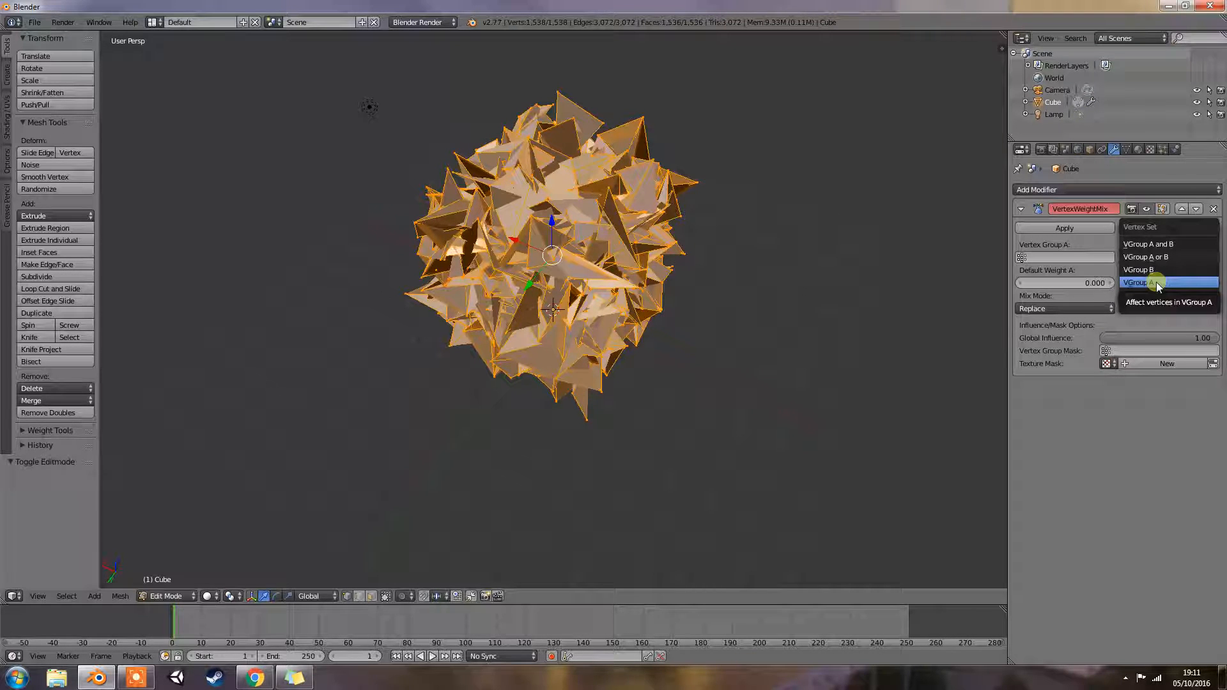
left_click(1147, 244)
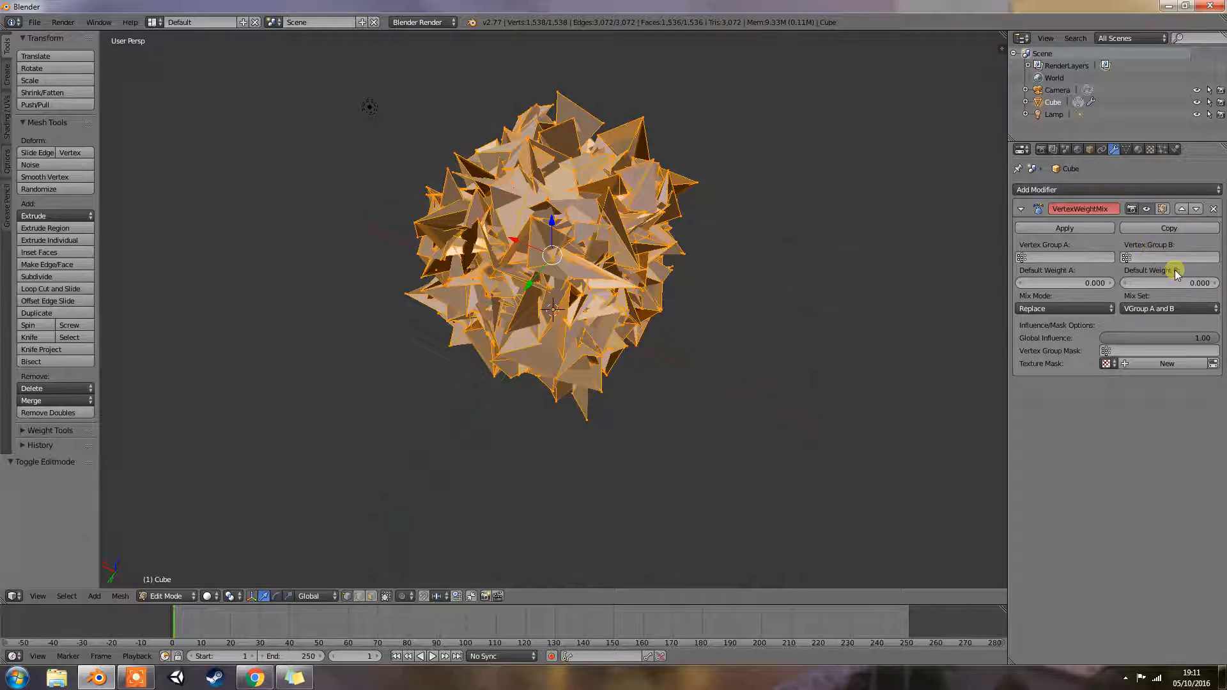
left_click(1165, 308)
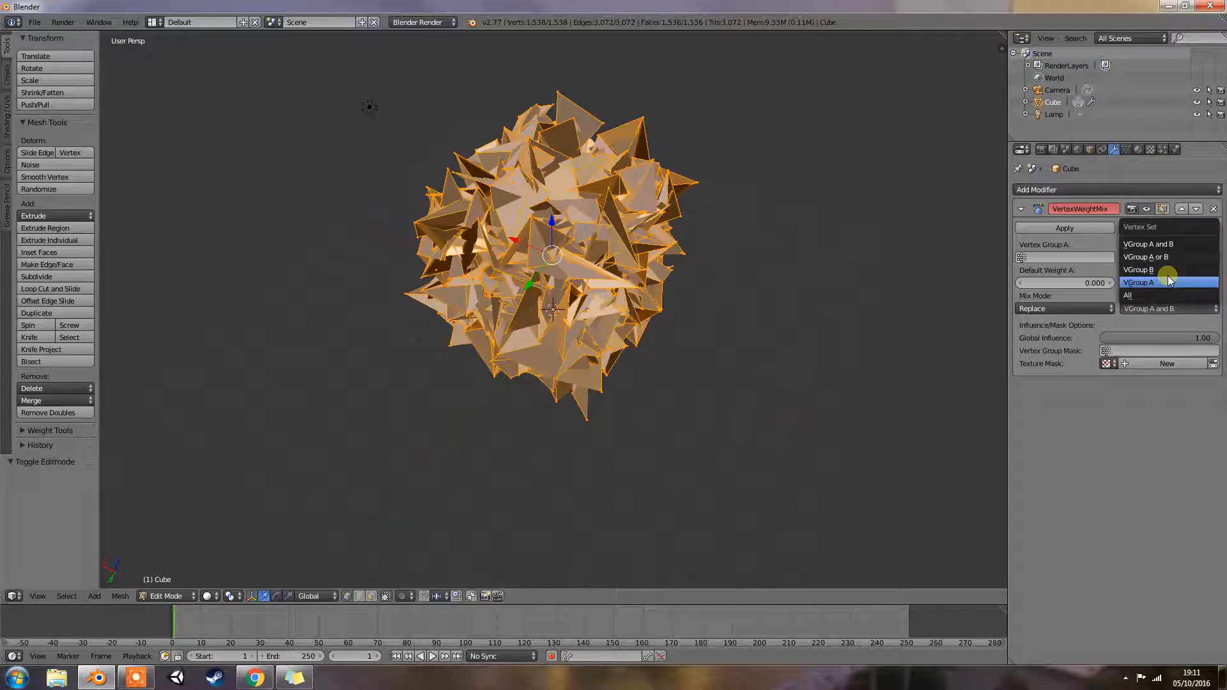
mouse_move(1165, 269)
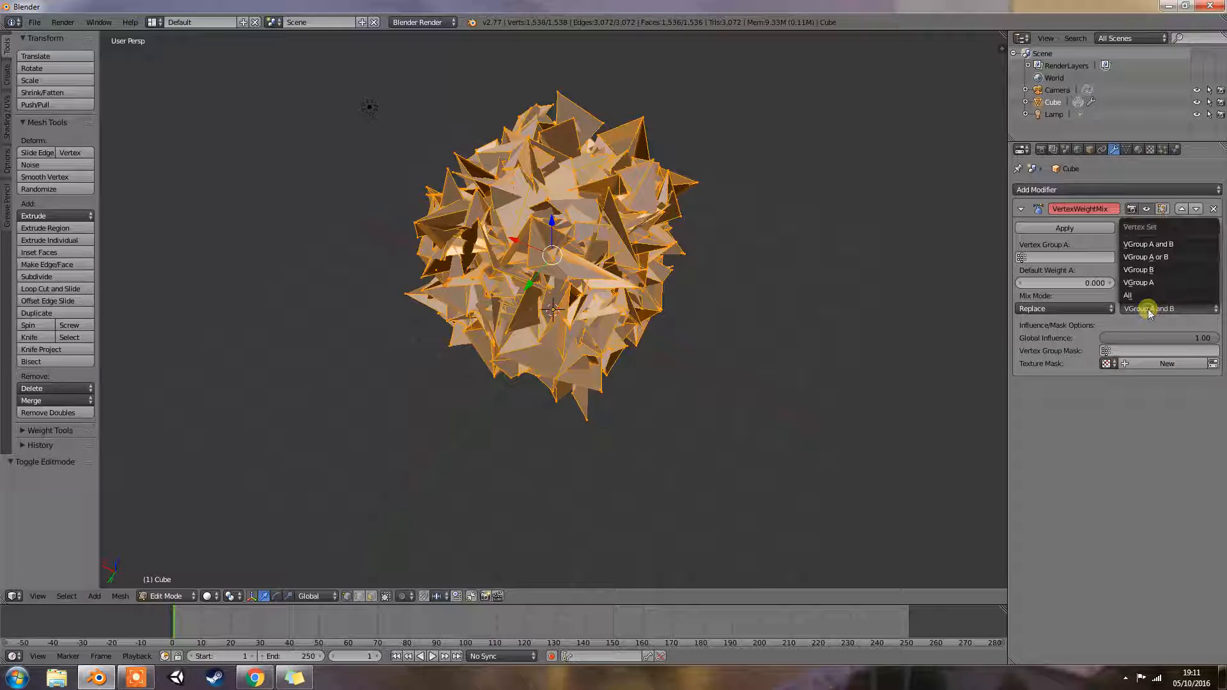
mouse_move(1158, 257)
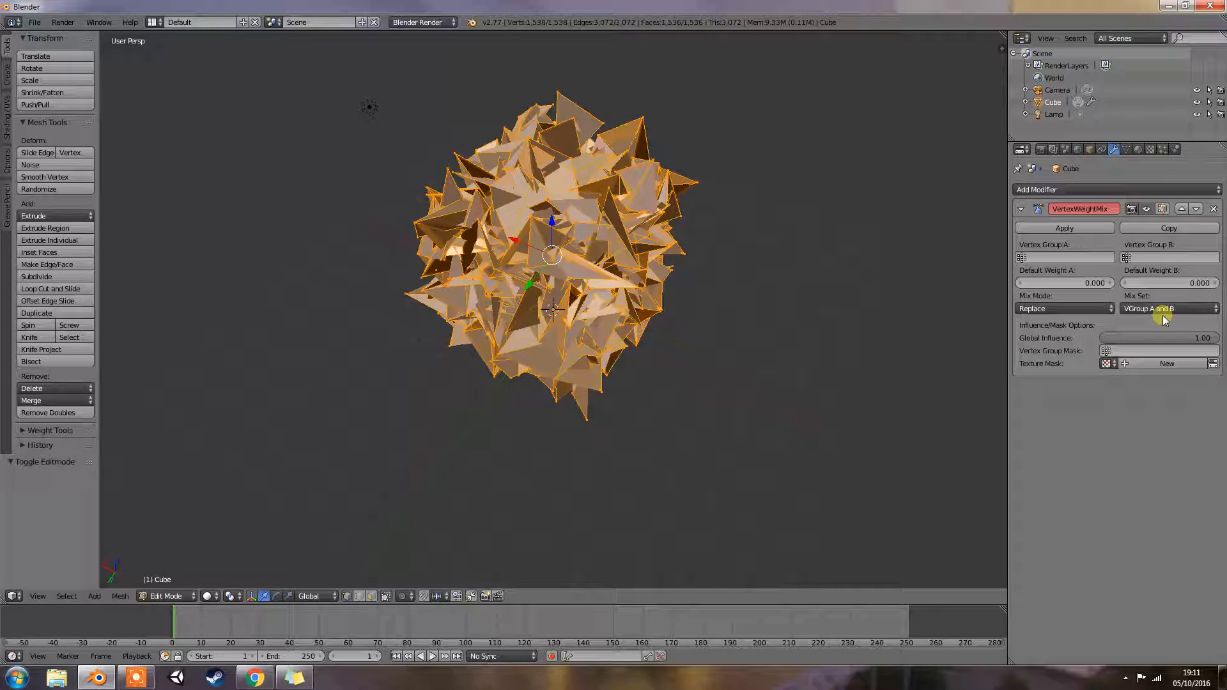
left_click(1166, 307)
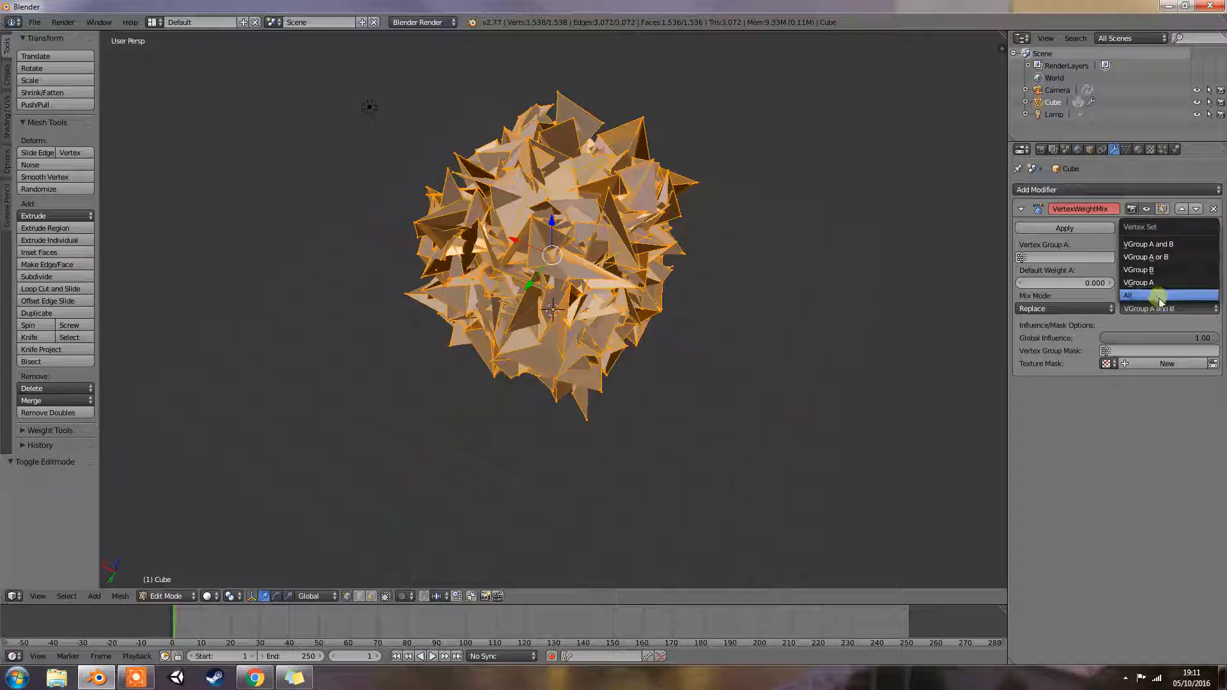
Set the Vertex Weight Mix modifier's vertex set to All.
left_click(1150, 296)
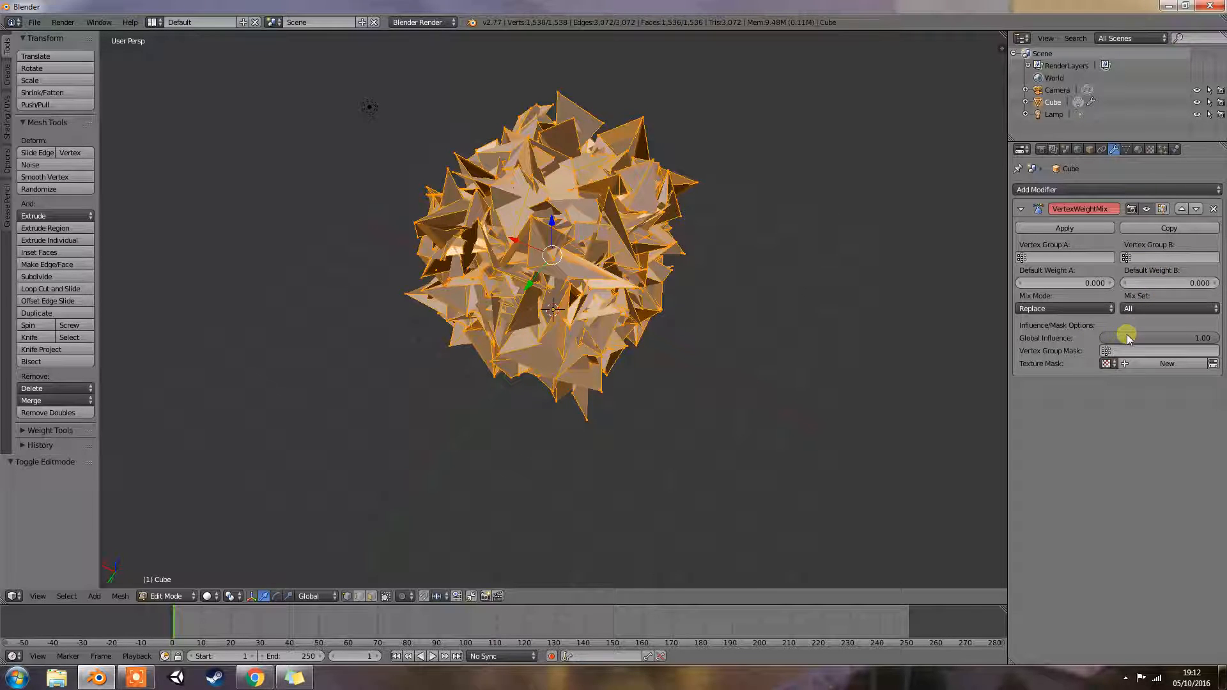
mouse_move(1128, 338)
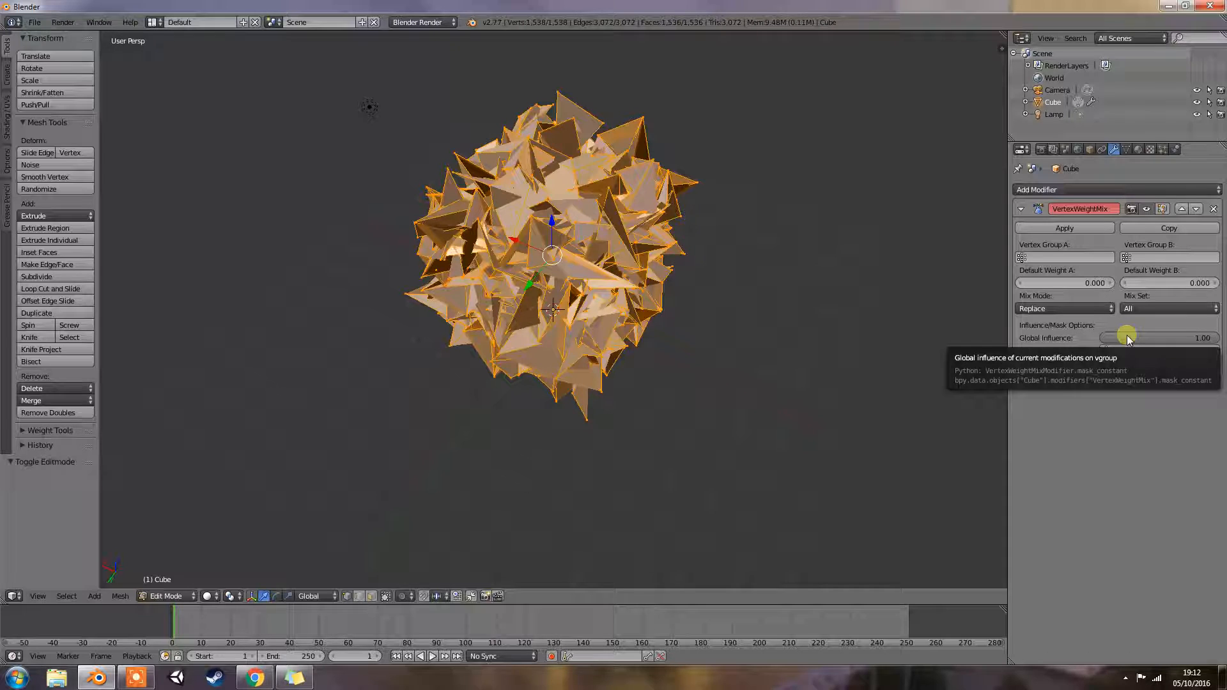
mouse_move(1130, 337)
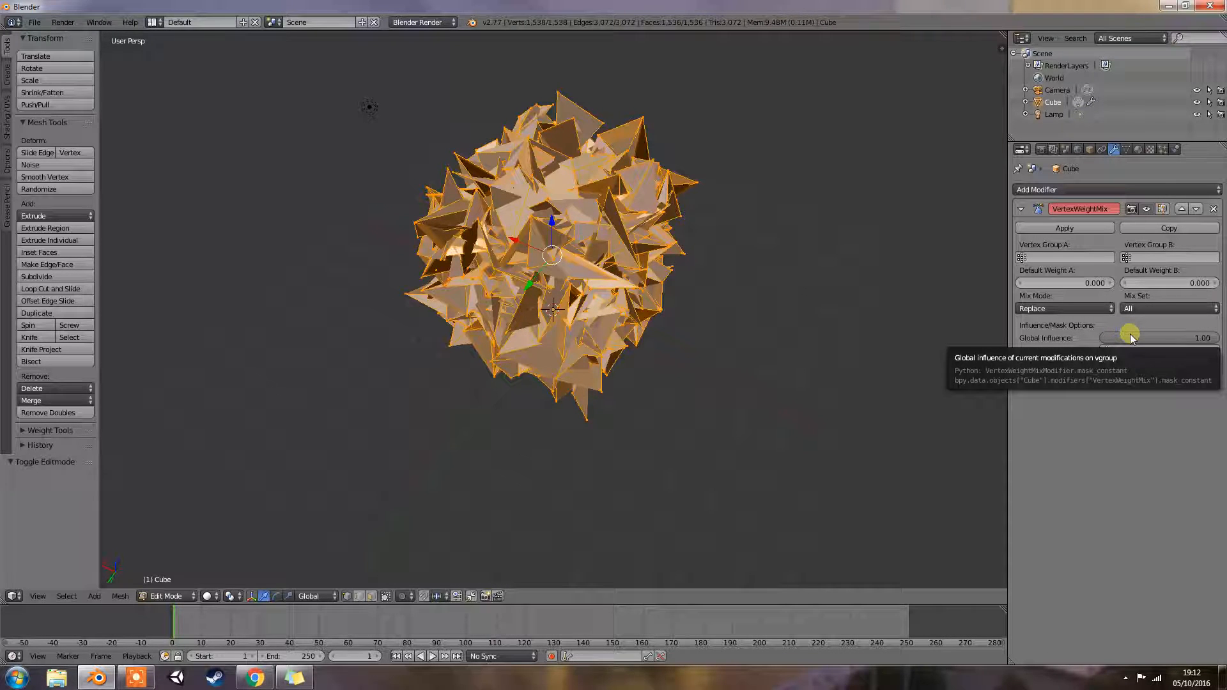
mouse_move(1130, 323)
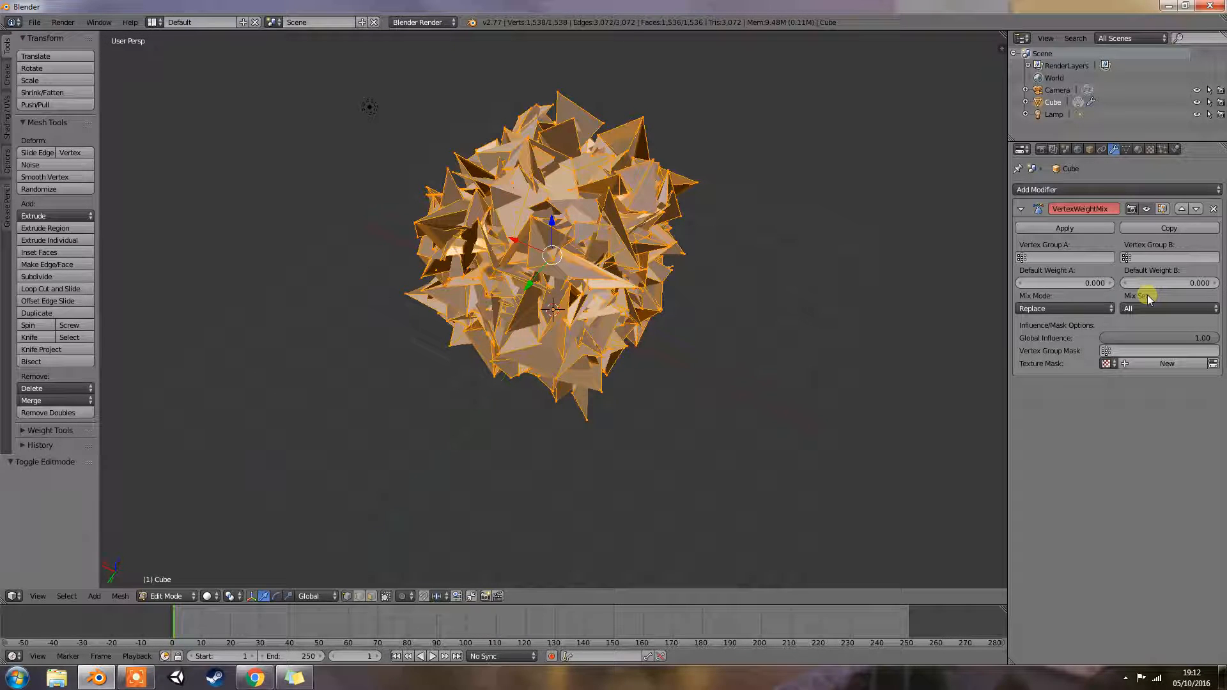
mouse_move(1107, 351)
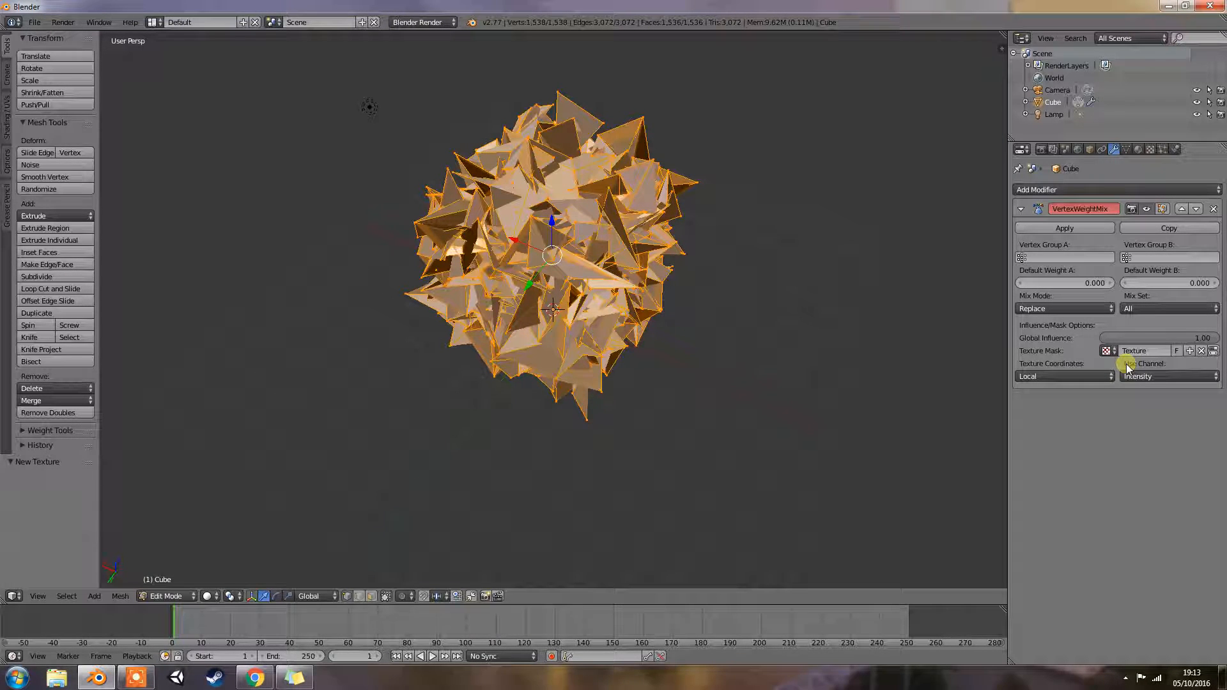
mouse_move(1139, 351)
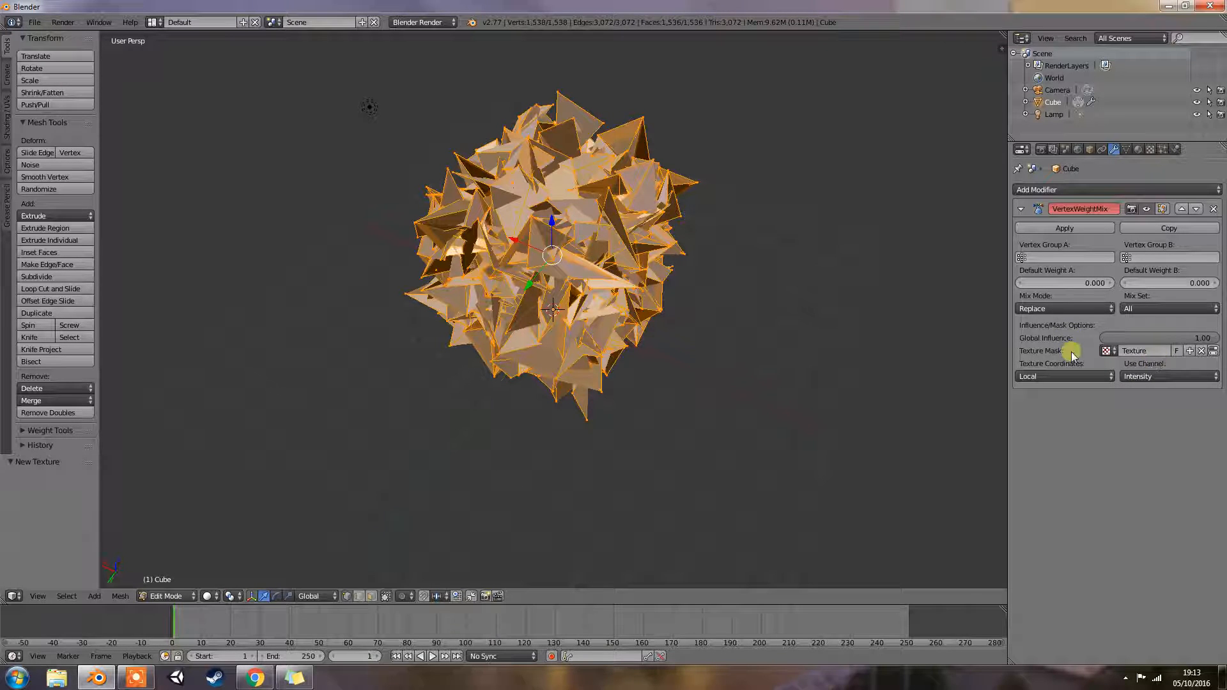
Show the mask's Texture Coordinates choices, currently Local.
left_click(1064, 376)
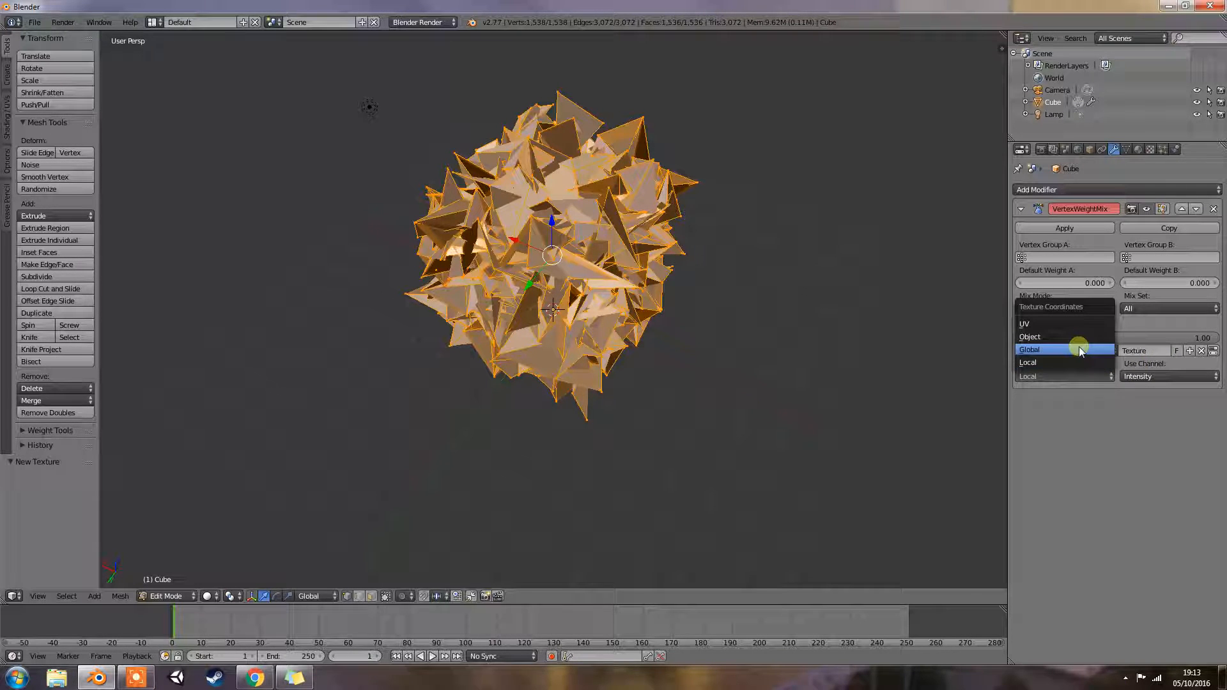
mouse_move(1064, 362)
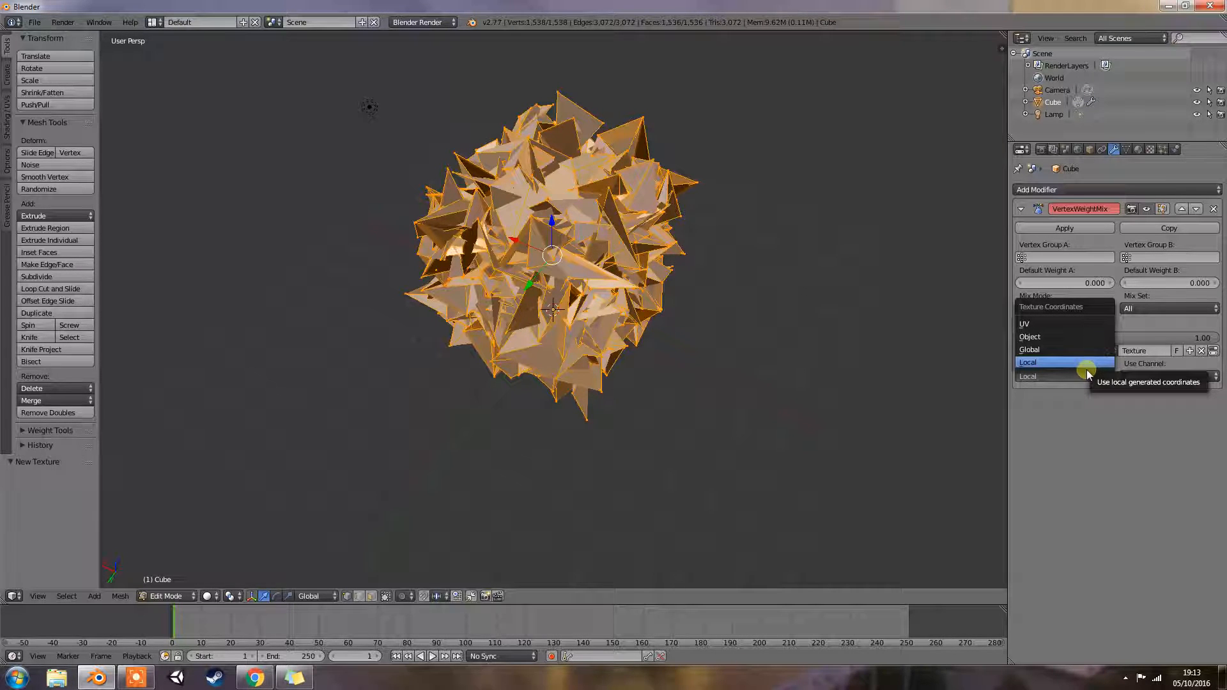
mouse_move(1076, 349)
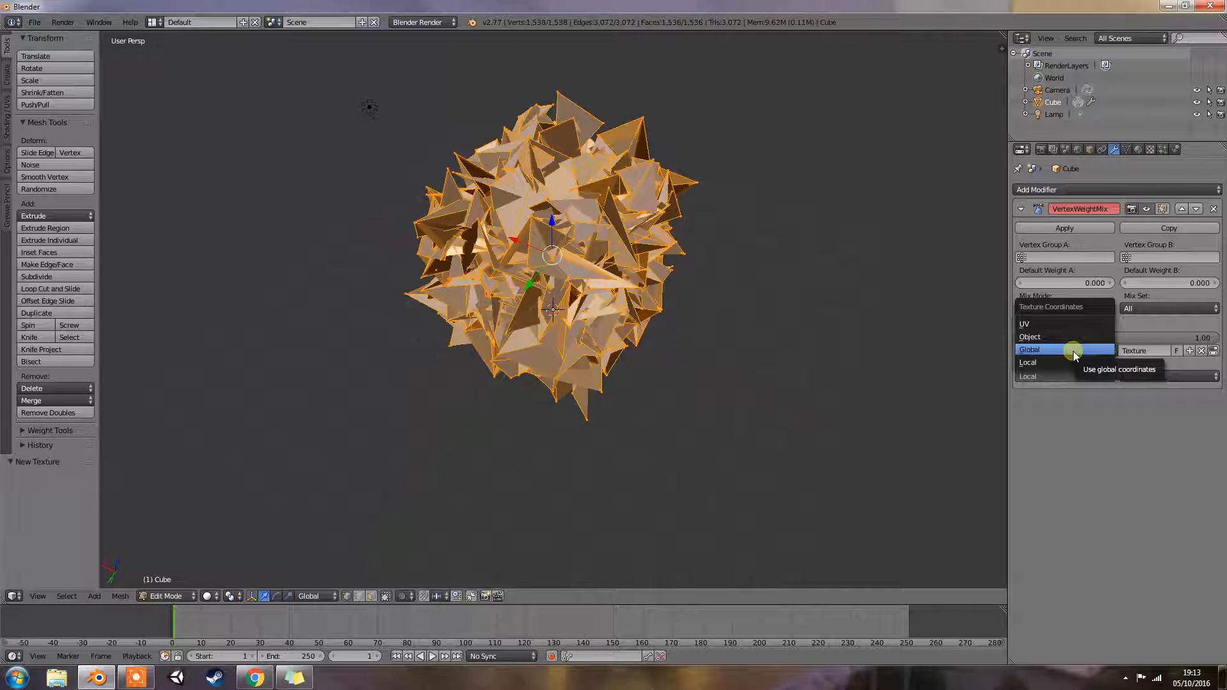
mouse_move(1070, 336)
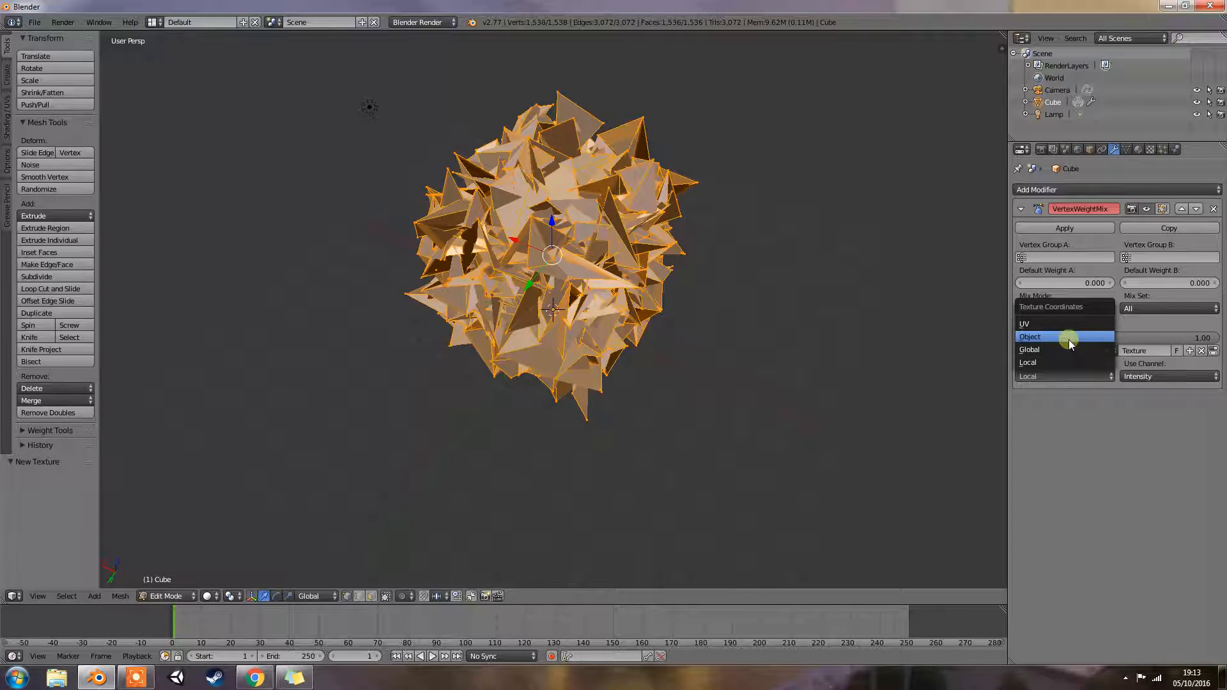
mouse_move(1068, 340)
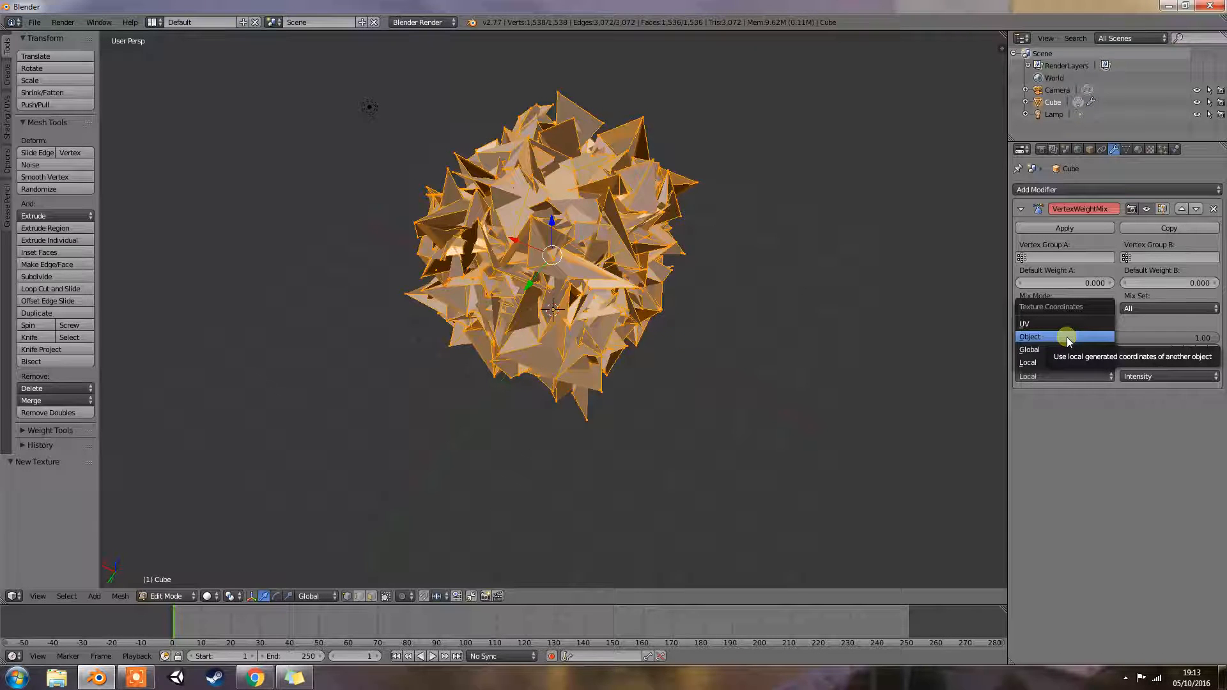
mouse_move(1064, 324)
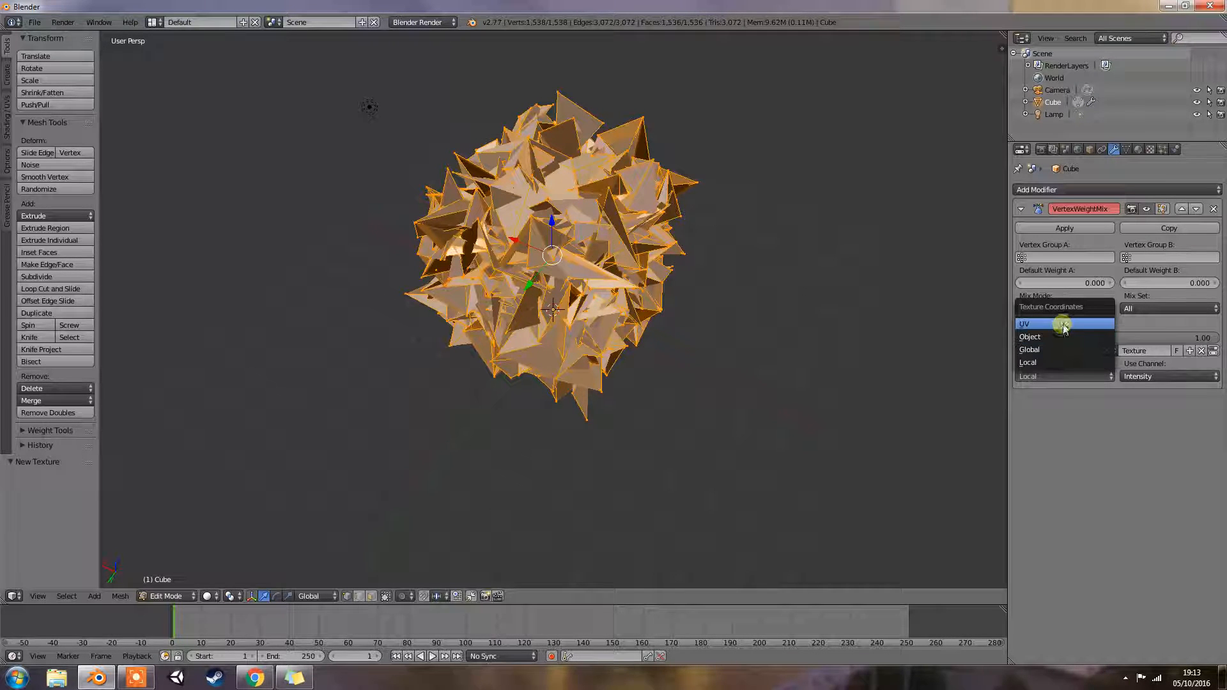
mouse_move(1062, 324)
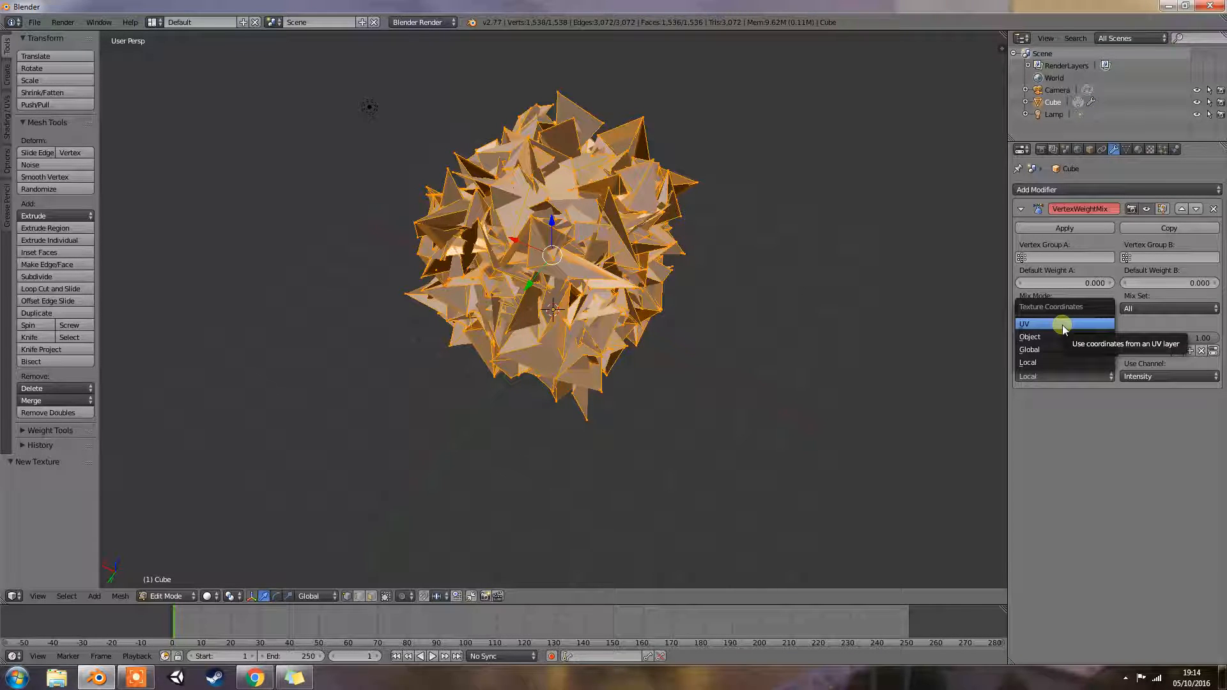
left_click(1022, 324)
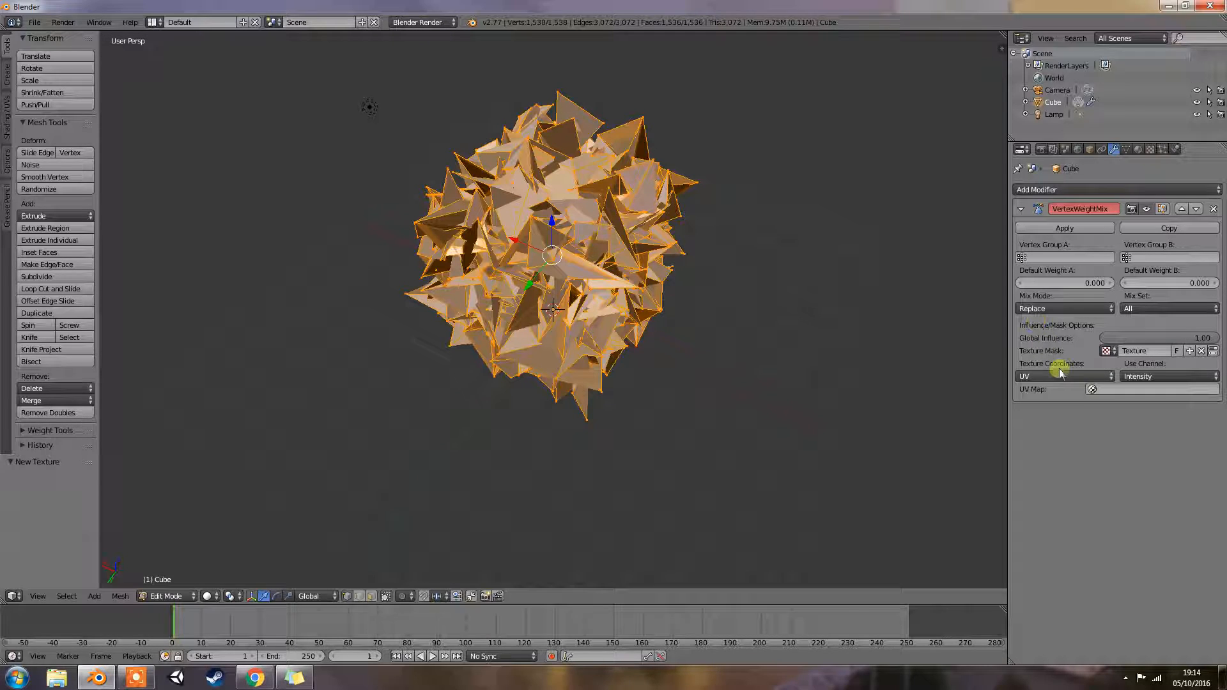
mouse_move(1061, 376)
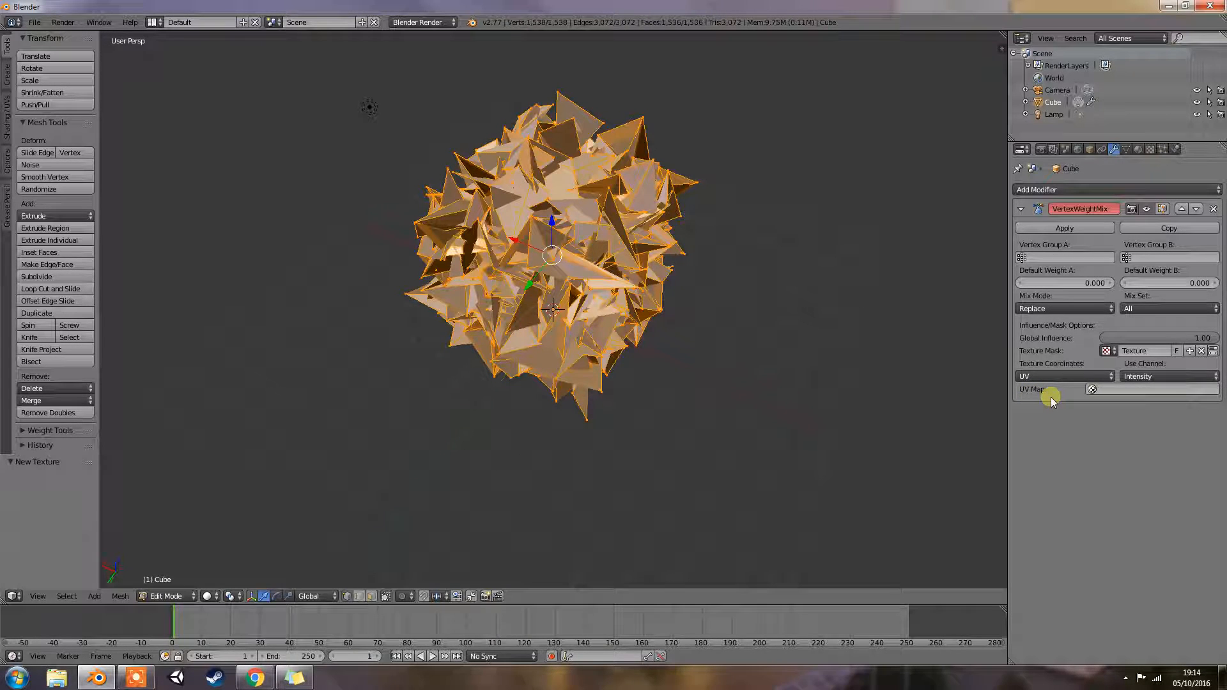
mouse_move(1068, 395)
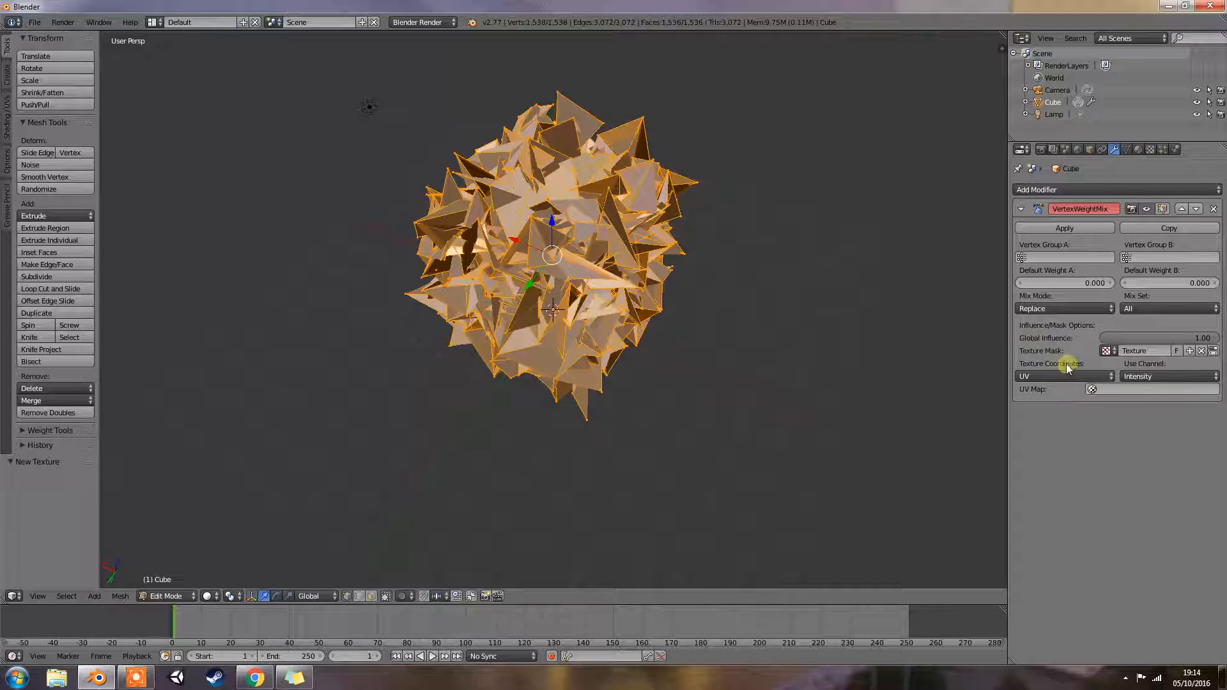
left_click(1065, 375)
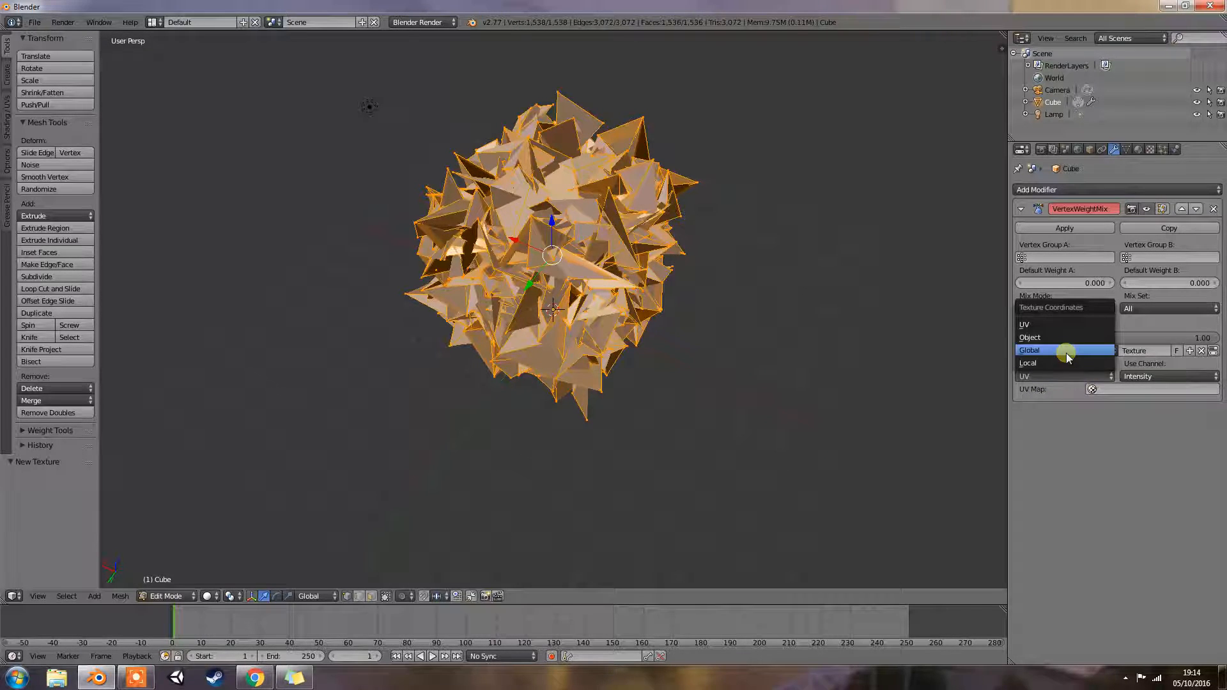
left_click(1029, 338)
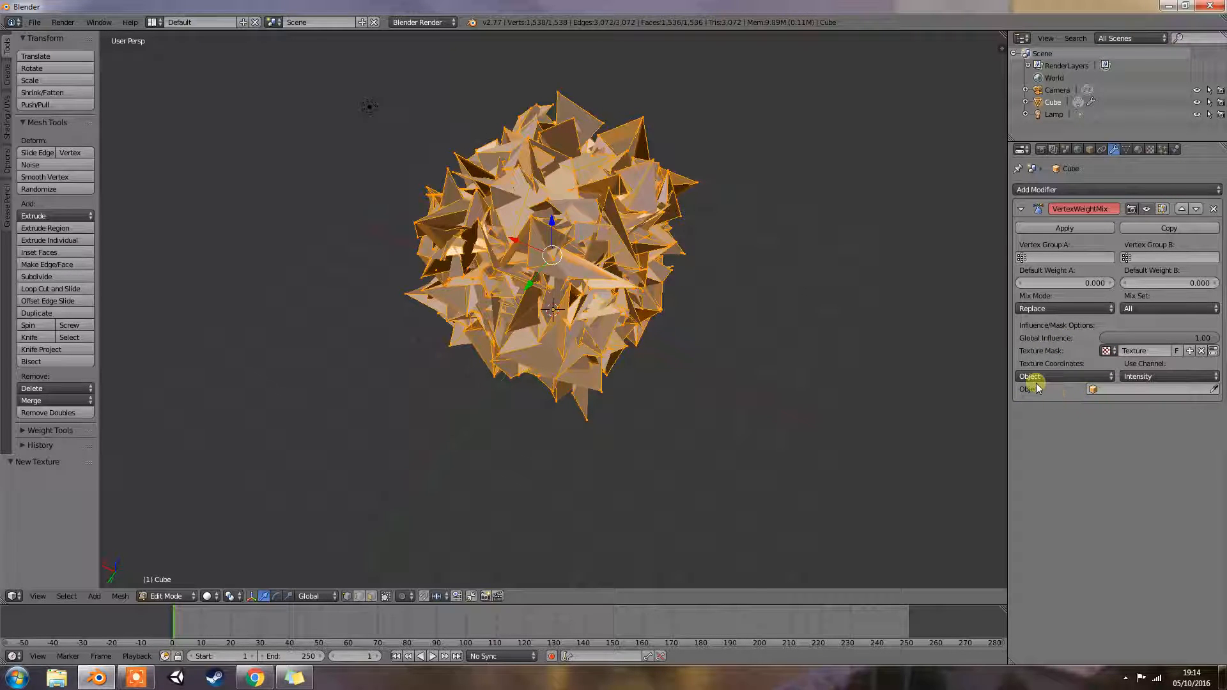
mouse_move(1091, 389)
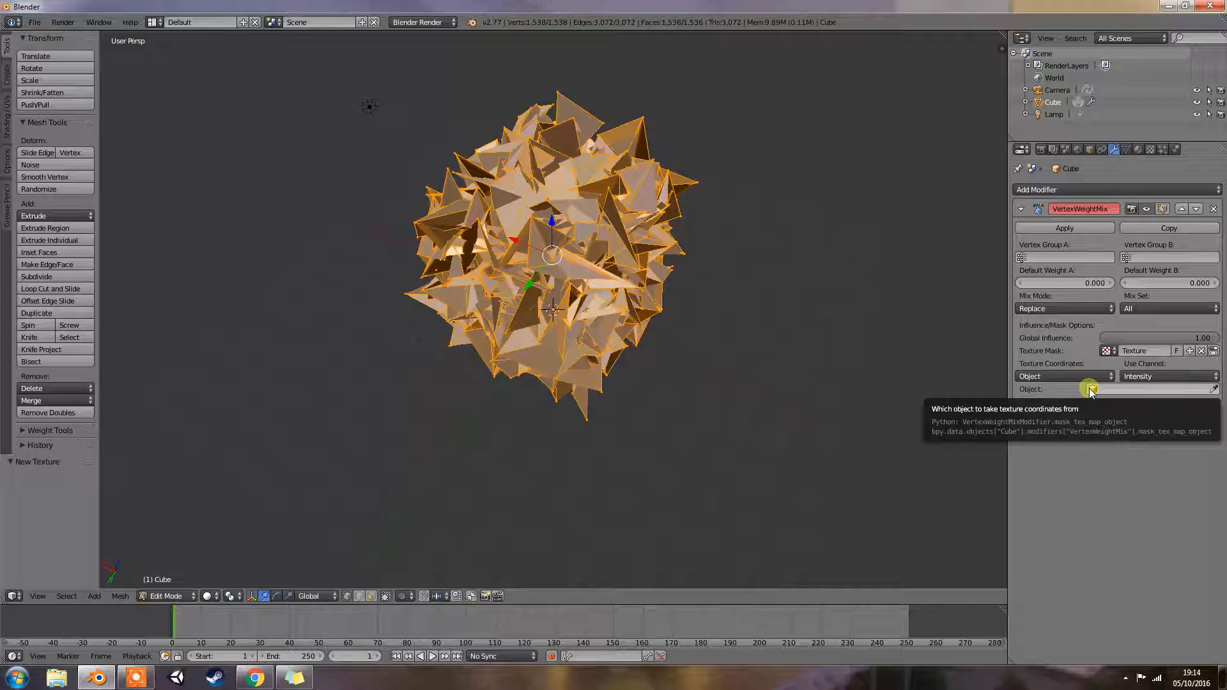
left_click(1064, 377)
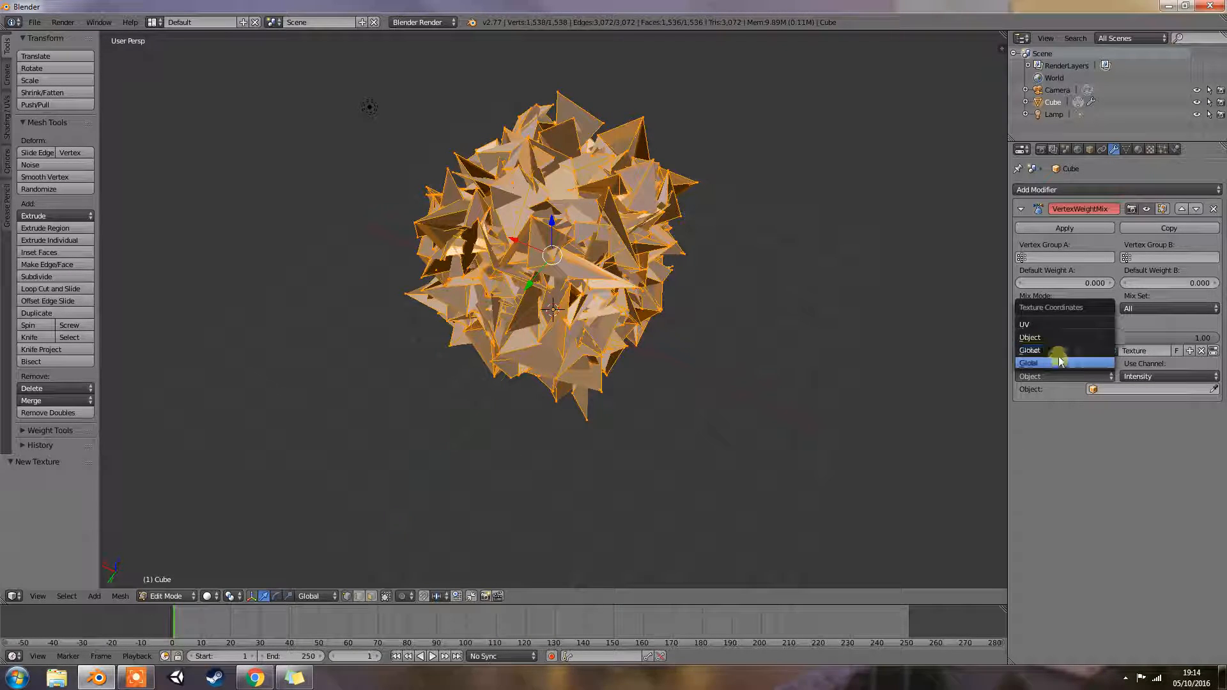
left_click(1029, 362)
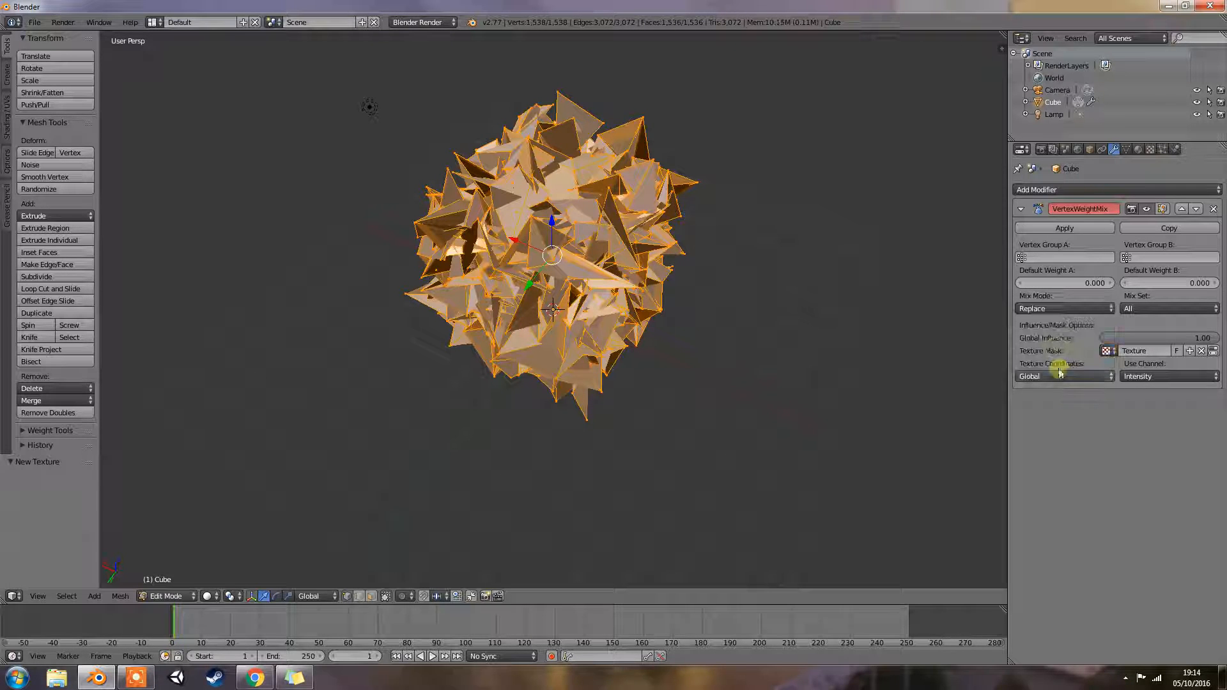
left_click(1065, 377)
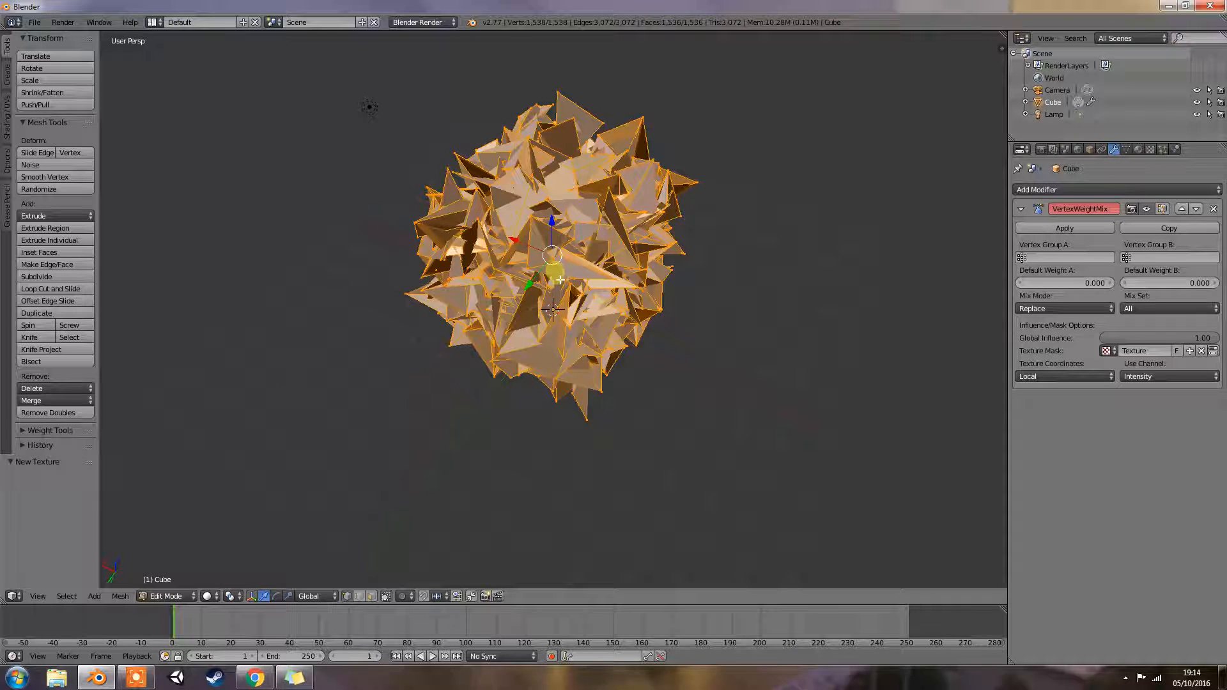
mouse_move(838, 361)
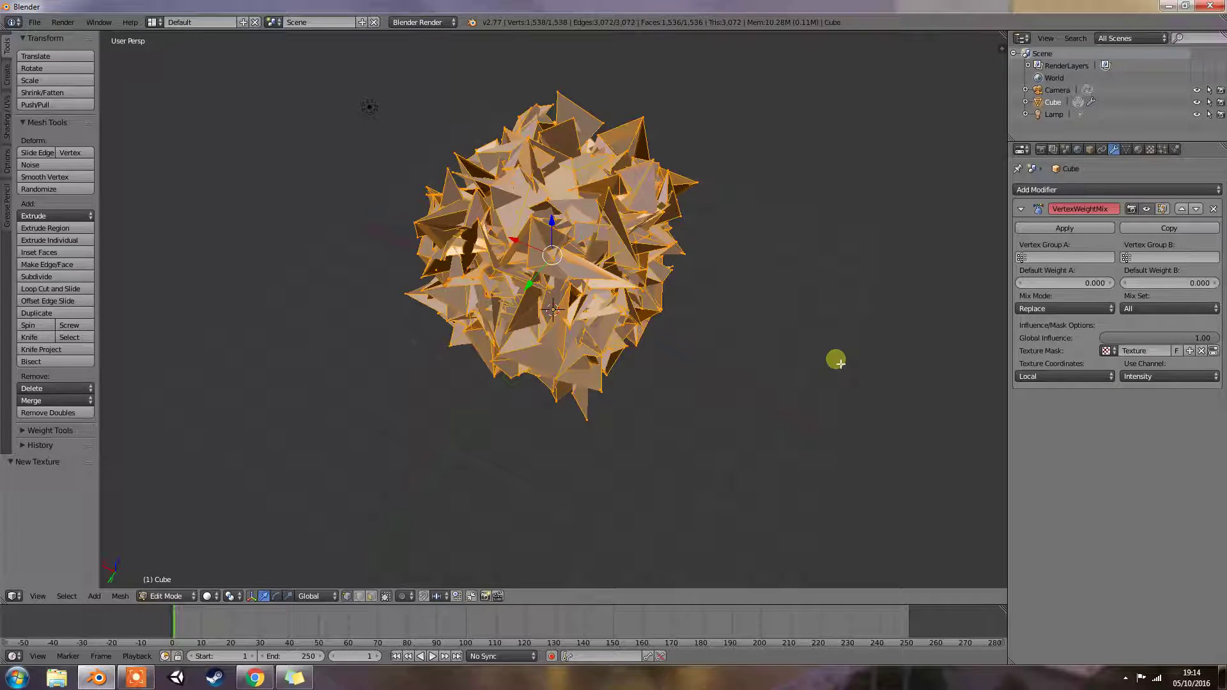
mouse_move(993, 409)
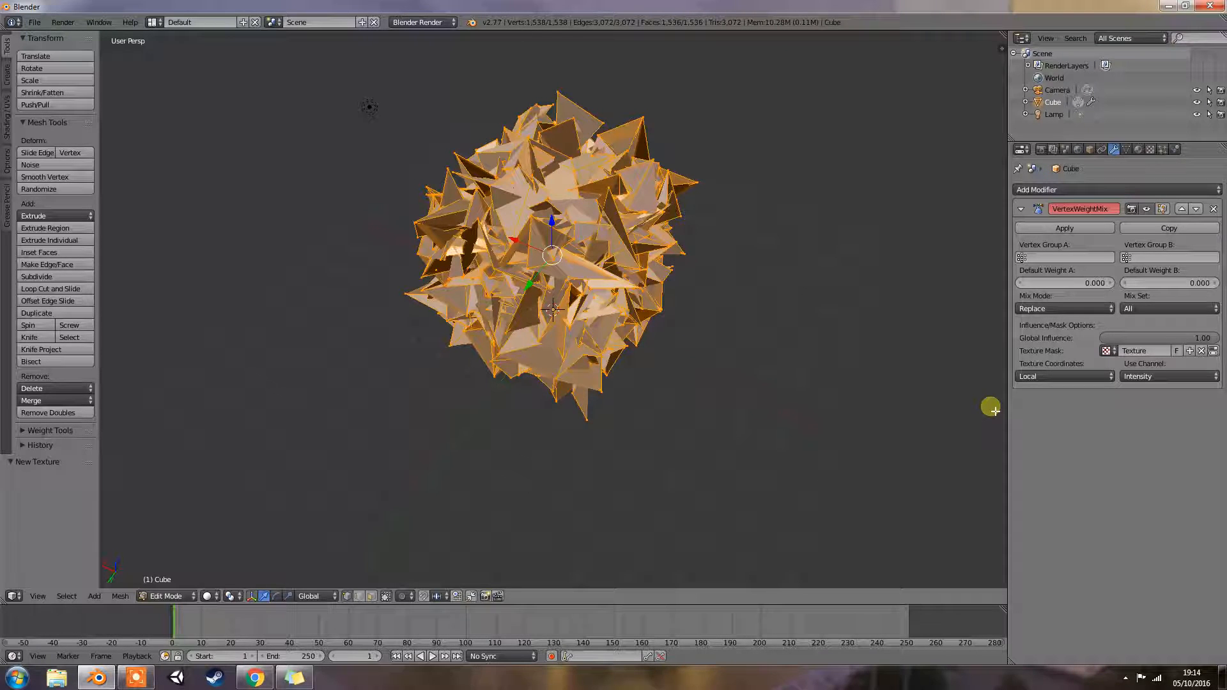
mouse_move(1166, 377)
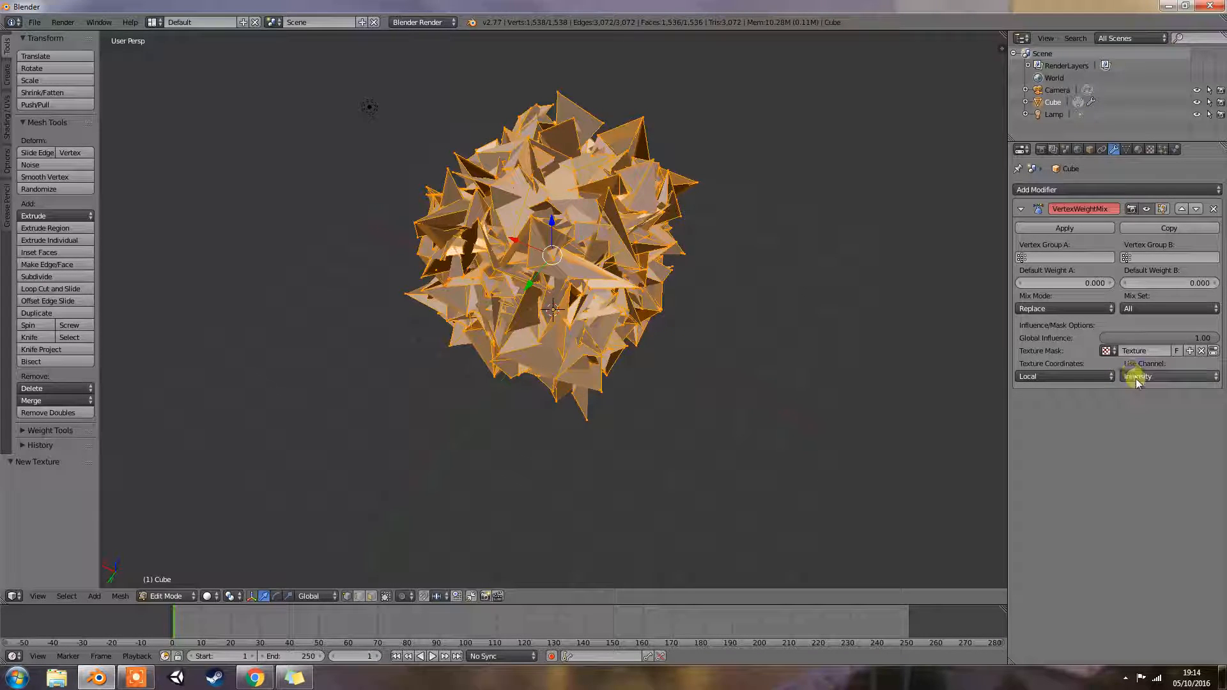
Browse the mask's Use Channel options, keeping Intensity, and reopen the channel list.
left_click(1166, 375)
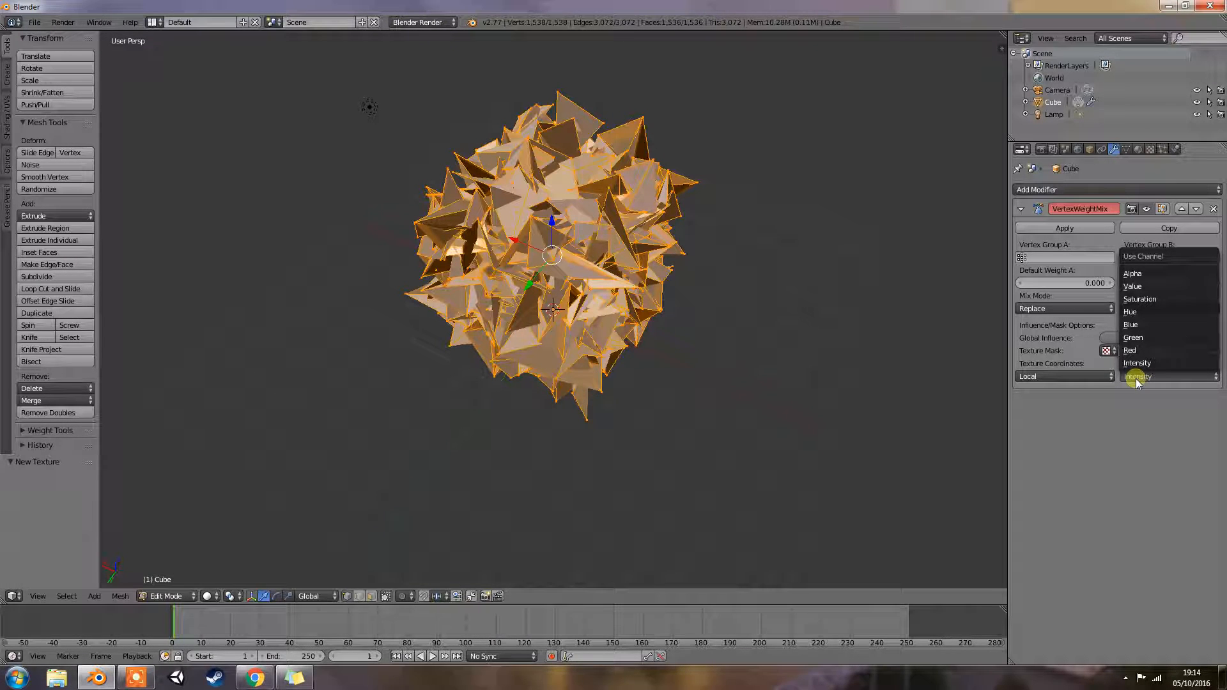
mouse_move(1136, 363)
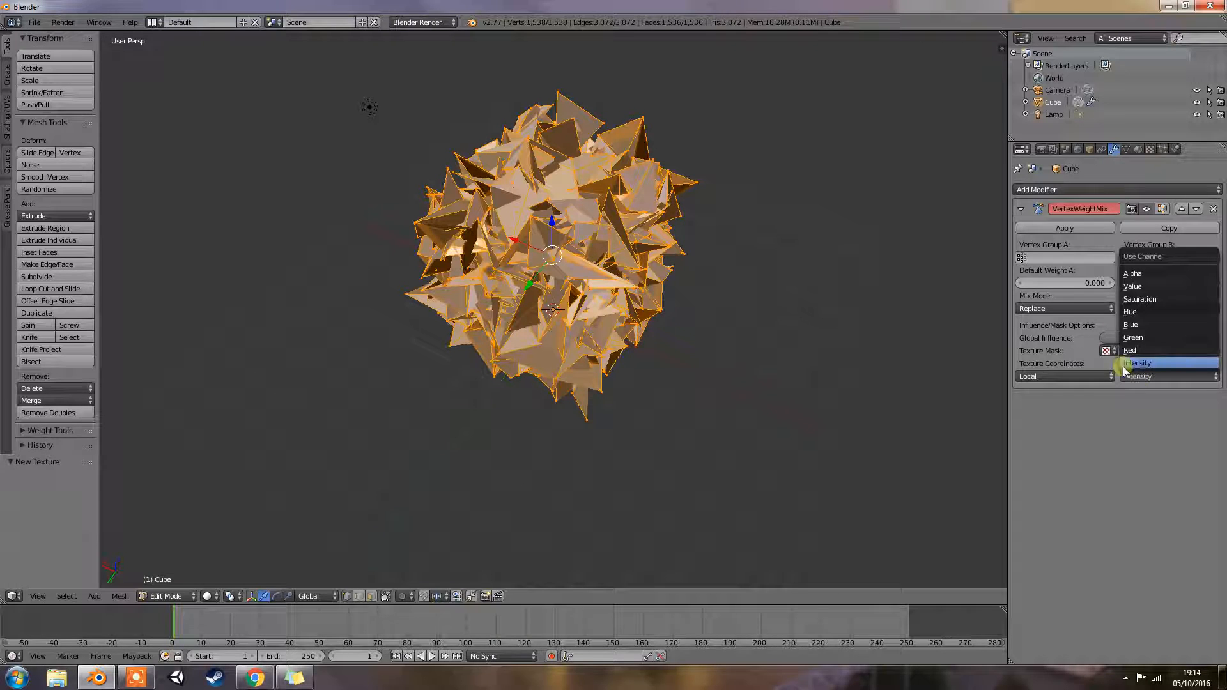
left_click(1037, 189)
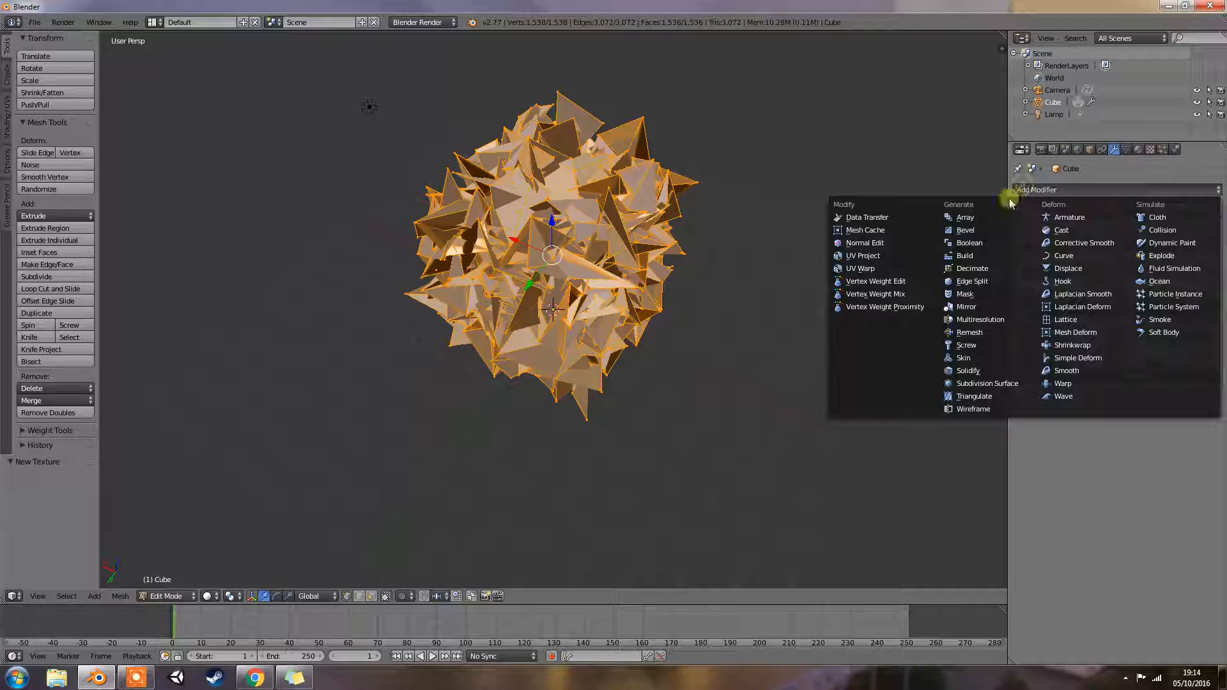
left_click(875, 294)
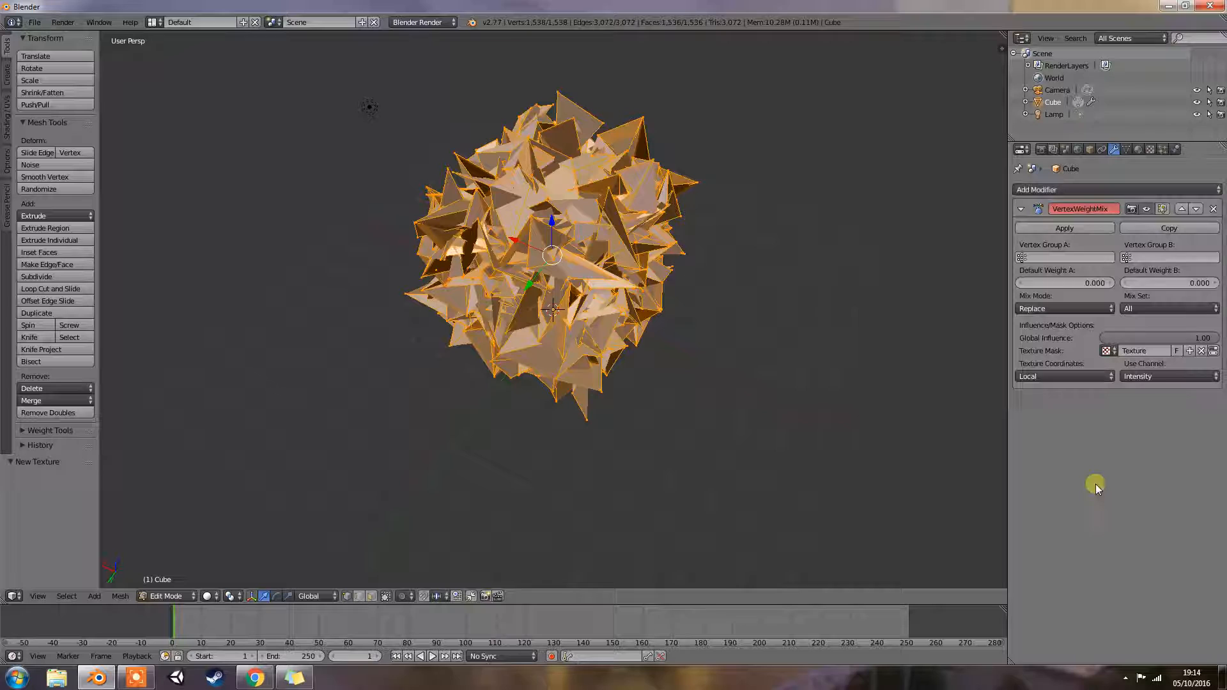
left_click(1166, 376)
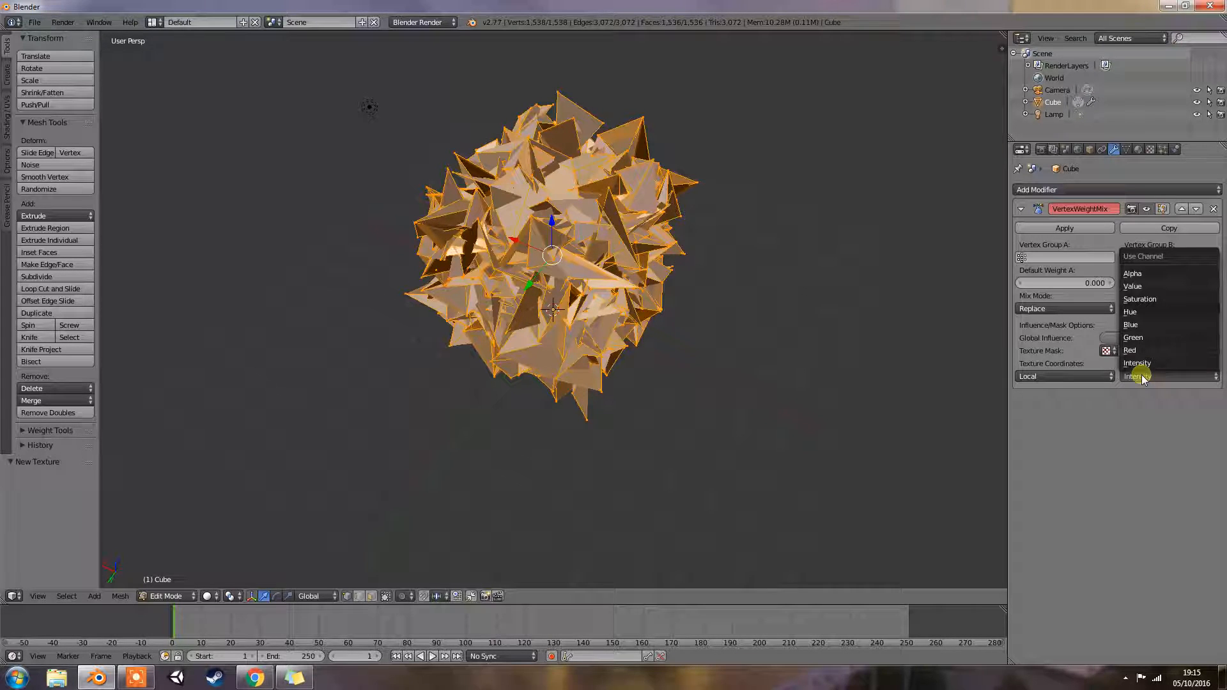
mouse_move(1151, 325)
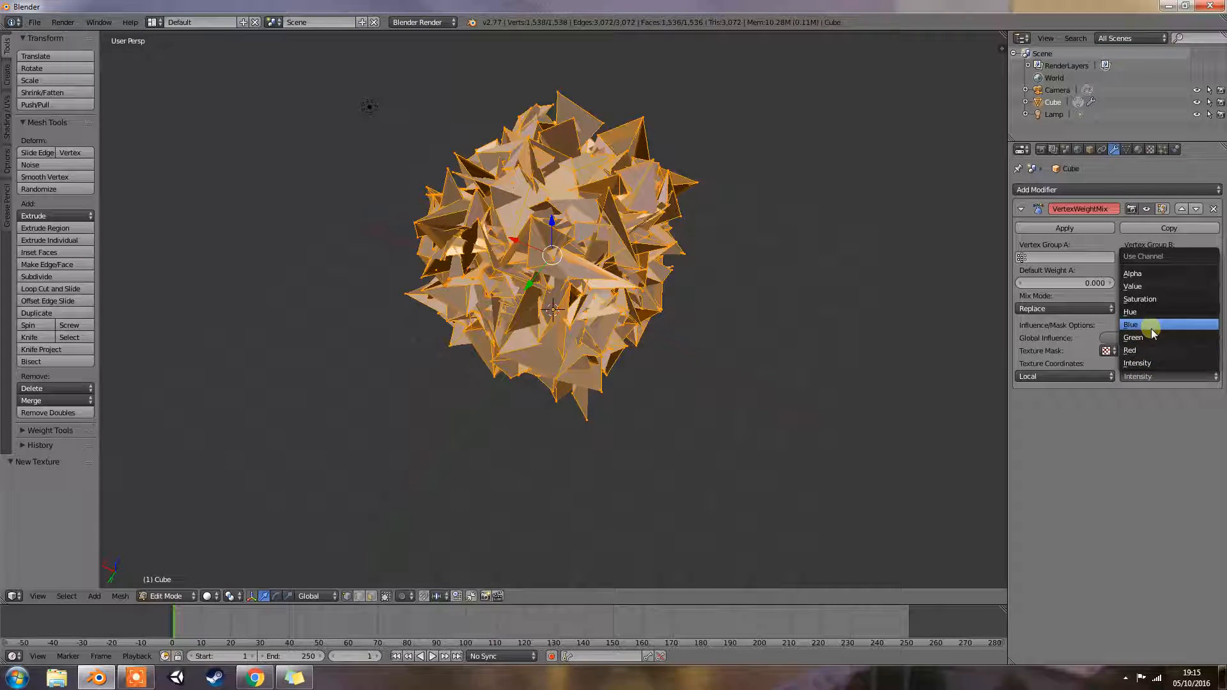
mouse_move(1150, 273)
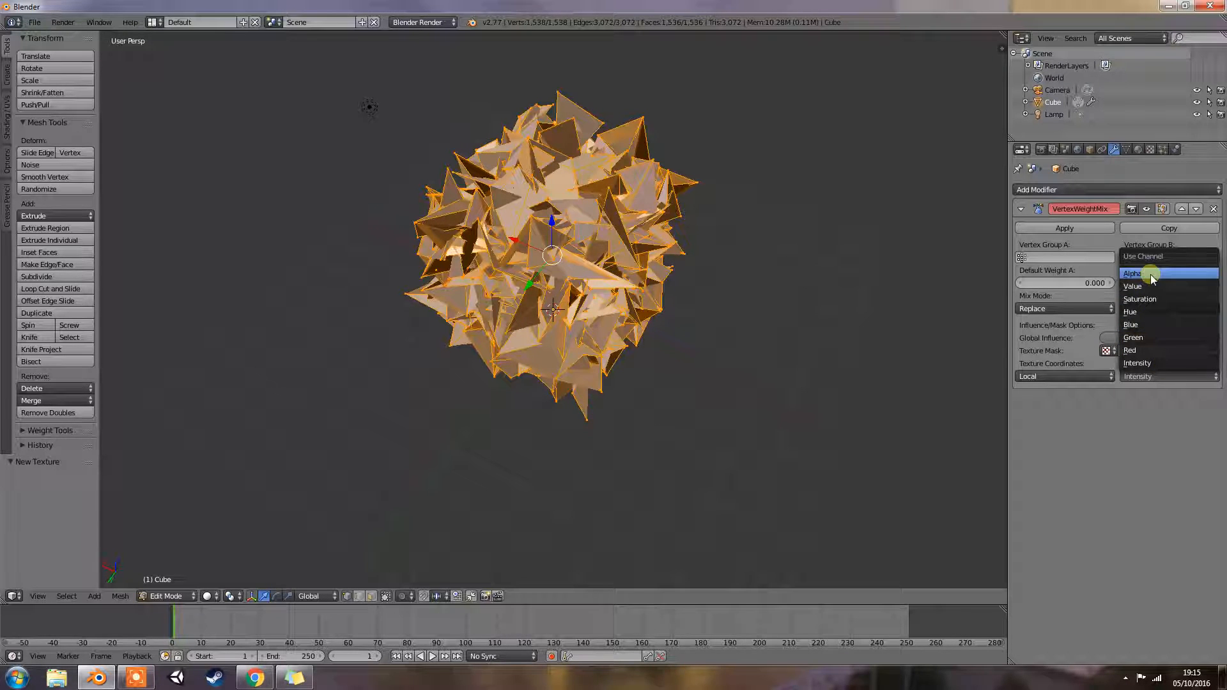
mouse_move(1168, 363)
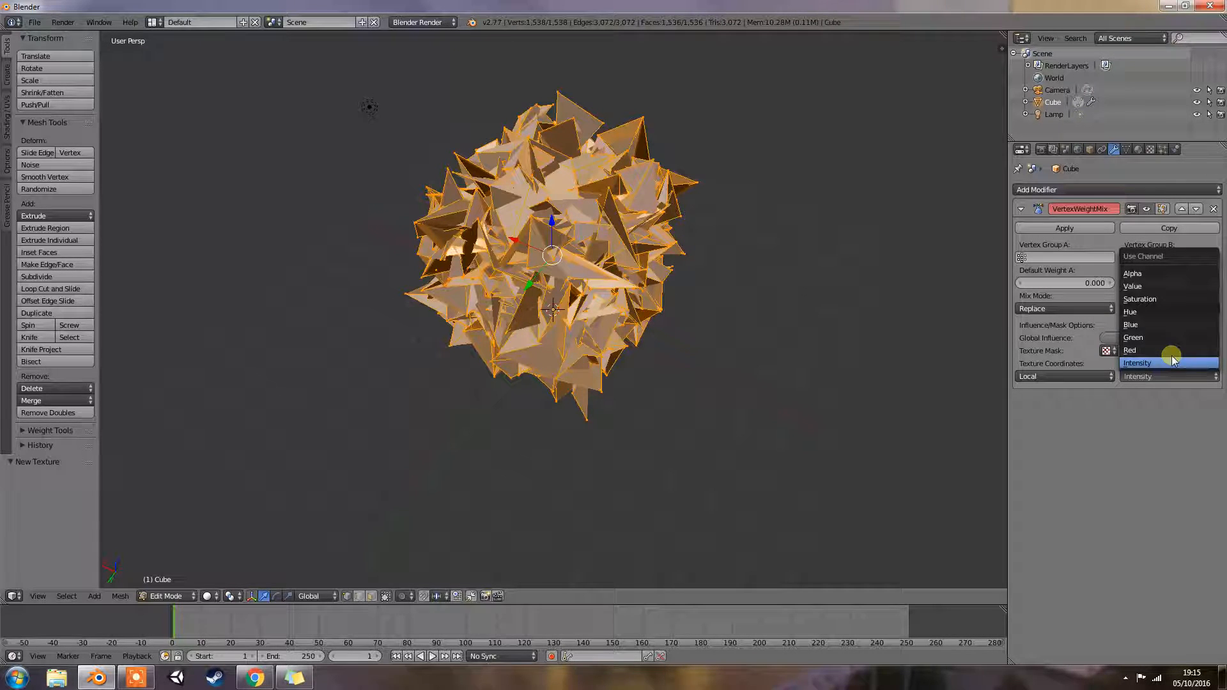
mouse_move(1171, 285)
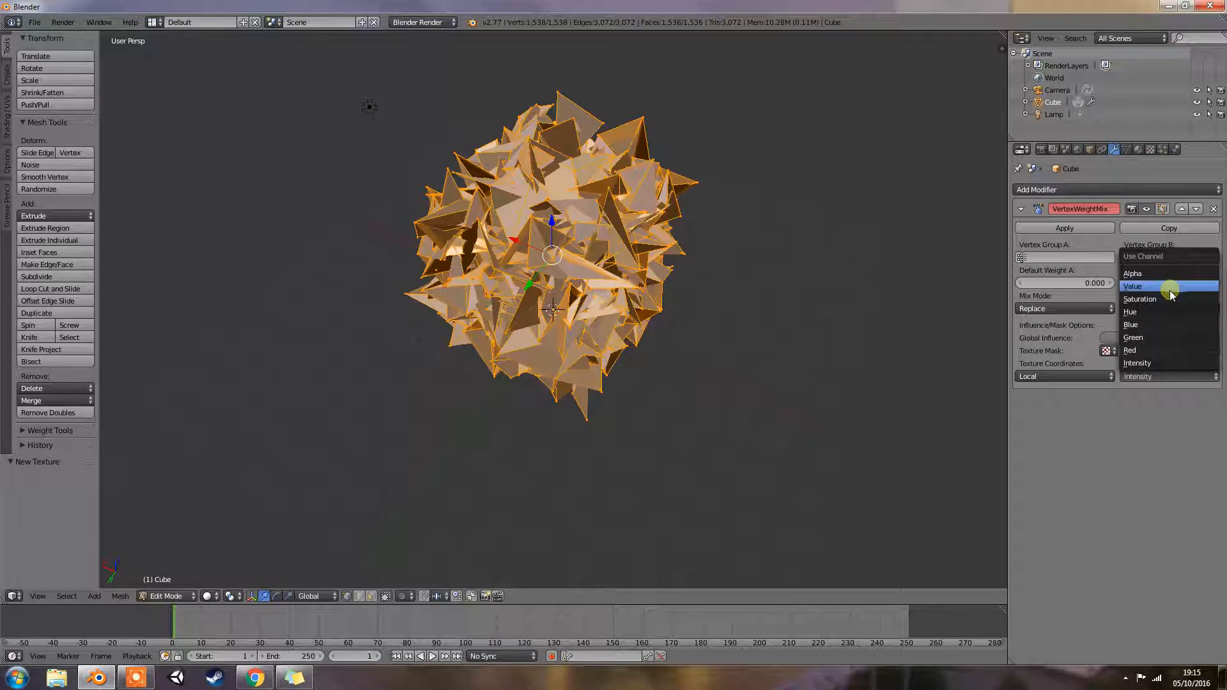
mouse_move(1161, 311)
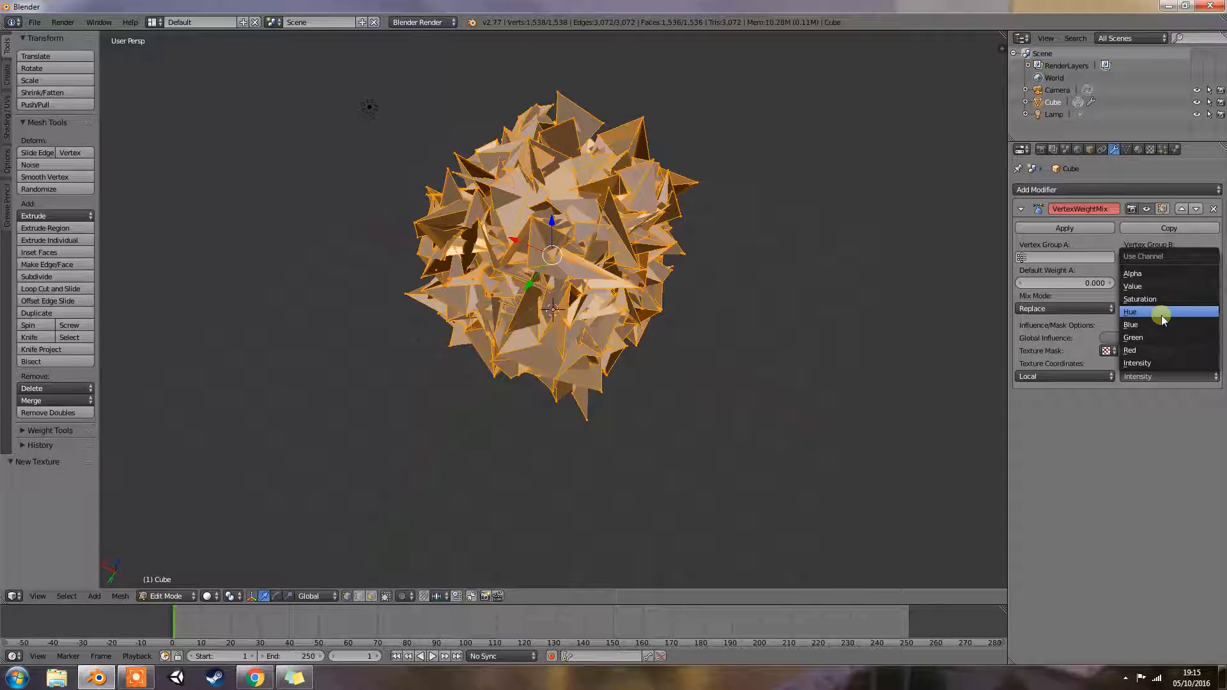
mouse_move(1140, 299)
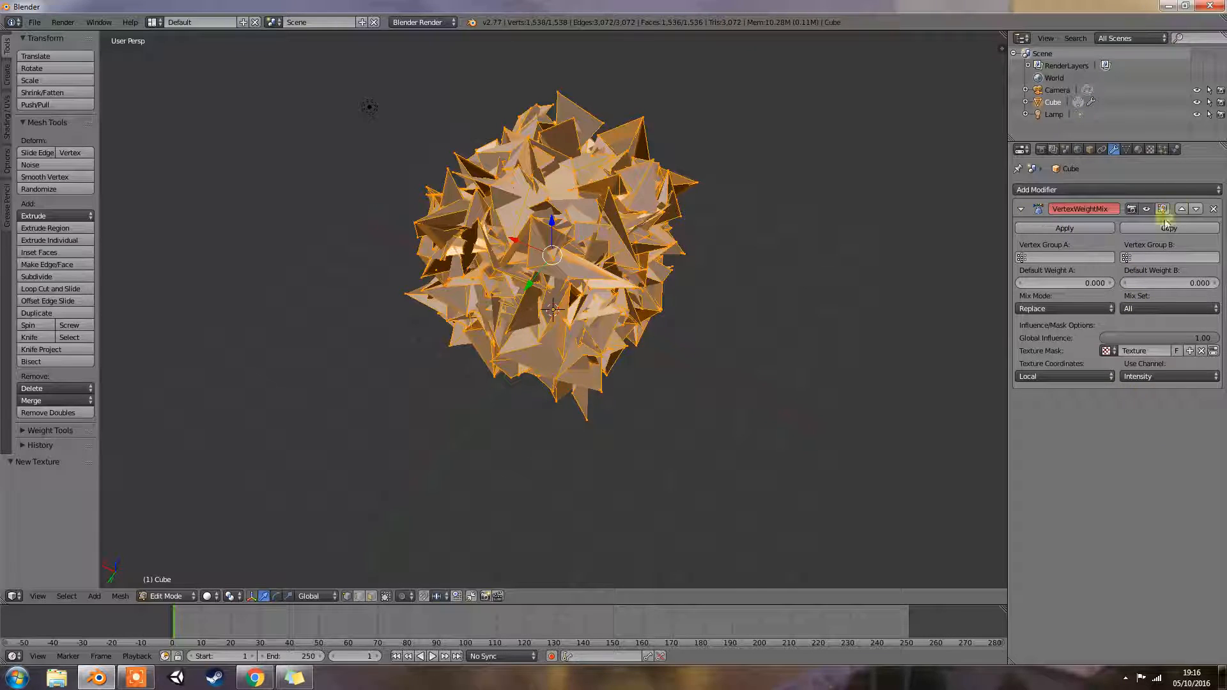
Remove the Vertex Weight Mix modifier and add a fresh one at default settings.
left_click(1037, 189)
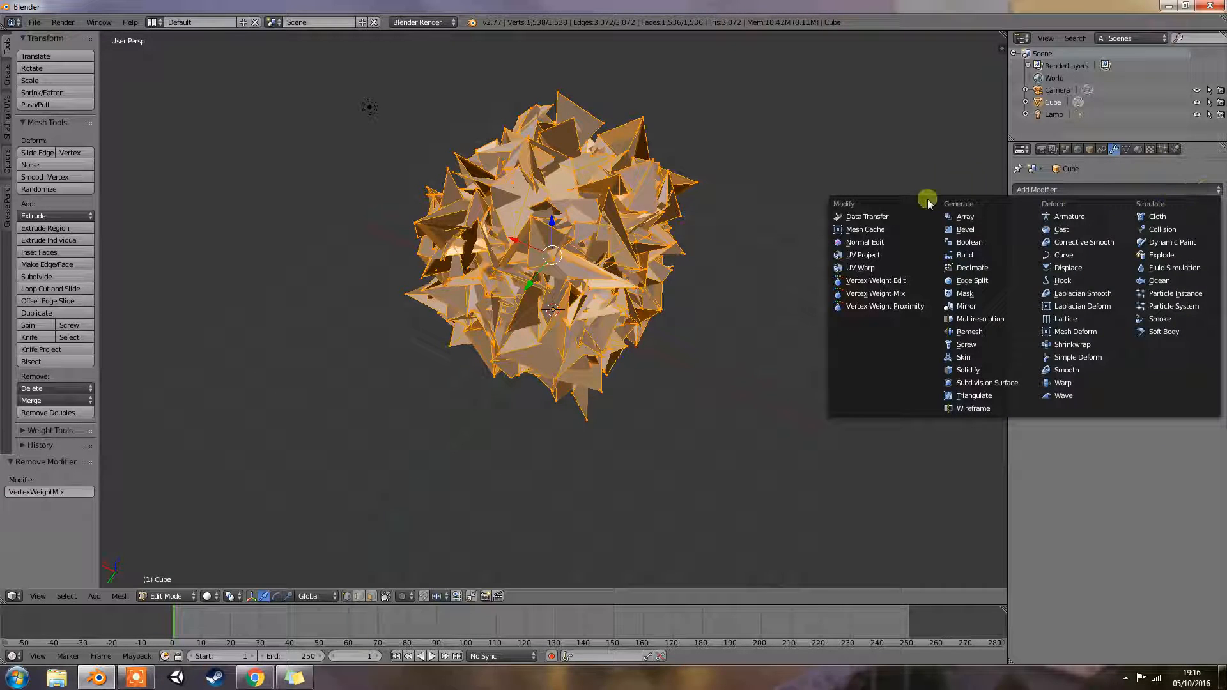
left_click(875, 292)
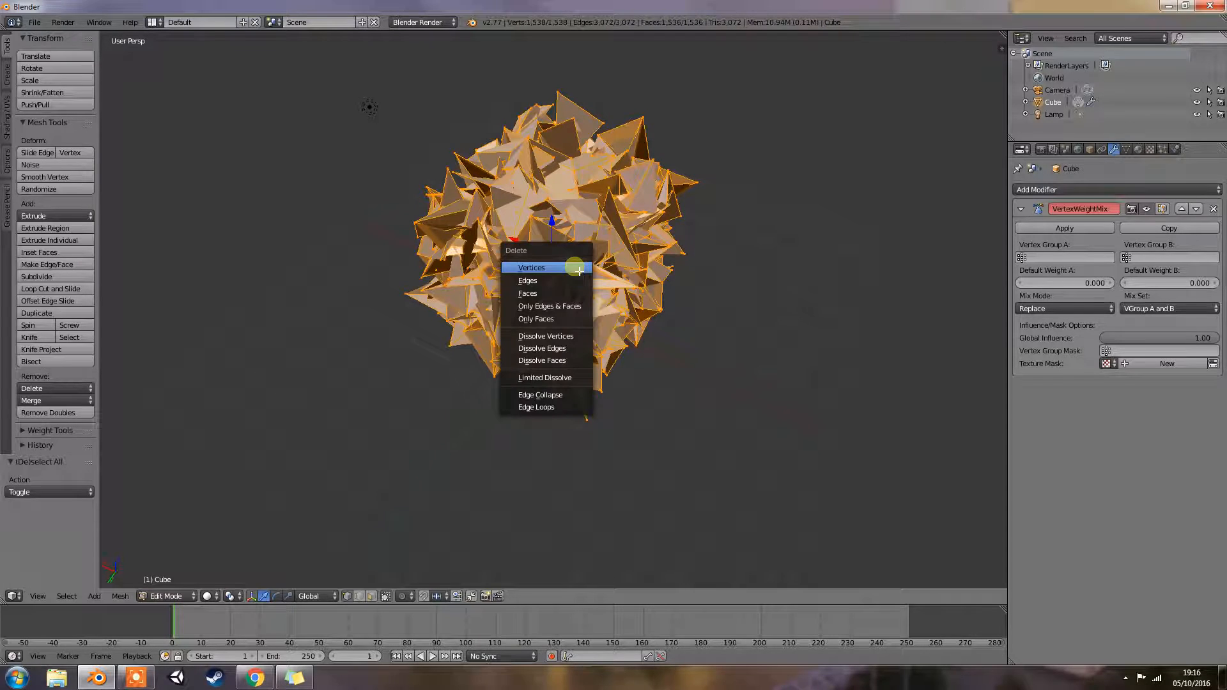
mouse_move(527, 293)
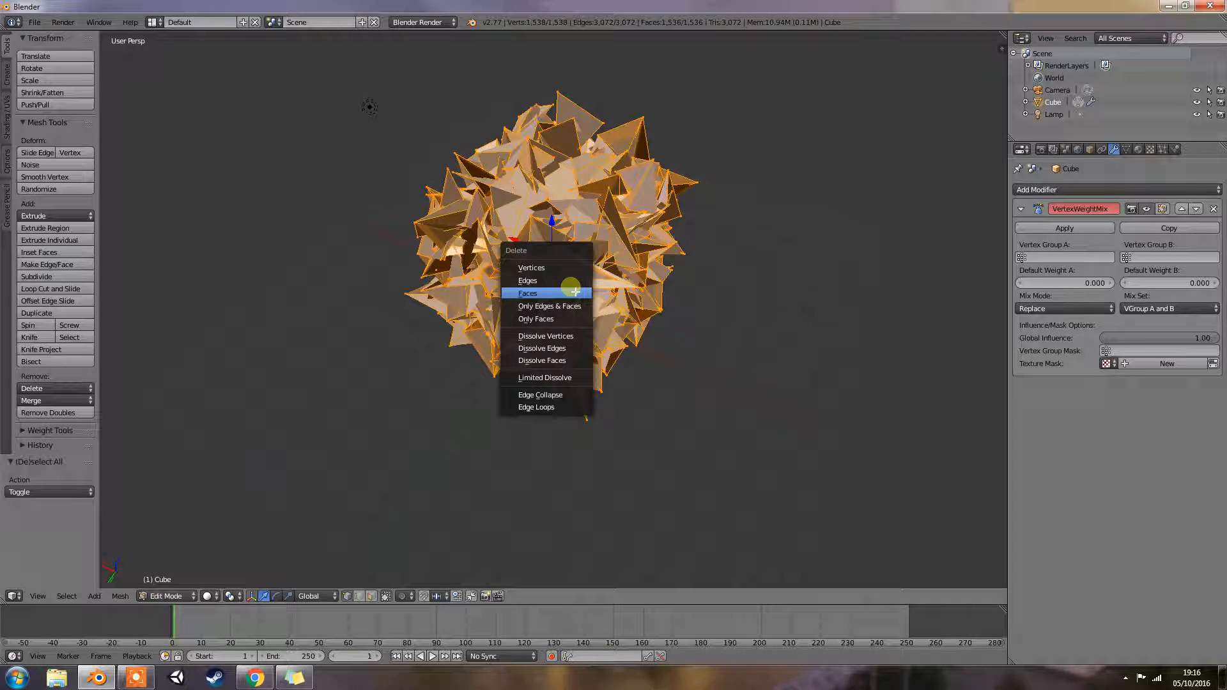
mouse_move(527, 280)
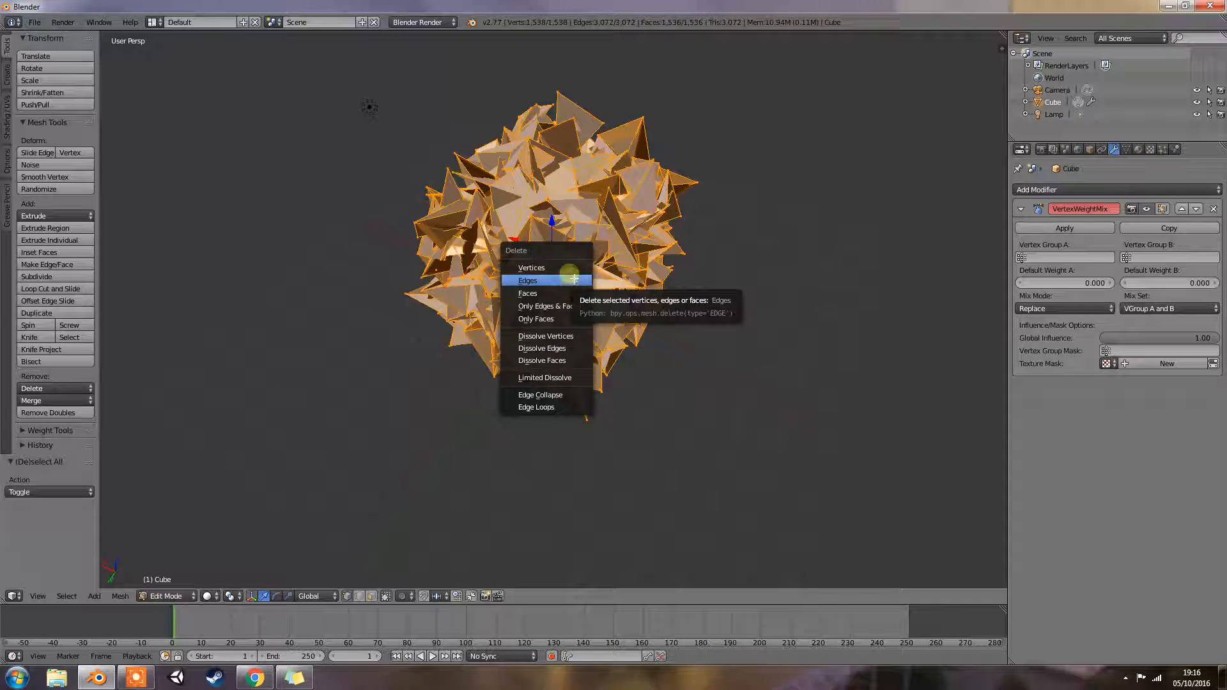
Delete the selected mesh geometry and remove the Vertex Weight Mix modifier.
left_click(531, 268)
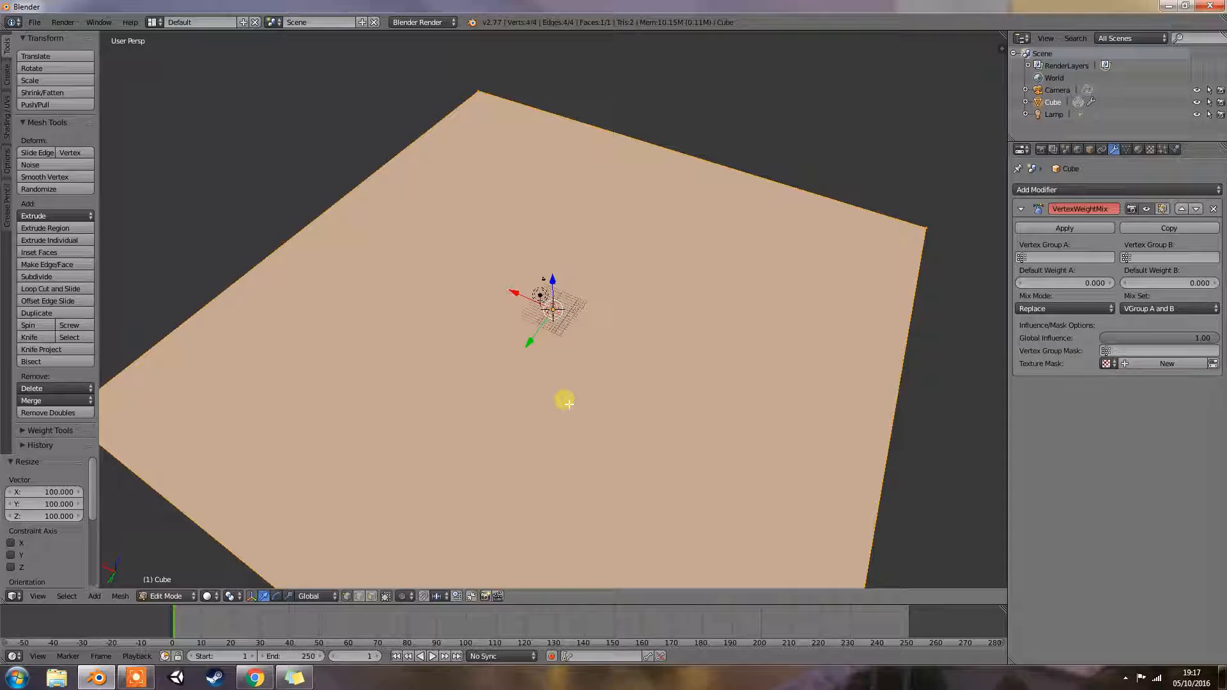
mouse_move(620, 403)
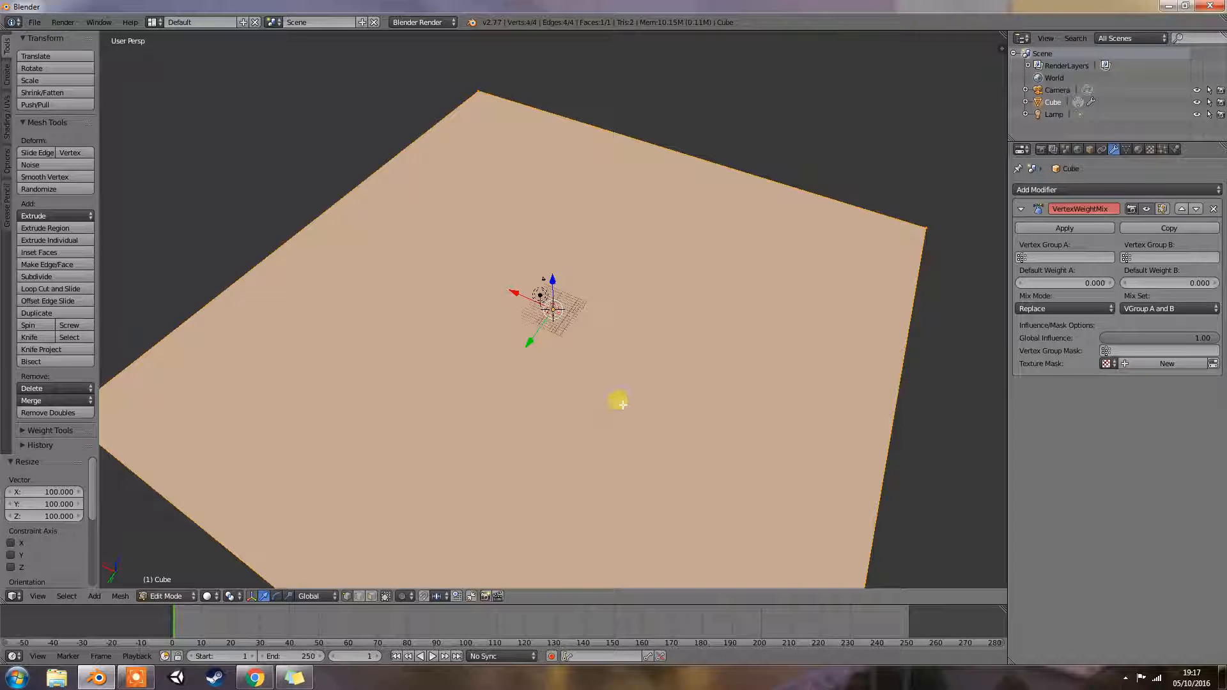
mouse_move(1220, 184)
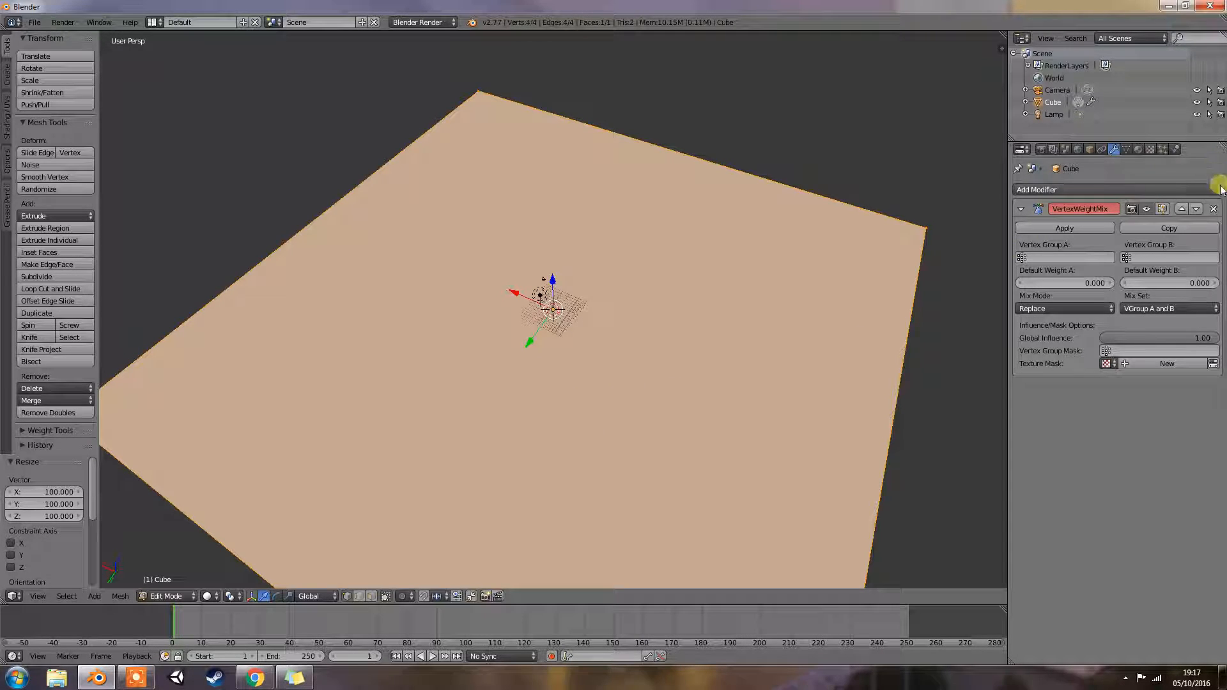
left_click(1214, 208)
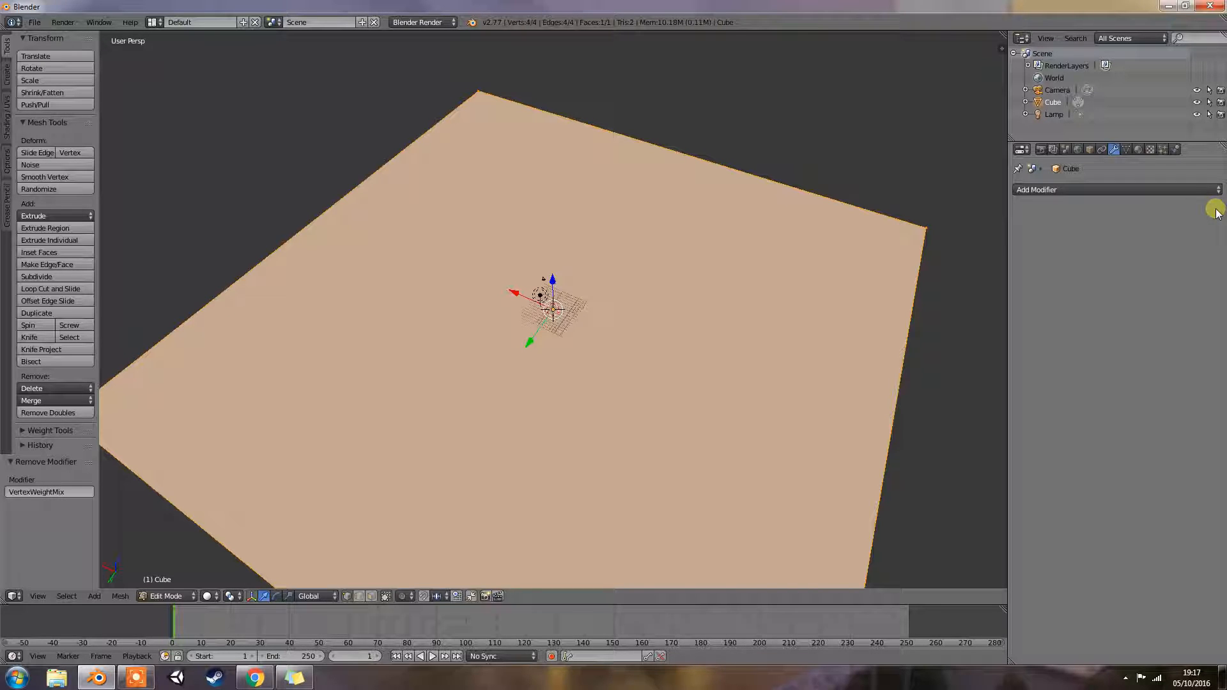
mouse_move(1090, 197)
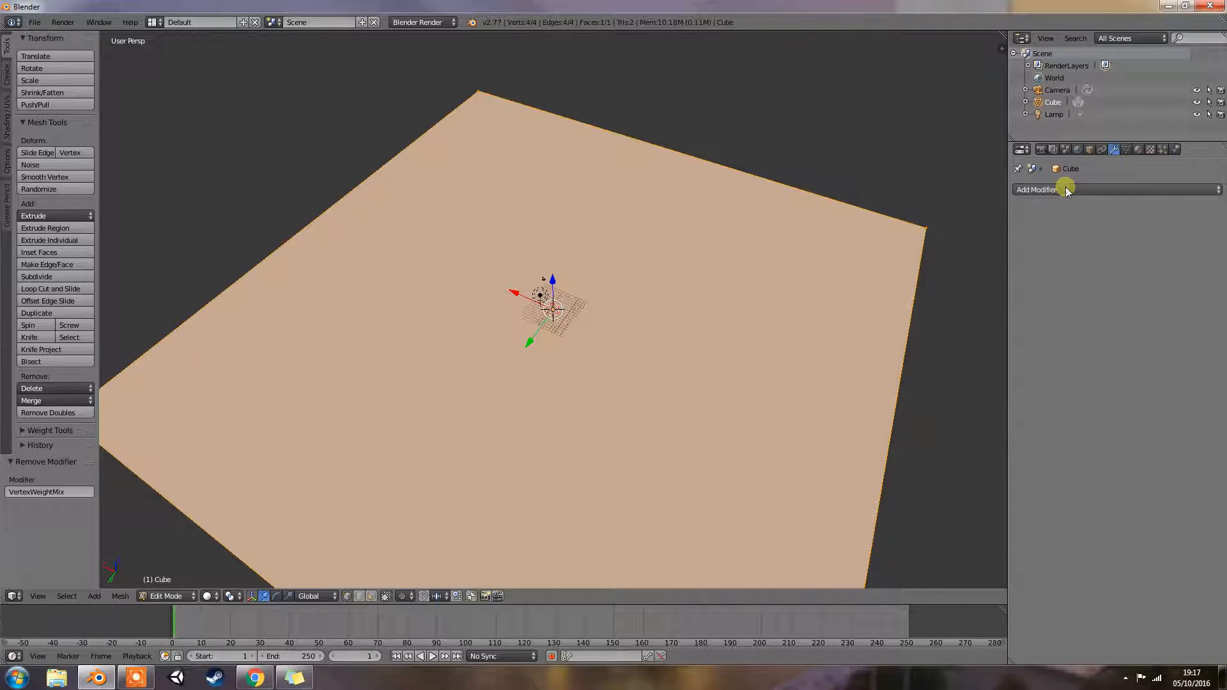
mouse_move(718, 301)
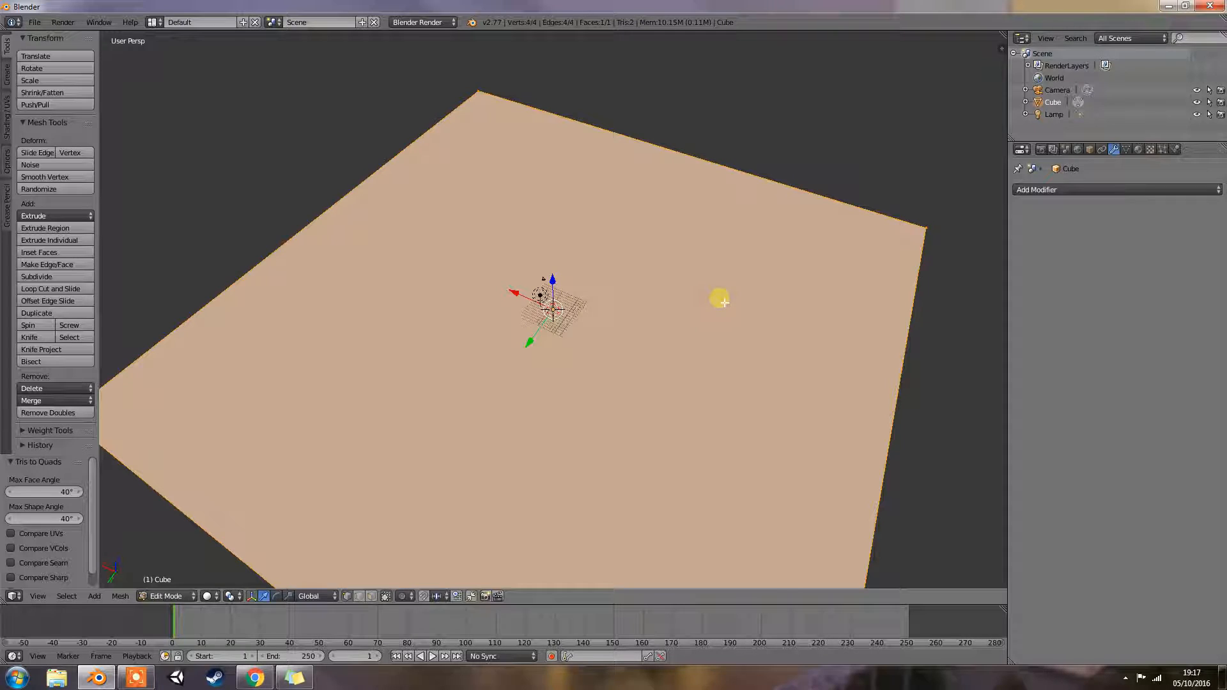
mouse_move(816, 353)
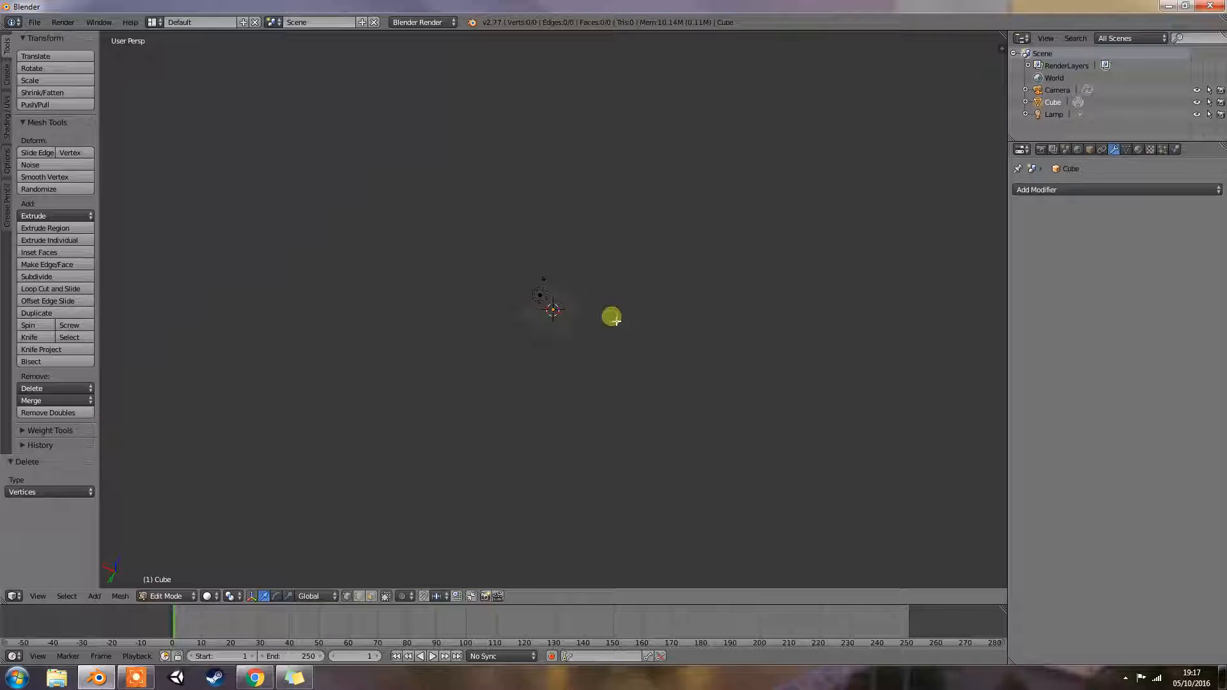
Add a cube mesh, then subdivide and randomize it into a jagged clump.
left_click(119, 595)
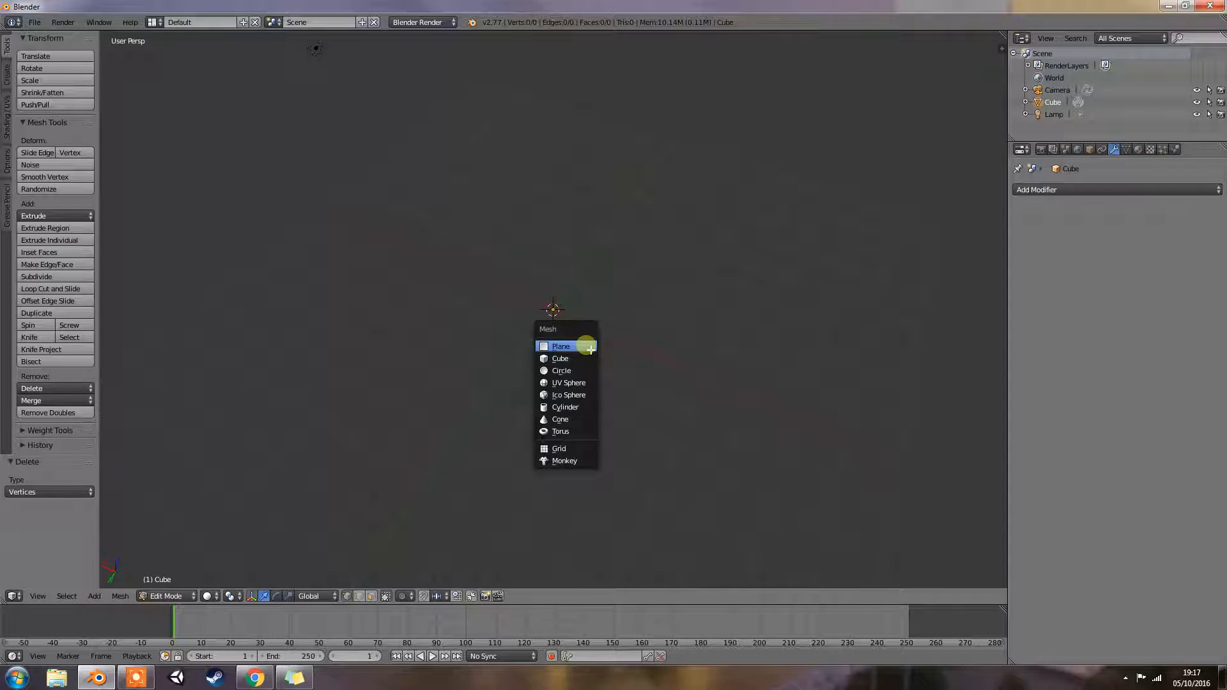
left_click(561, 370)
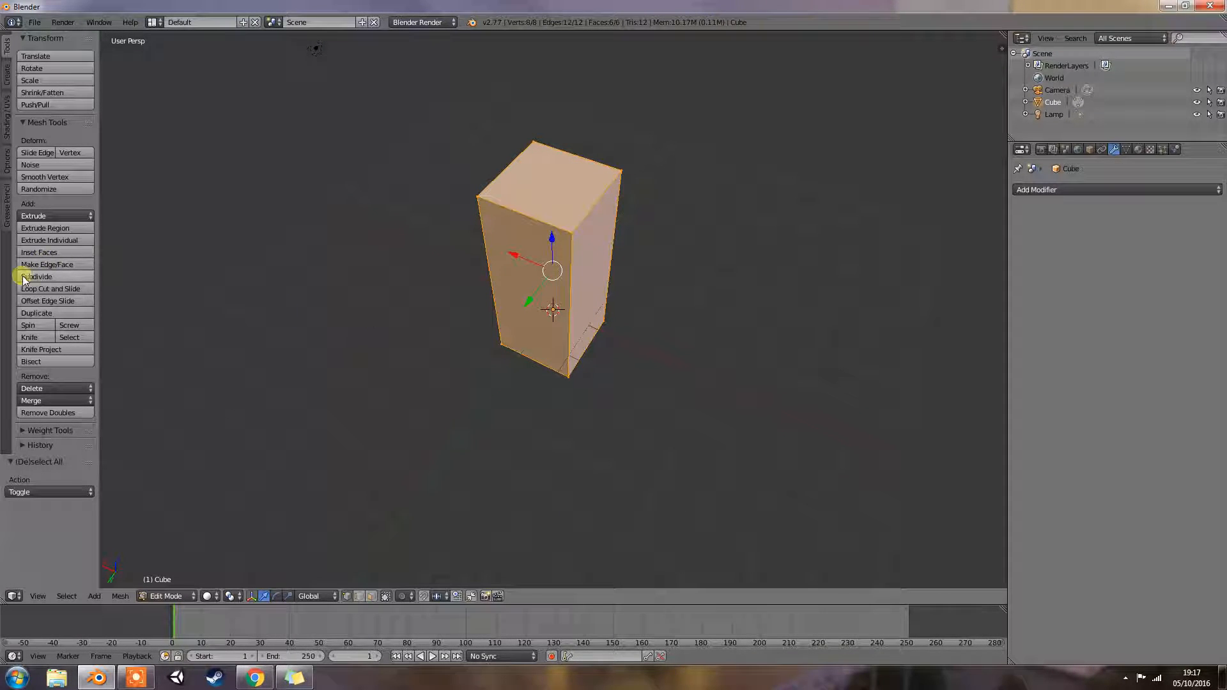
left_click(37, 276)
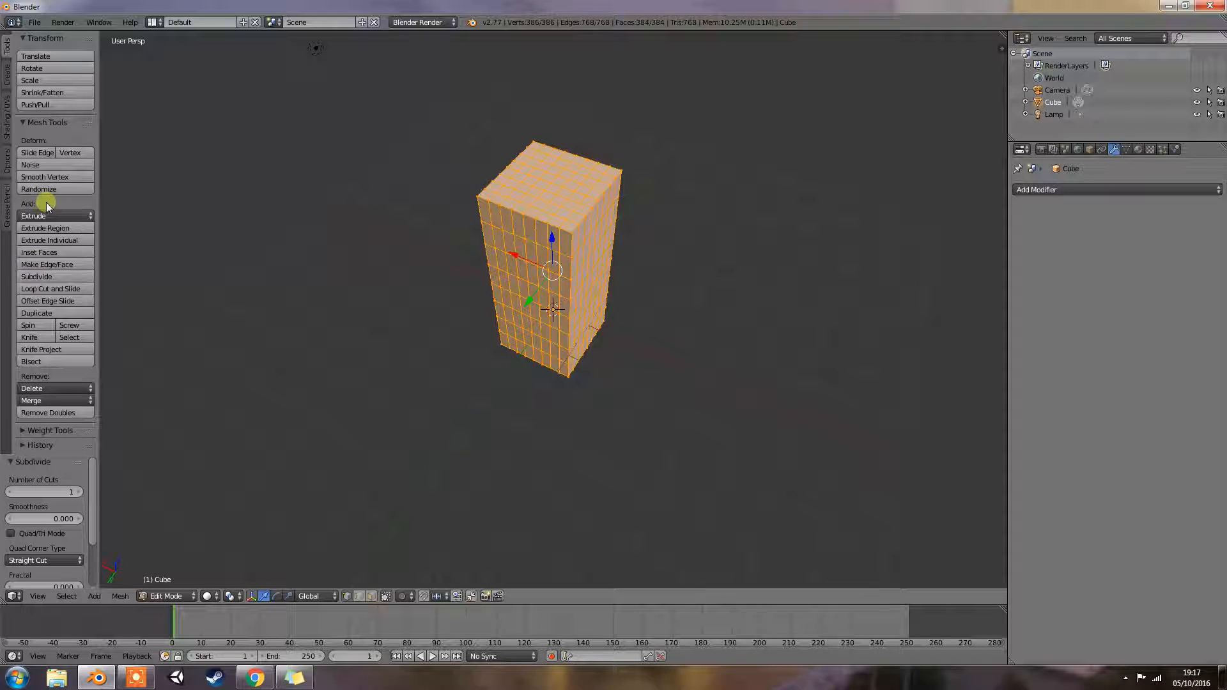
left_click(38, 189)
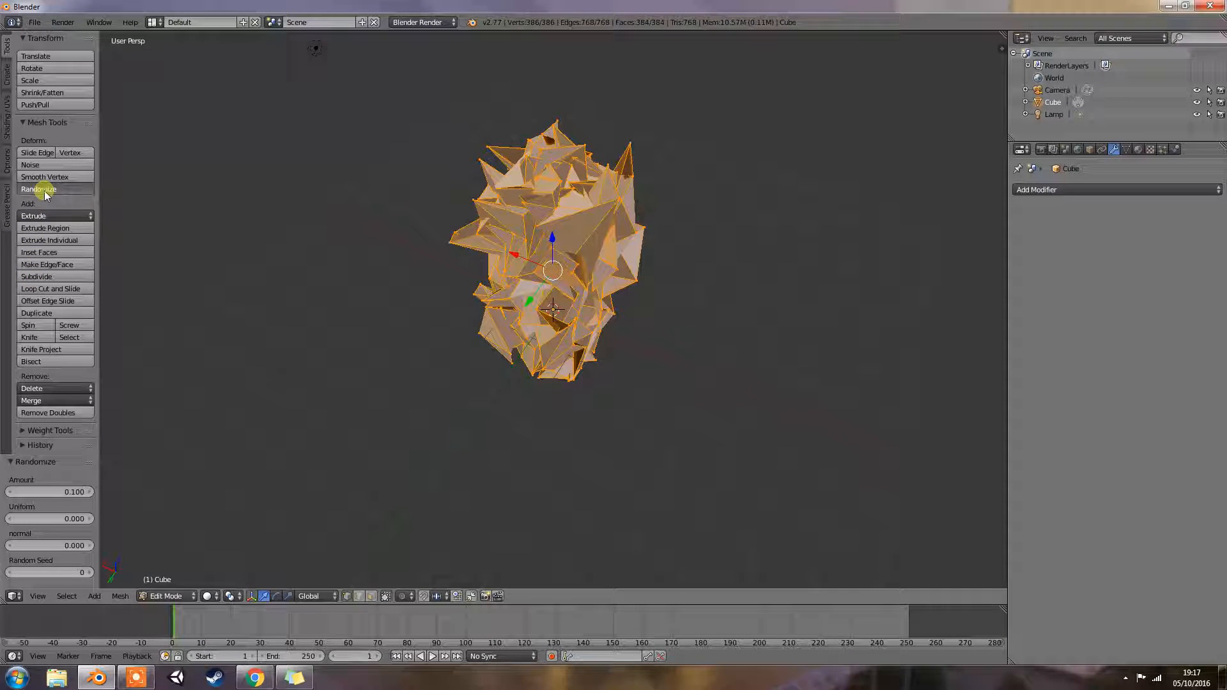
left_click(39, 189)
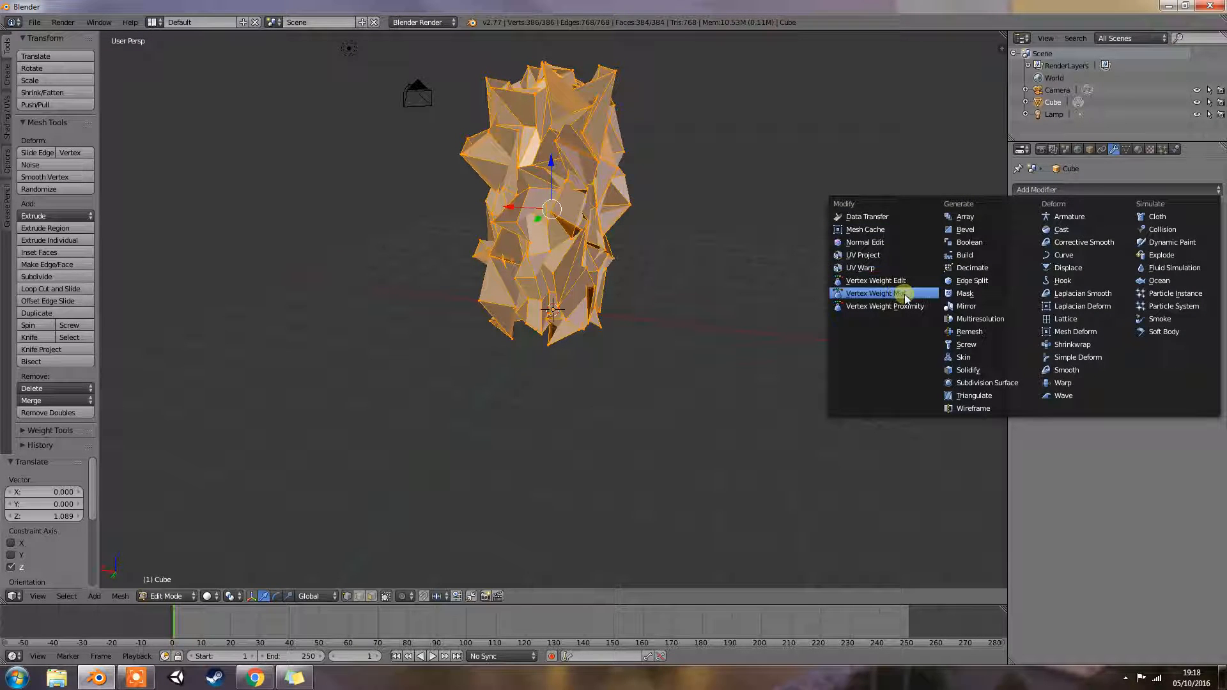
Add a Vertex Weight Mix modifier, enter Weight Paint mode, and pick Group for Vertex Group A.
left_click(871, 292)
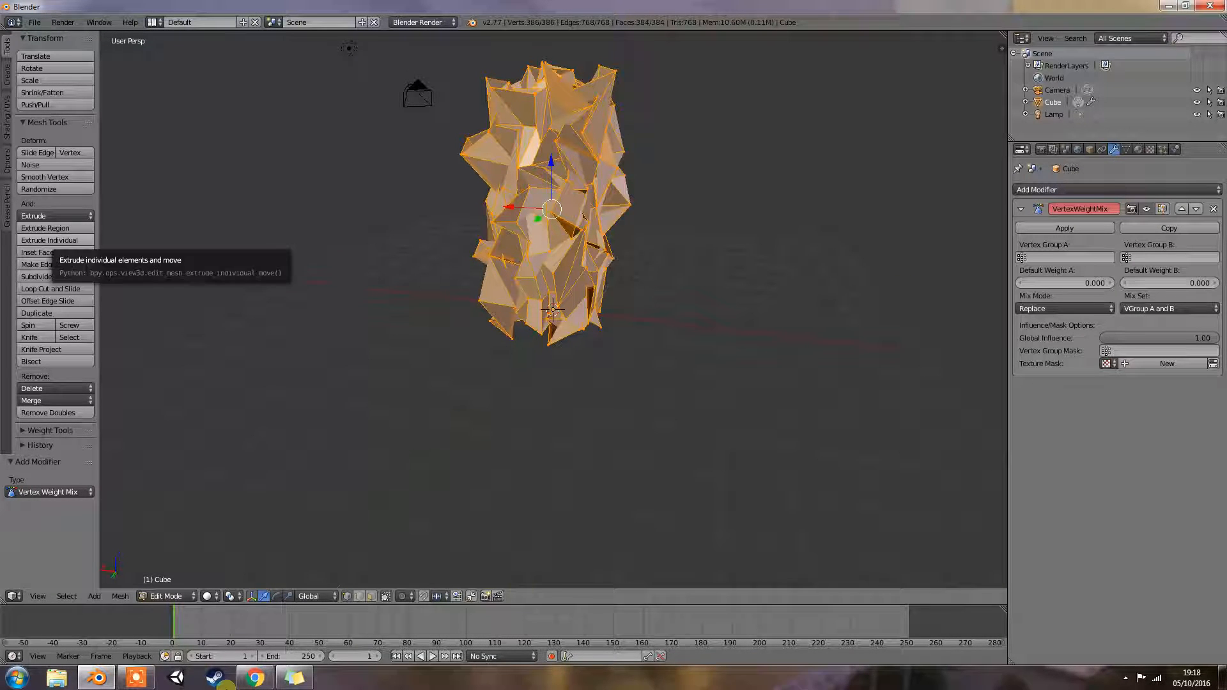
left_click(164, 595)
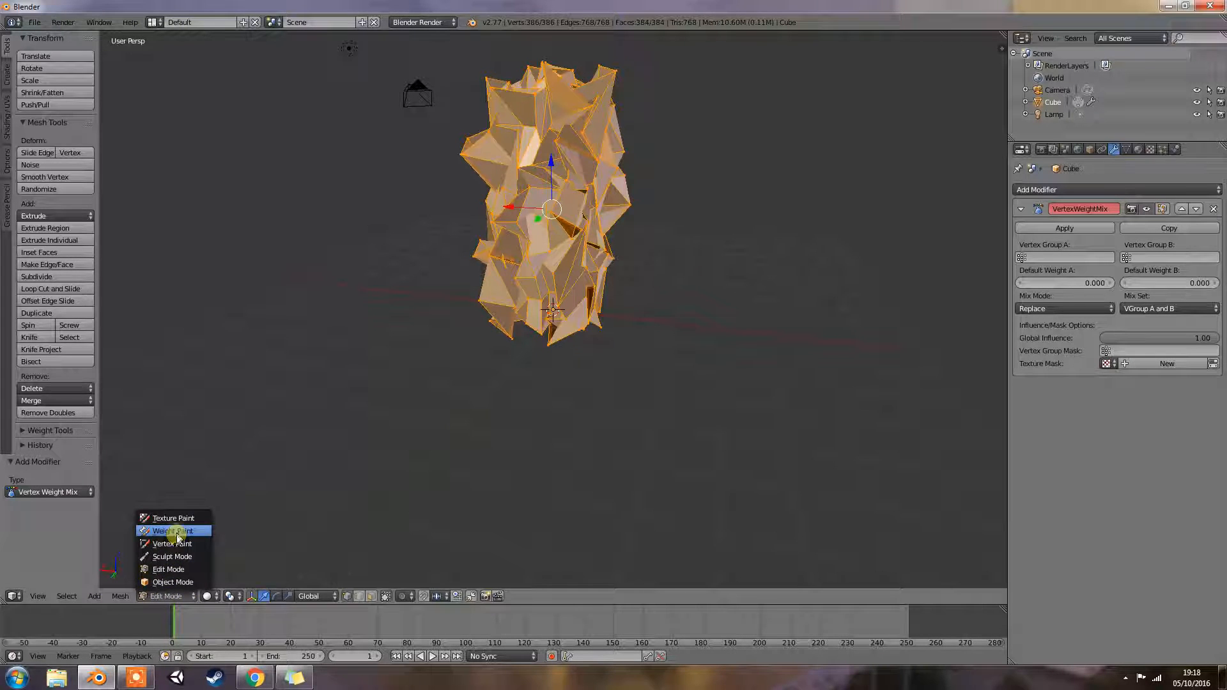
left_click(171, 530)
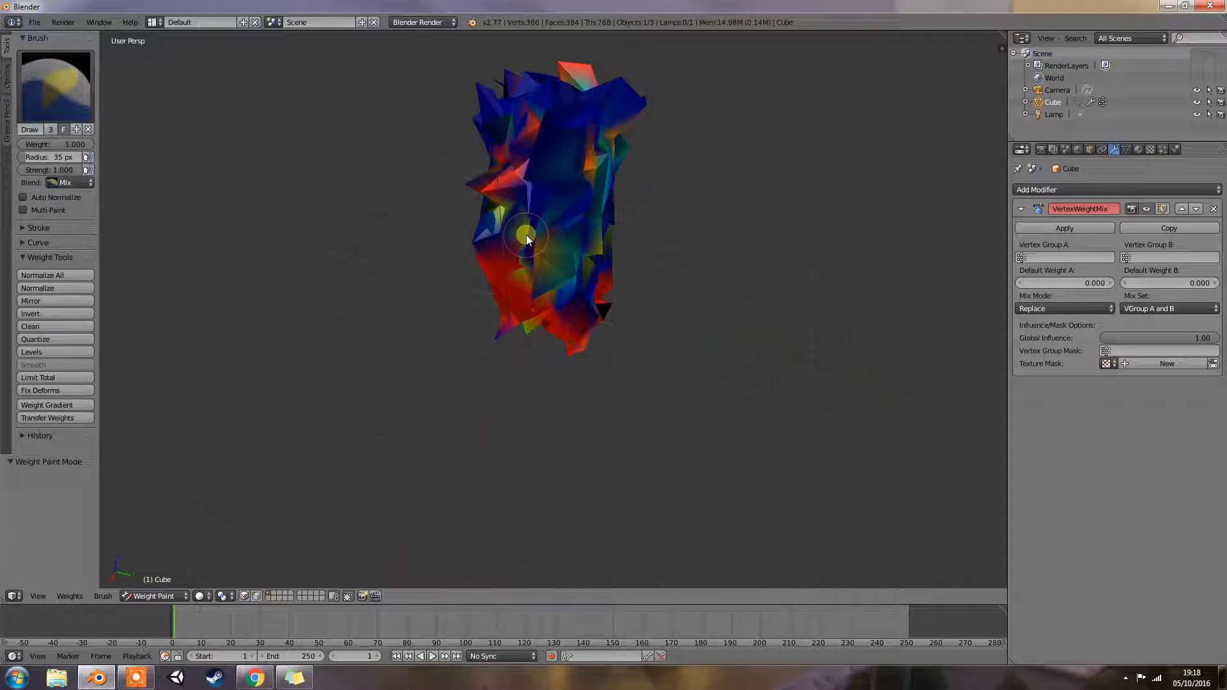
mouse_move(687, 259)
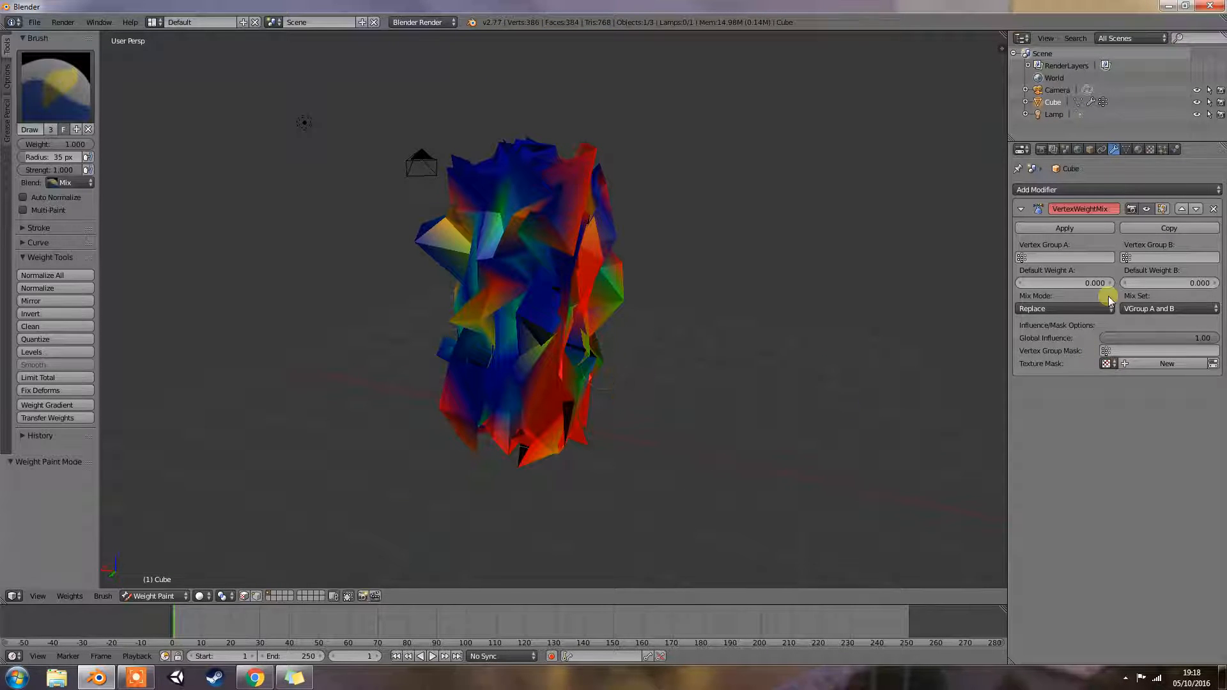
left_click(1064, 257)
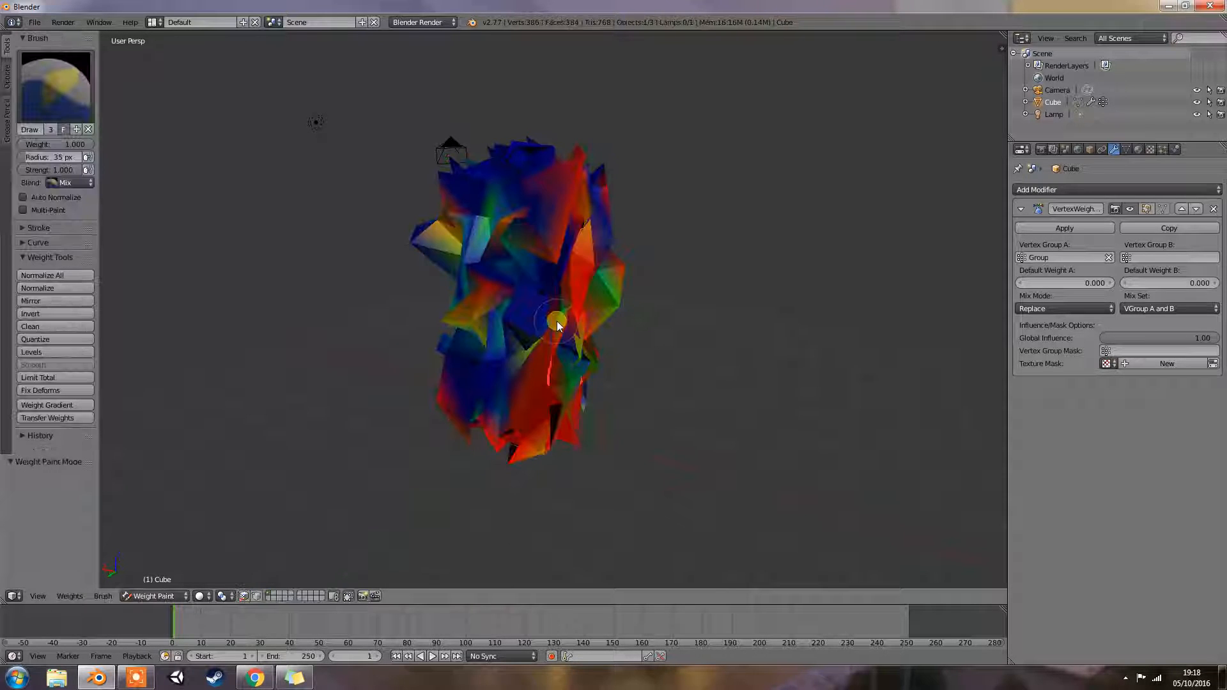
left_click(154, 596)
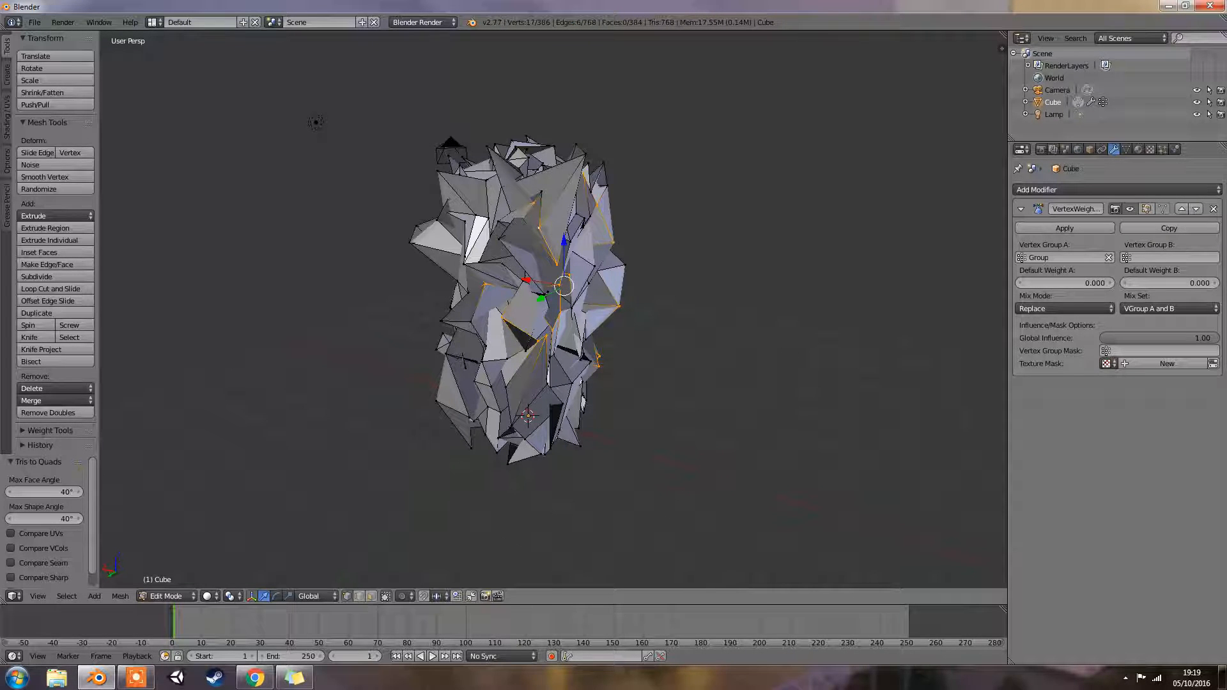
mouse_move(697, 298)
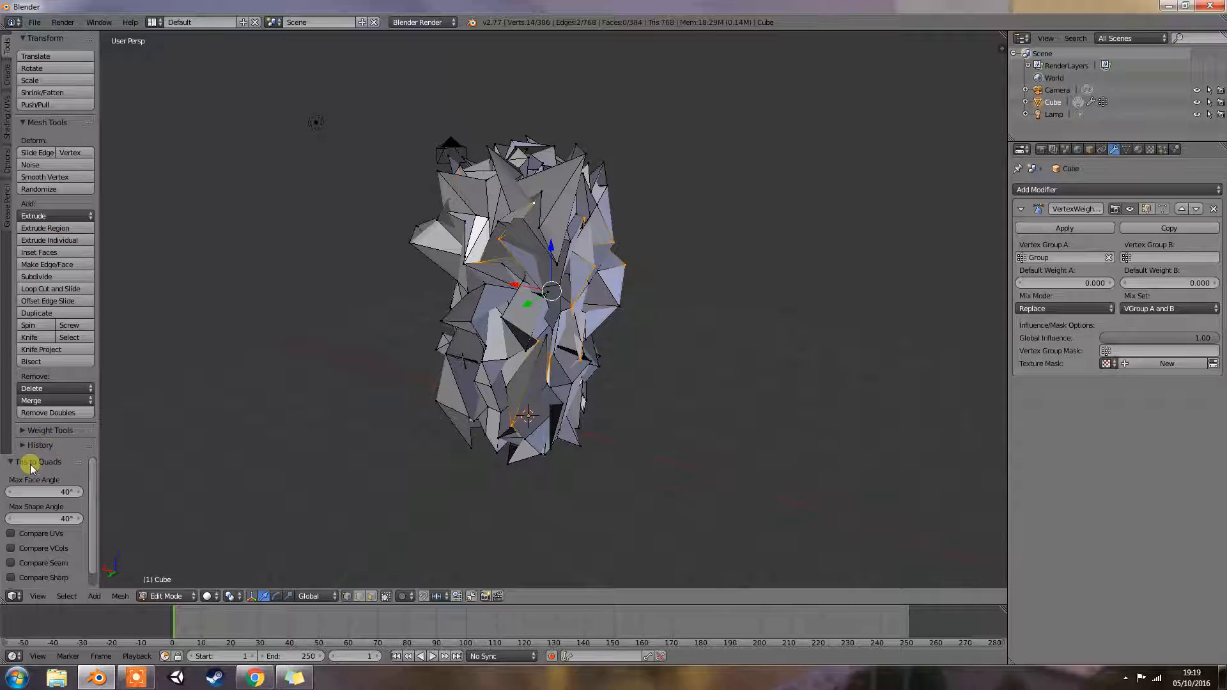
Hide the Tris to Quads settings and search operators for 'group' commands.
left_click(38, 461)
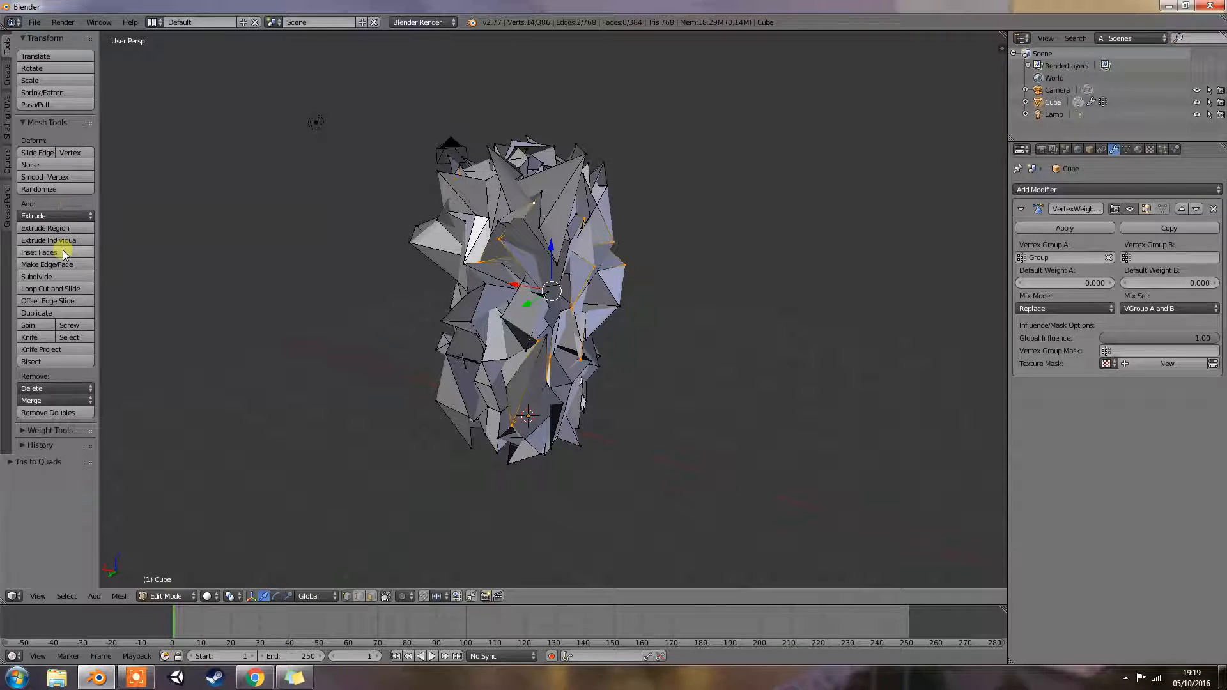
key("space")
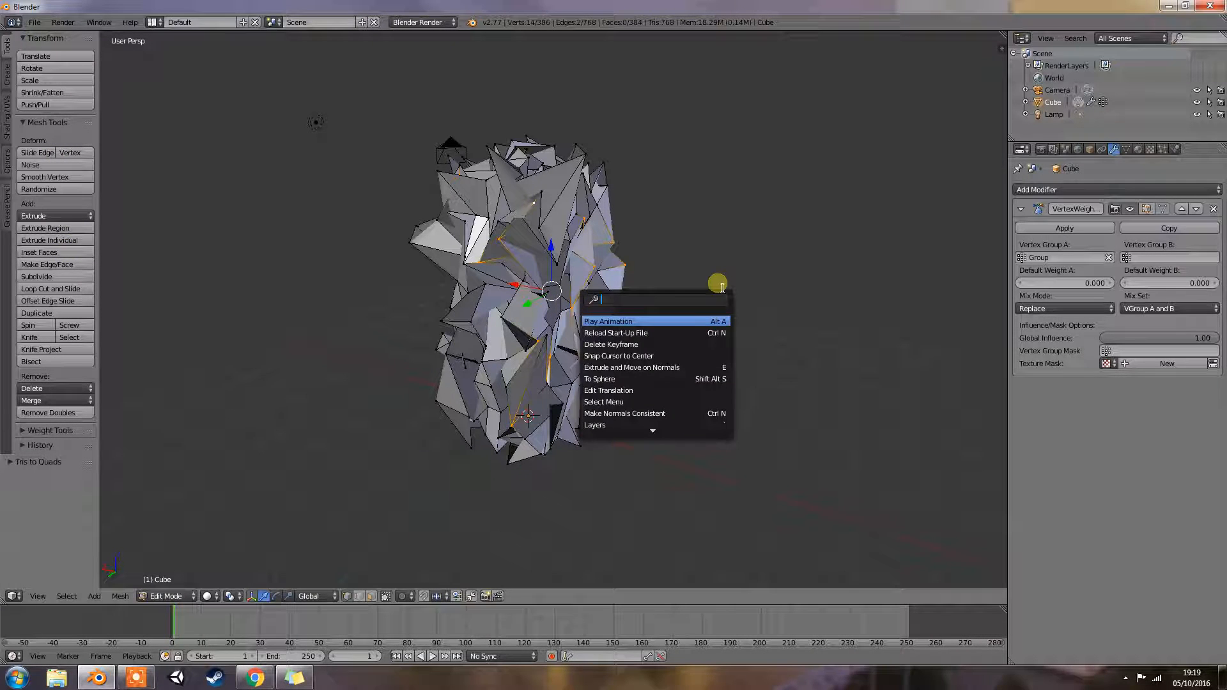
type("creat")
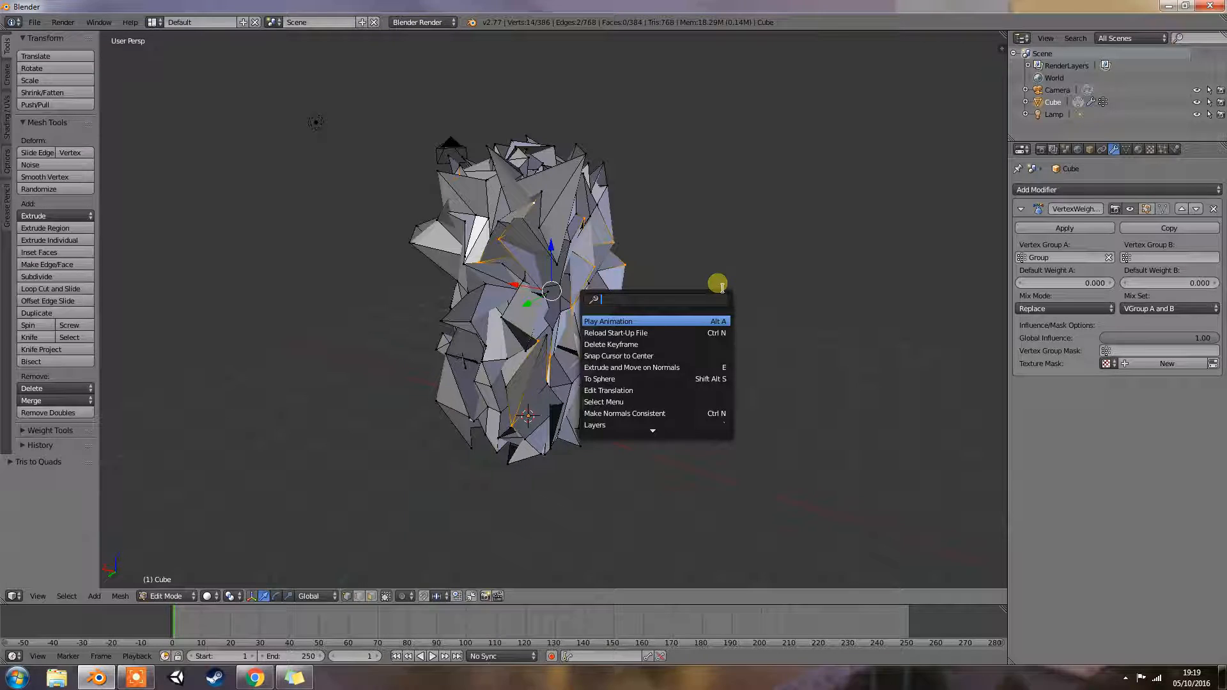
type("group")
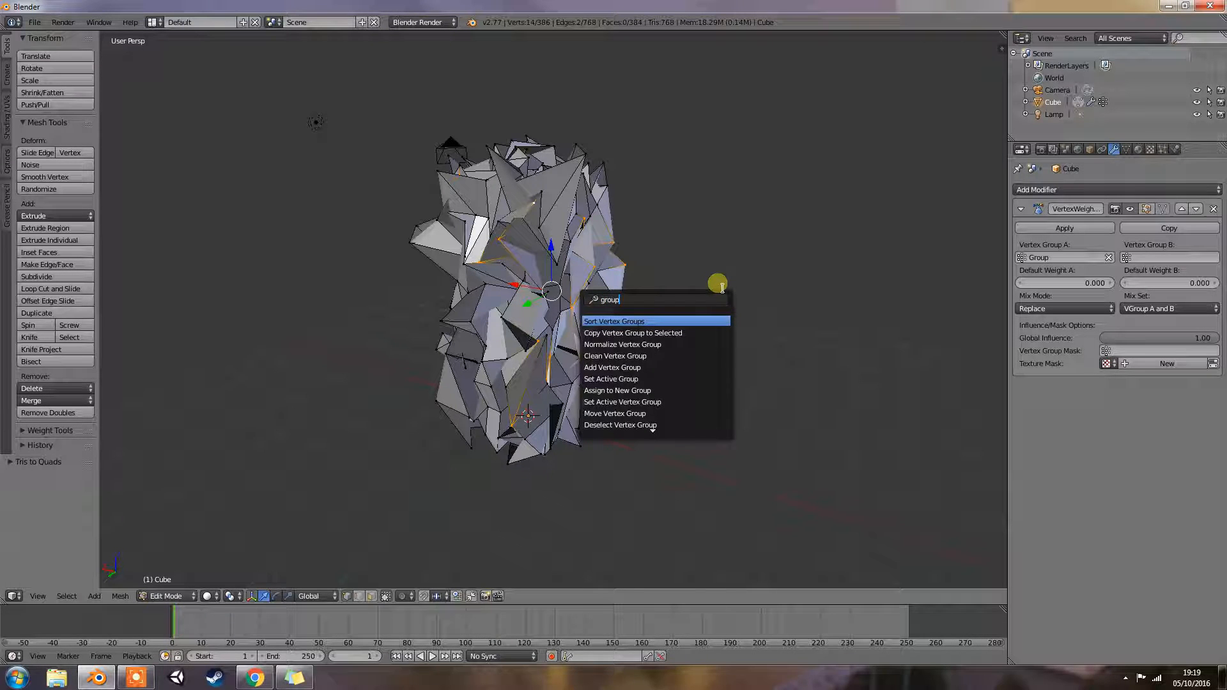
mouse_move(676, 356)
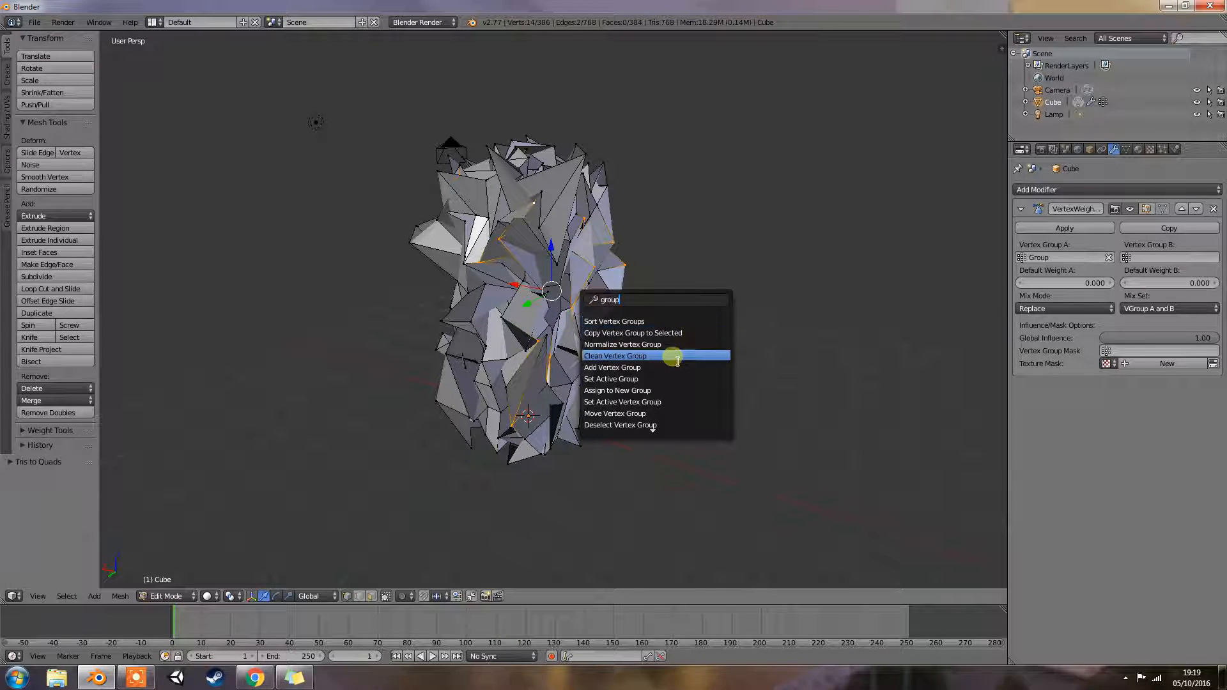
mouse_move(673, 368)
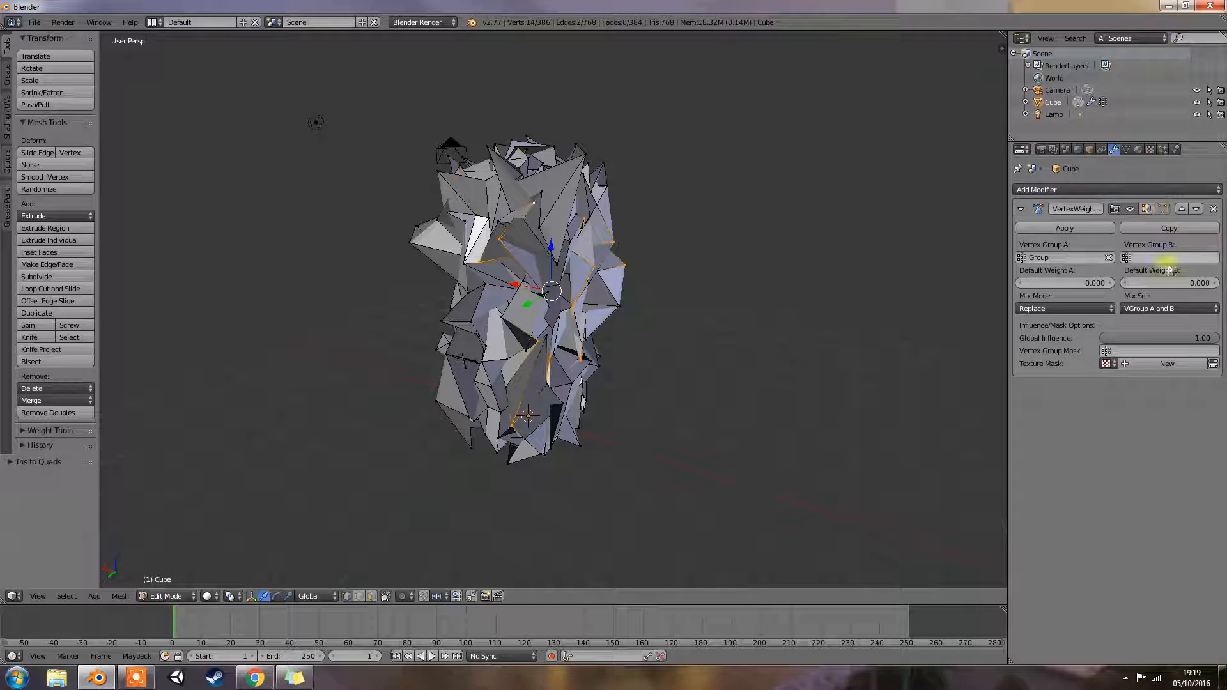
Set Vertex Group B to Group.001, then go Weight Paint, Edit Mode, back to Weight Paint.
left_click(1158, 256)
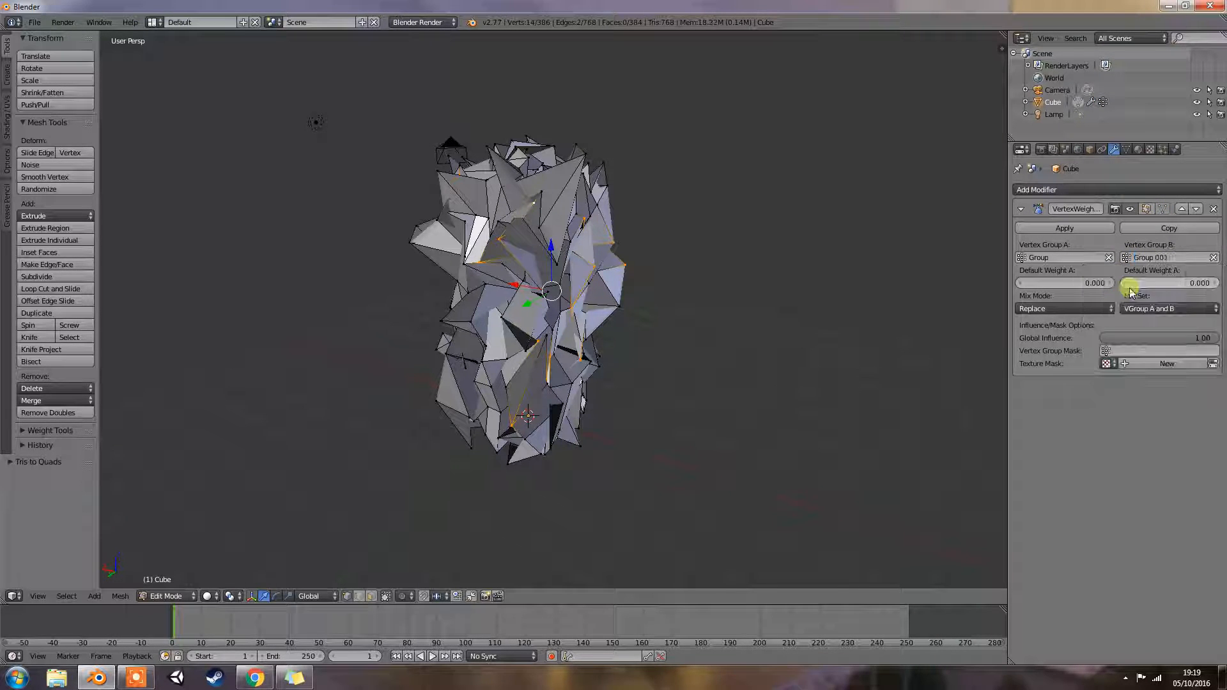
mouse_move(704, 299)
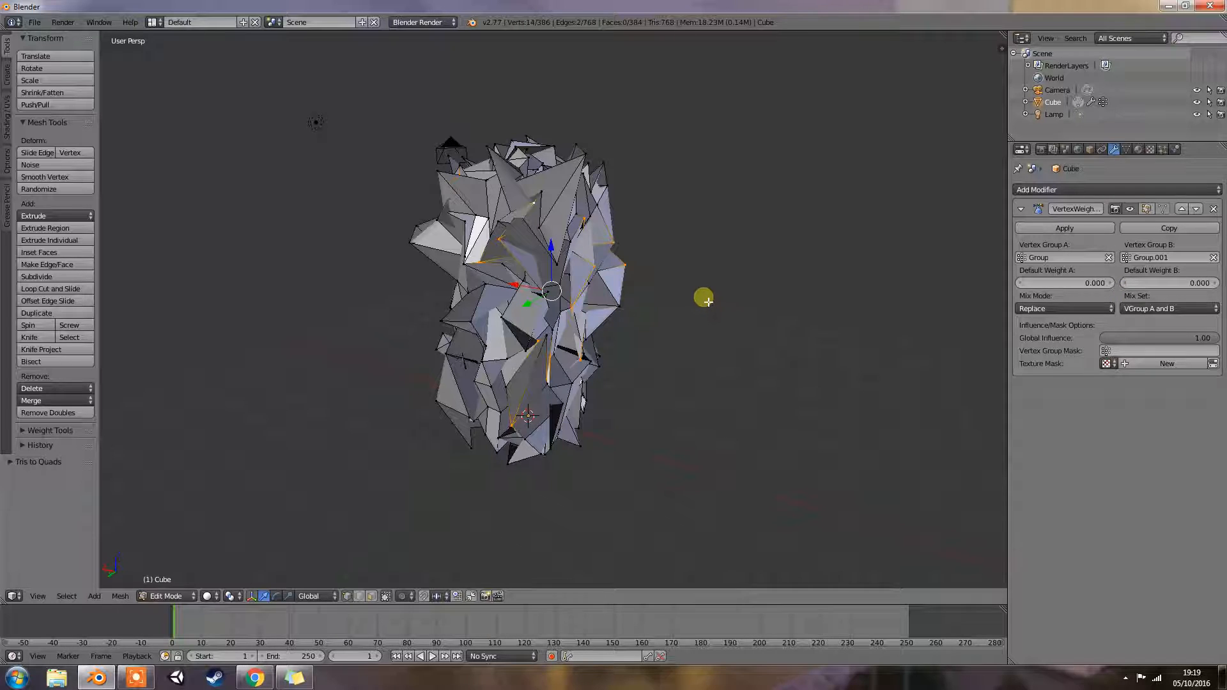
left_click(164, 595)
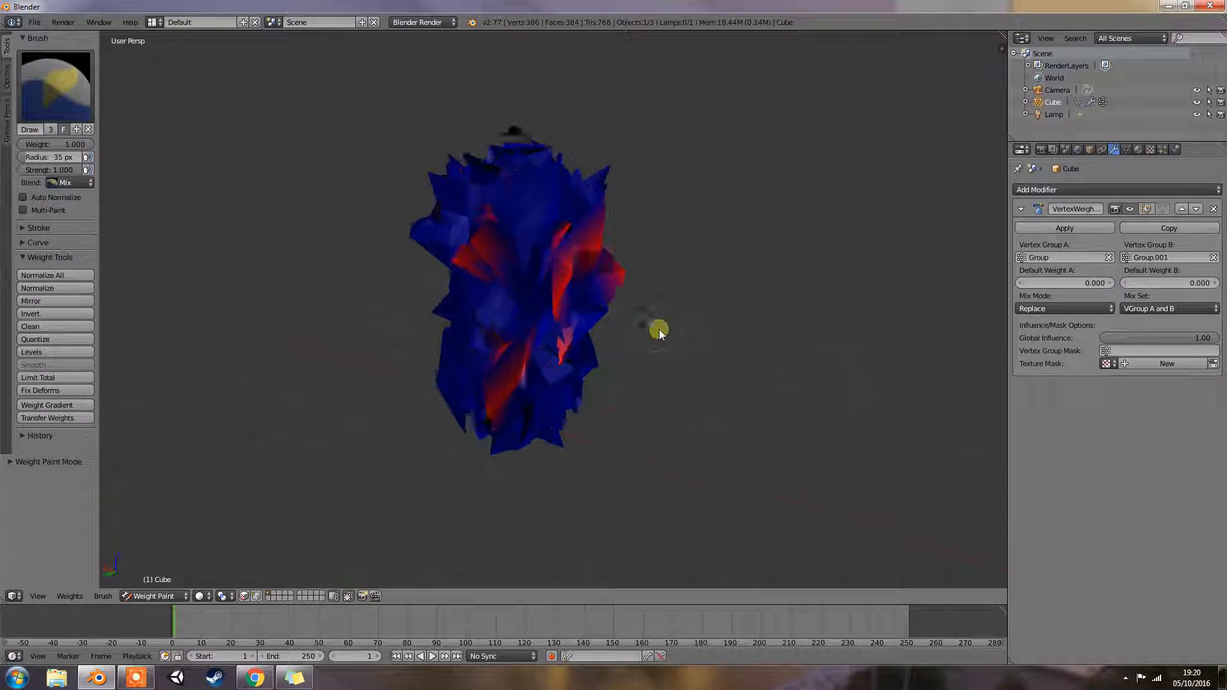
key("Tab")
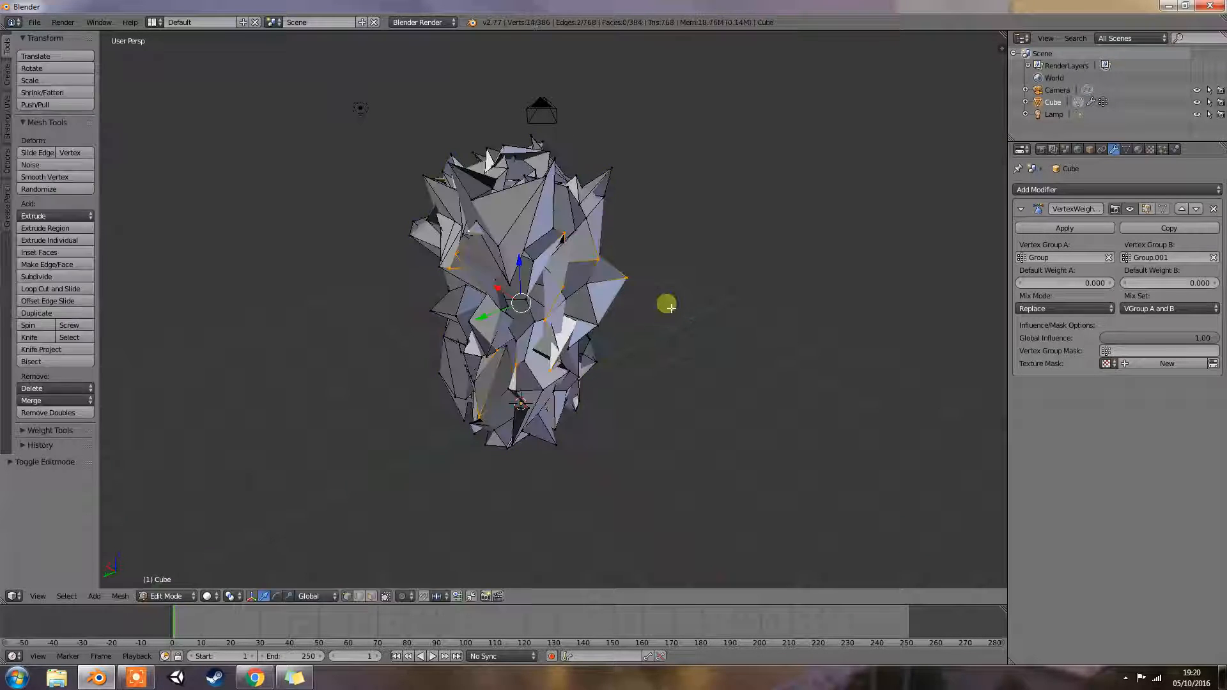
left_click(164, 596)
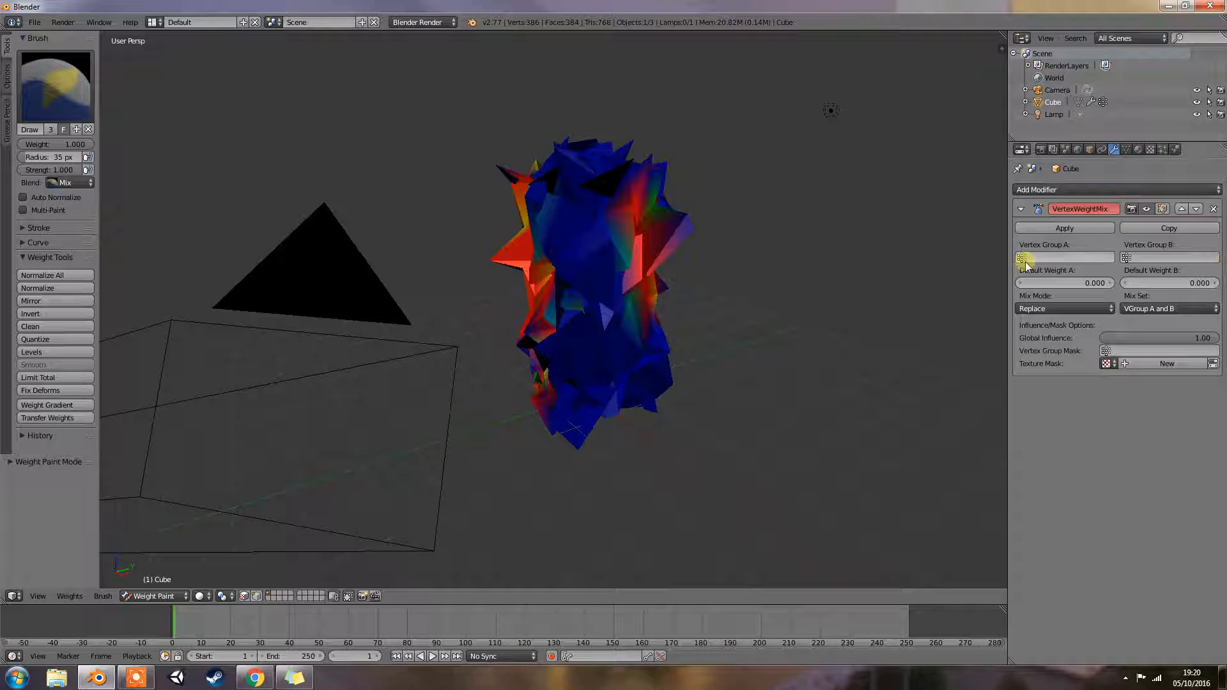
Mix Group with Group.001 using default weights 0.2 and 0.7.
left_click(1060, 258)
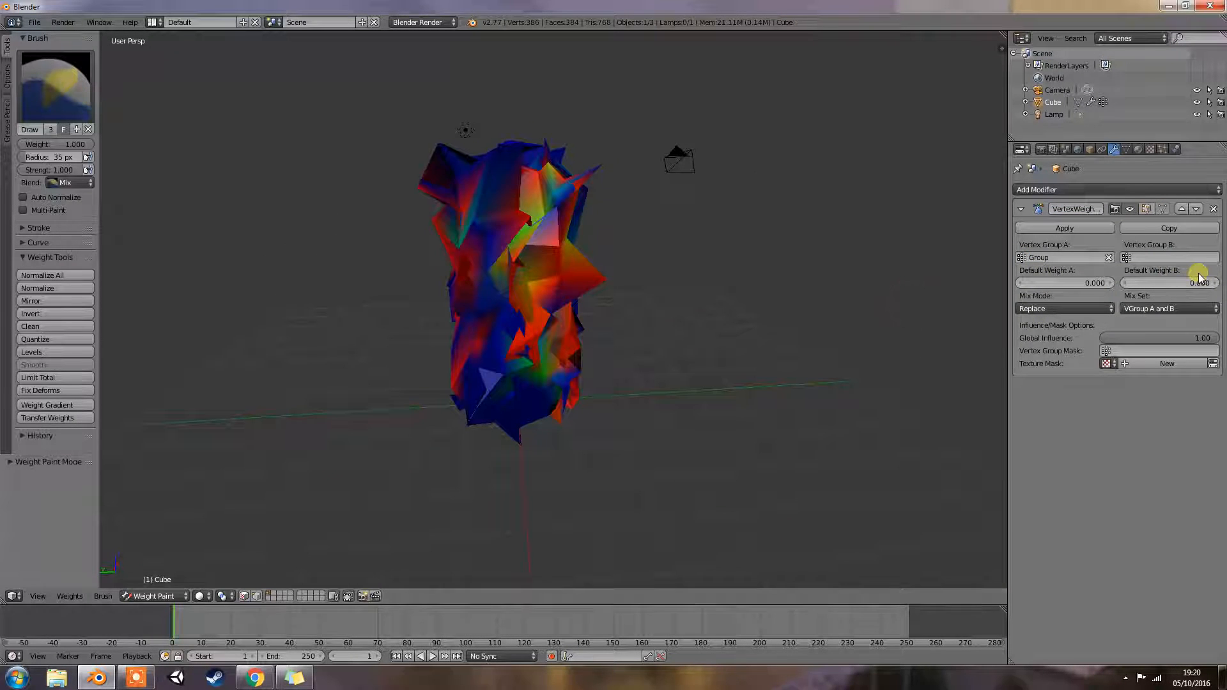
left_click(1162, 258)
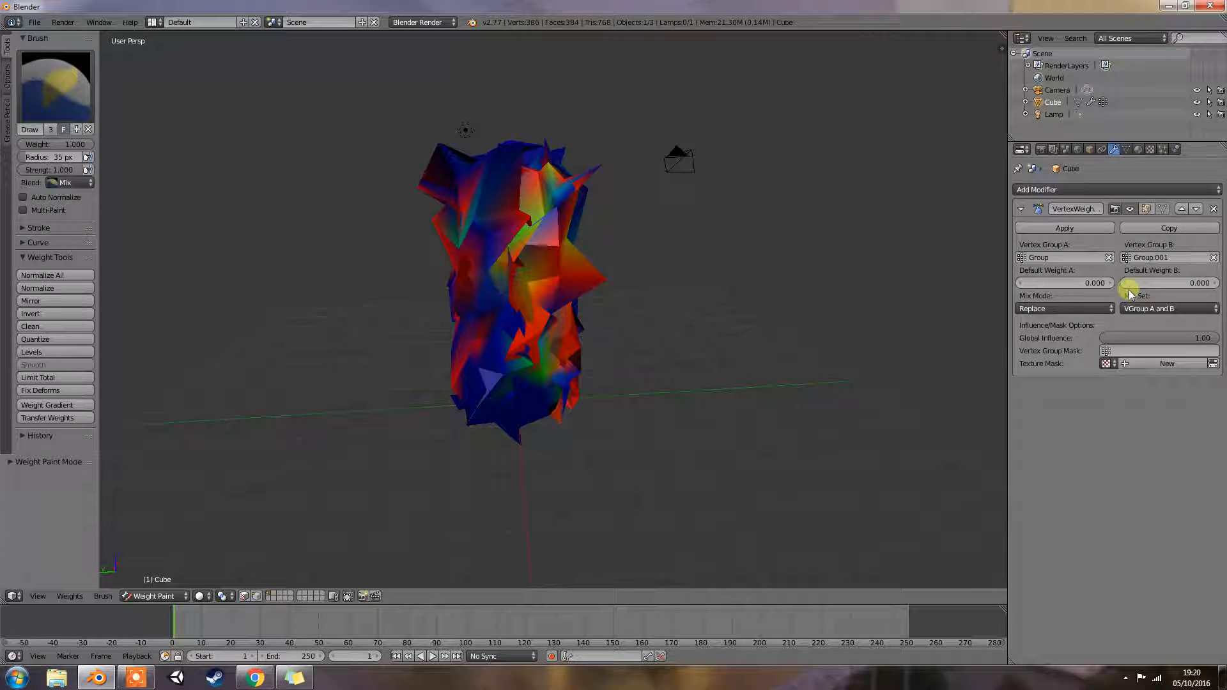
left_click(1064, 282)
type("0.200")
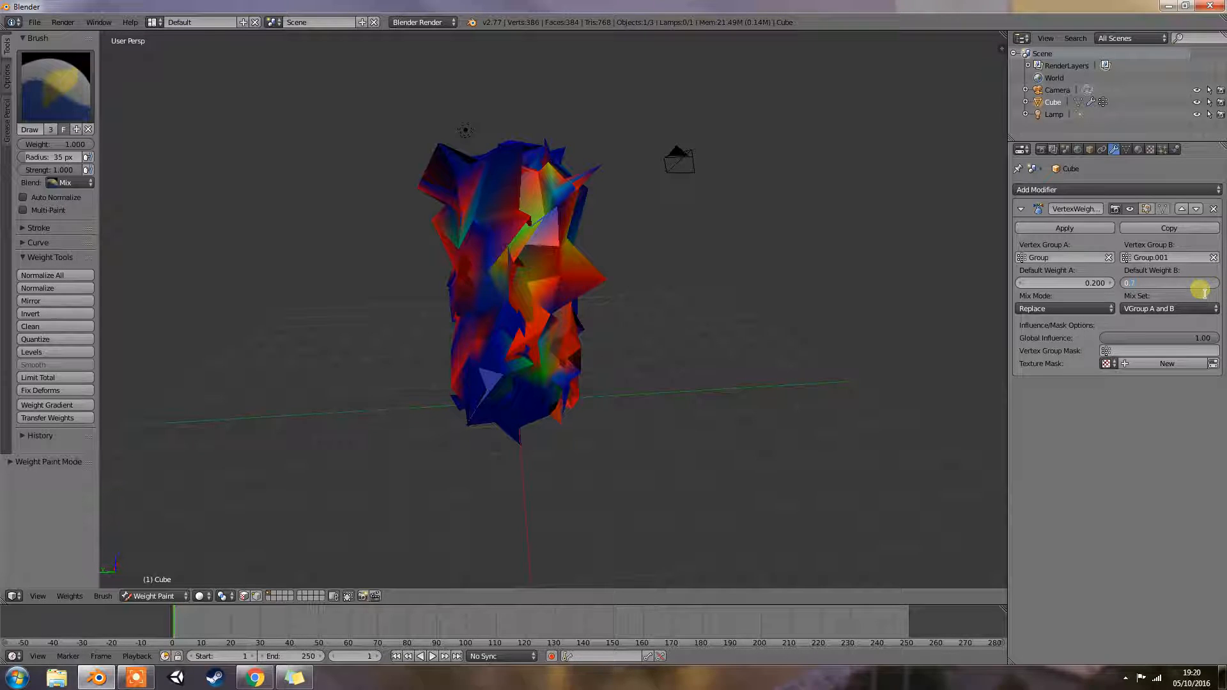
left_click(1064, 308)
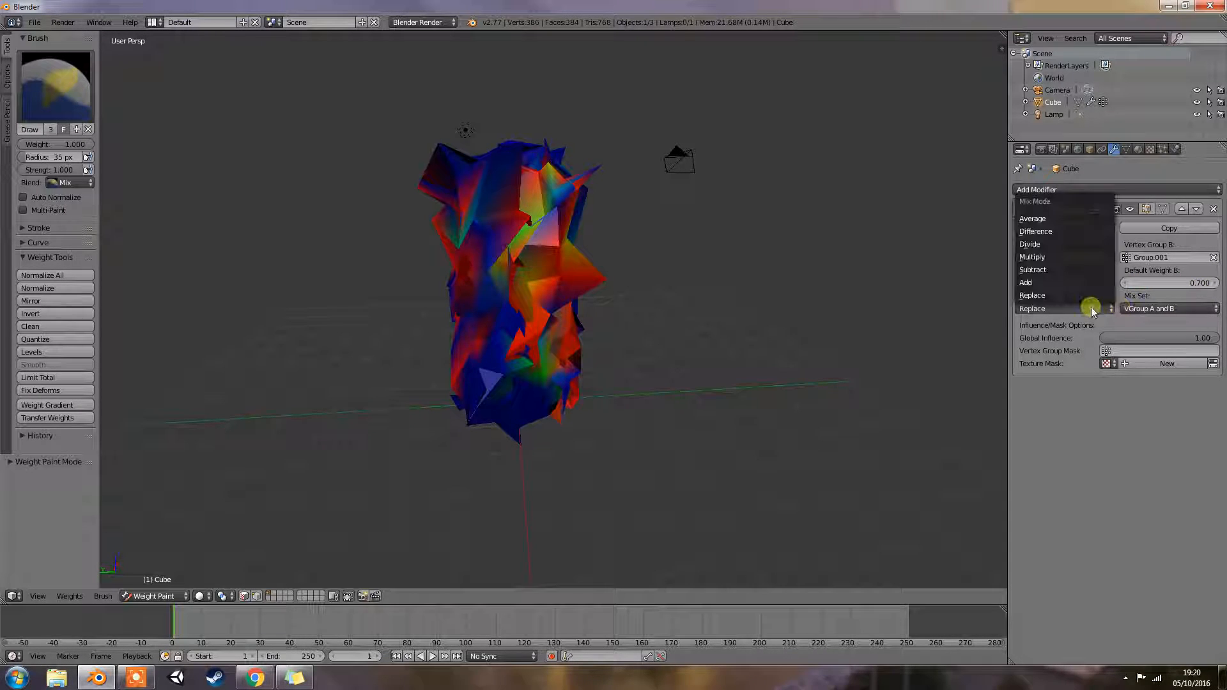
Set the mix mode to Difference, restore full global influence, and open the vertex set choices.
left_click(1025, 269)
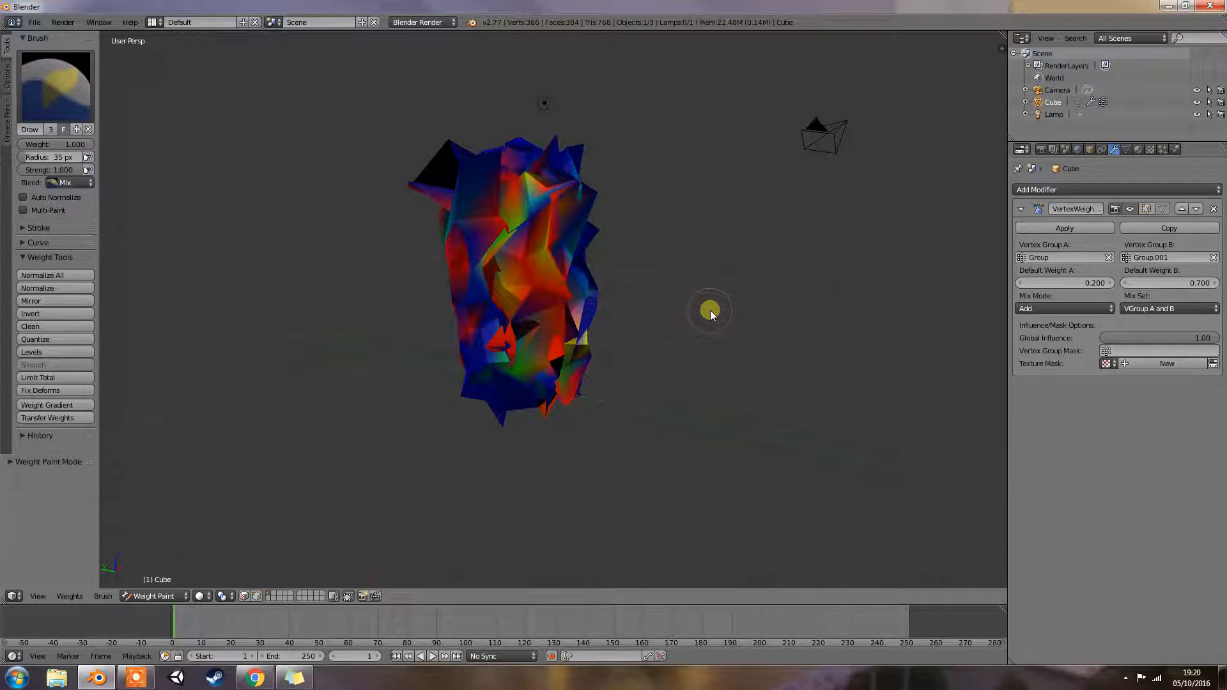
left_click(1064, 307)
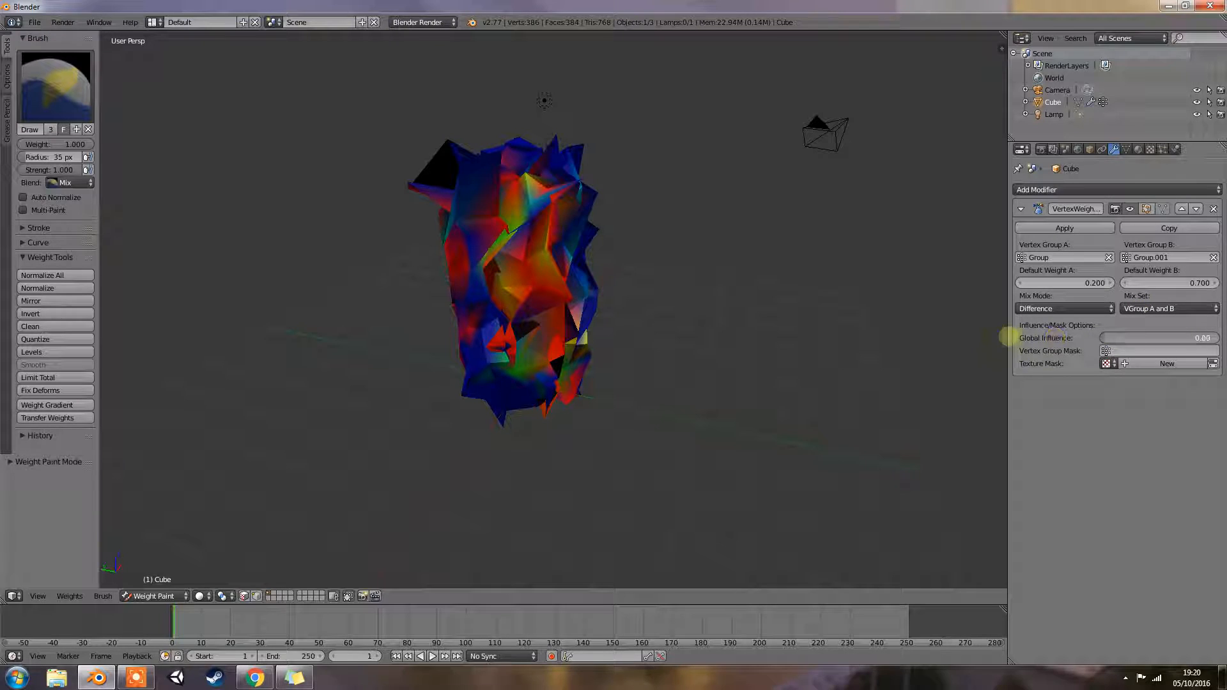
left_click(1158, 337)
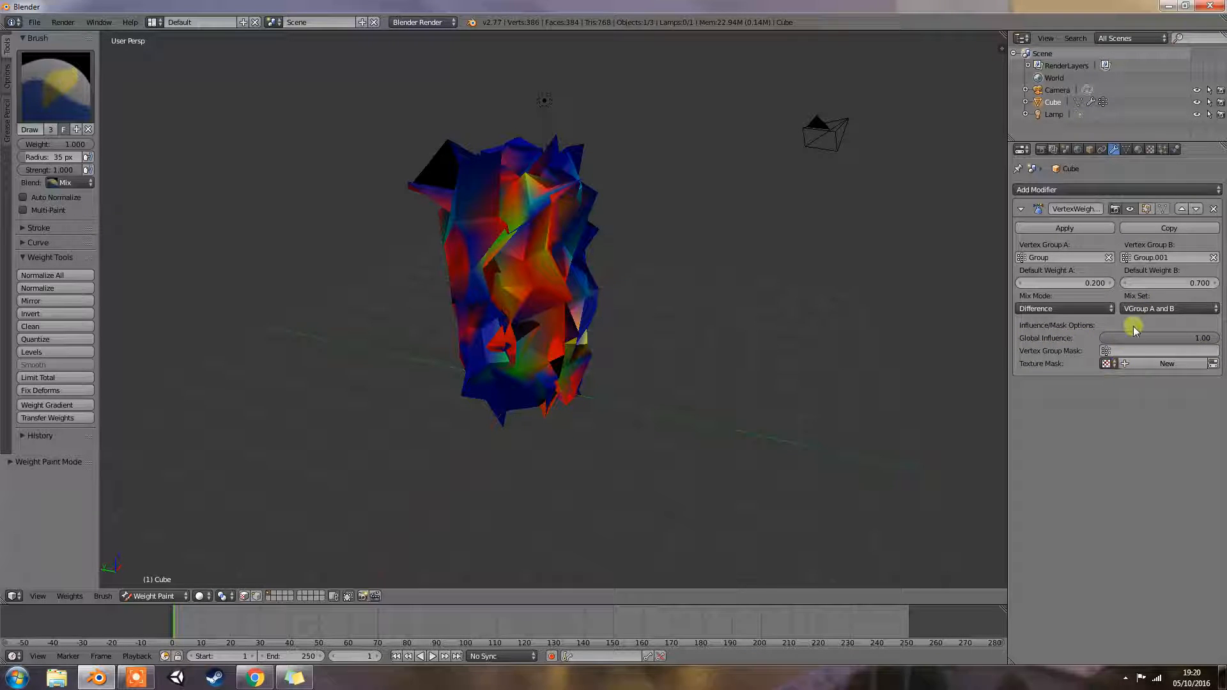
left_click(1166, 308)
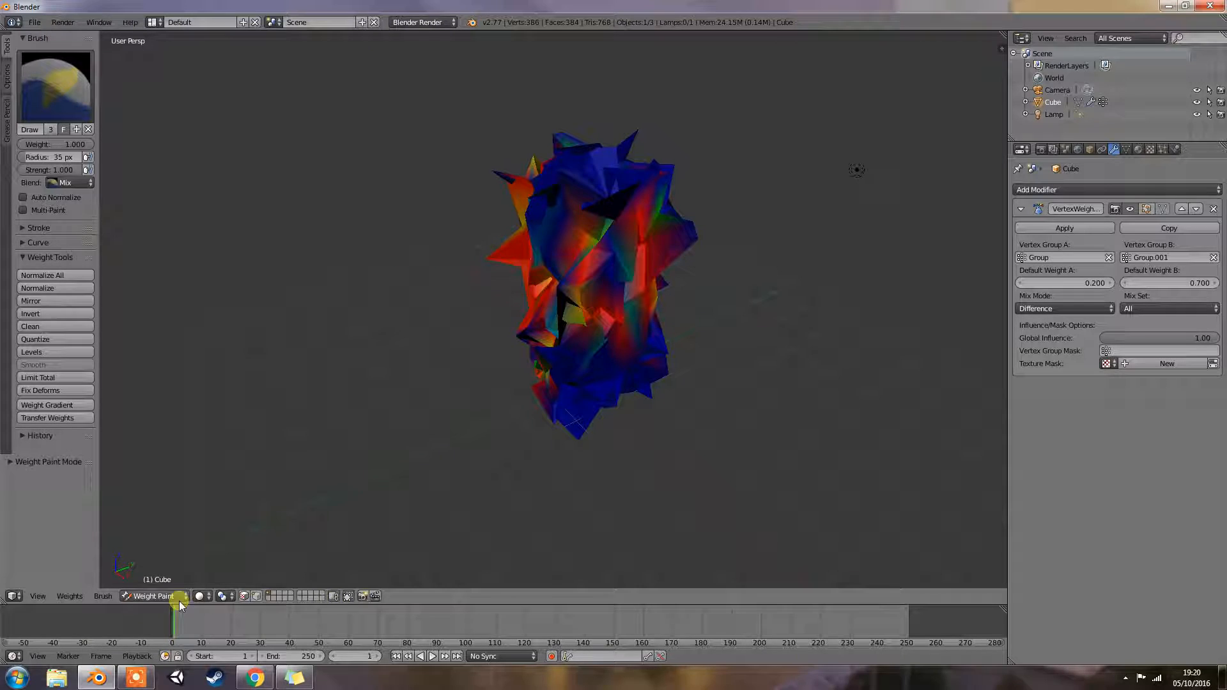
Cycle the cube through Edit Mode back to Weight Paint, then raise default weights to 0.51 and 0.84.
left_click(157, 596)
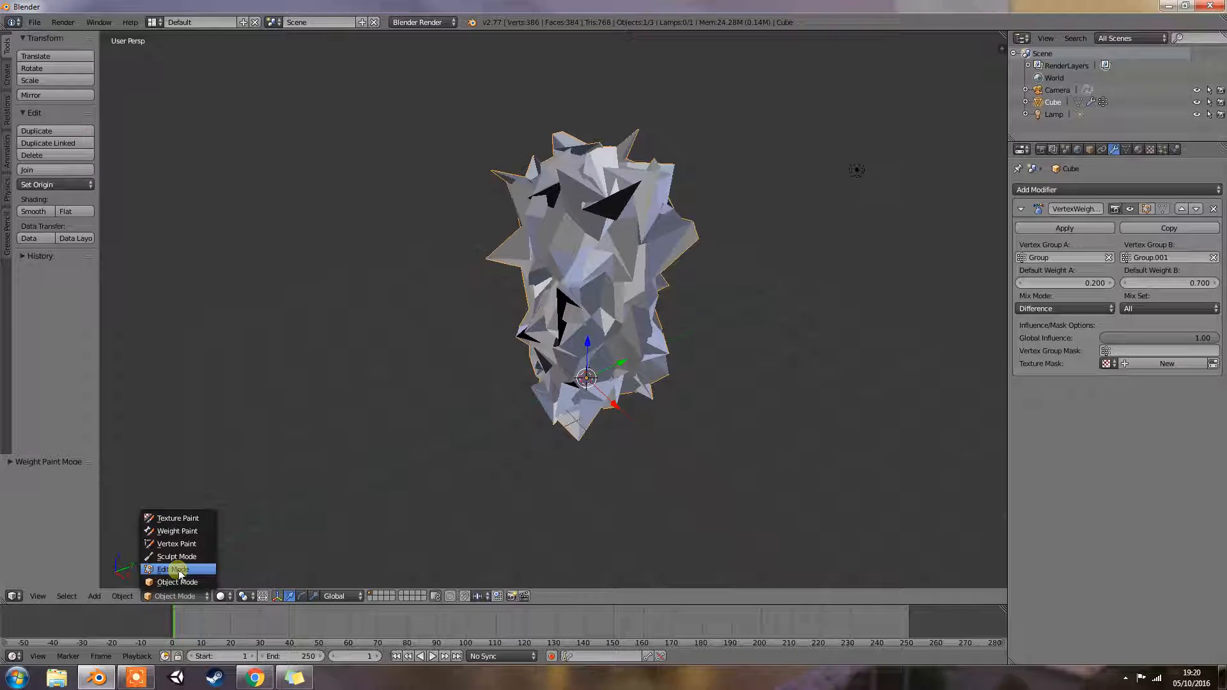
left_click(174, 569)
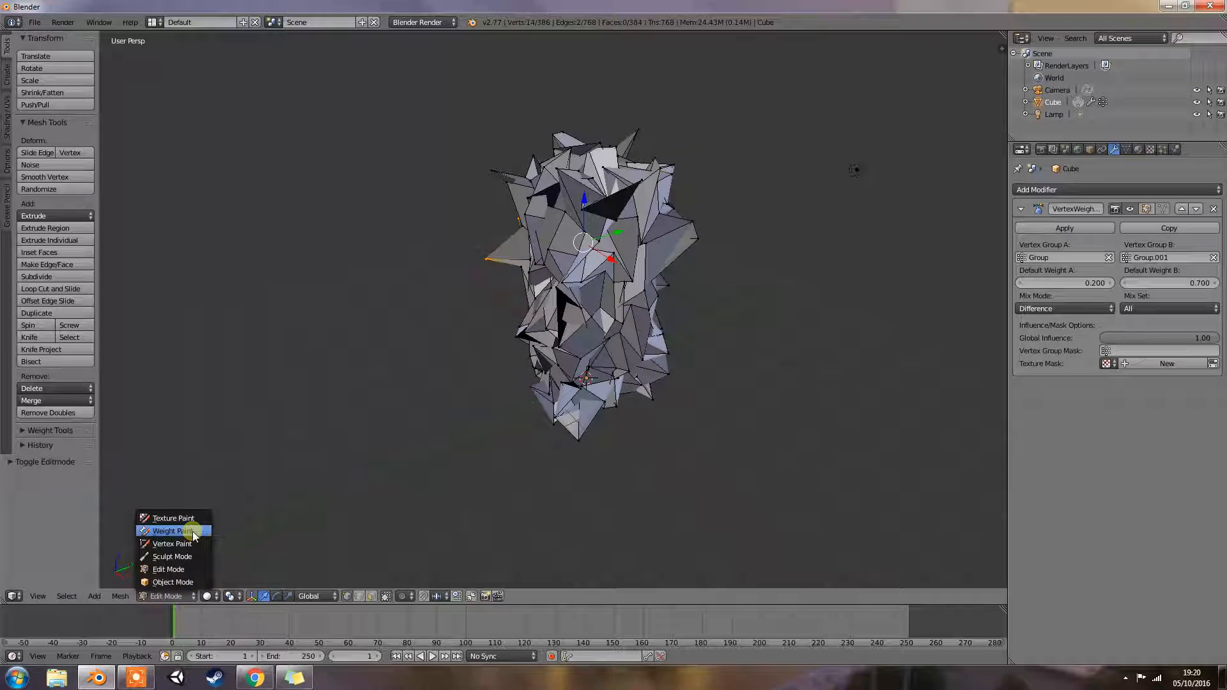
left_click(172, 531)
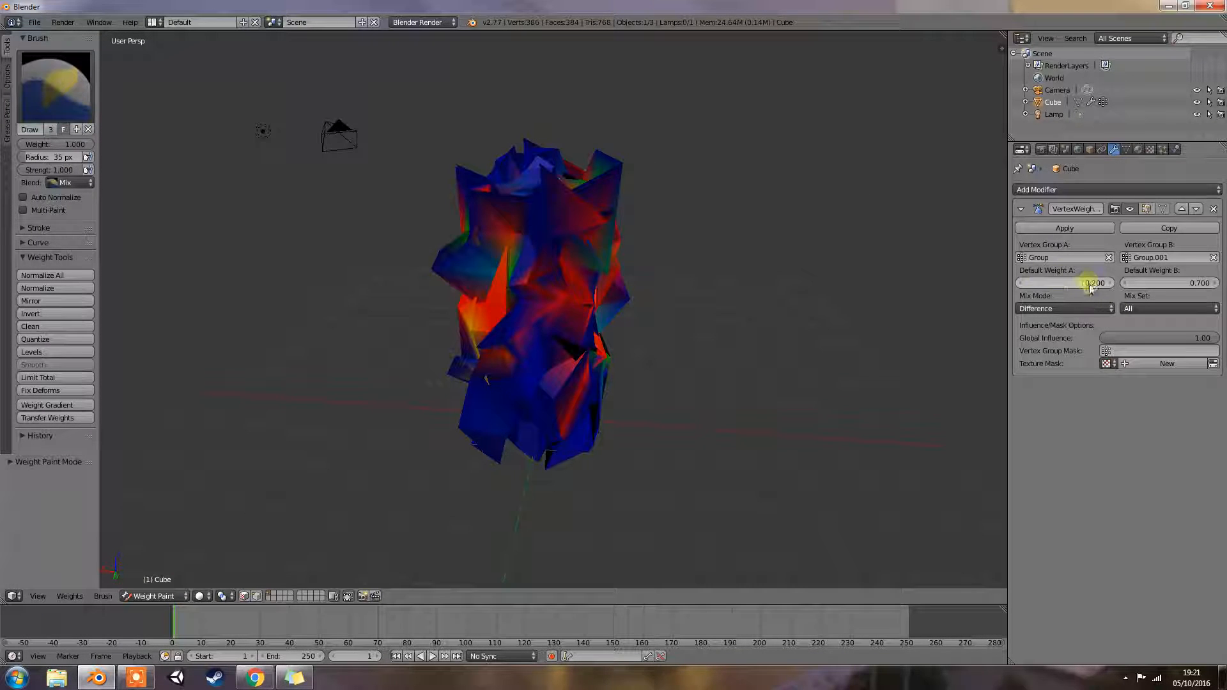
left_click(1064, 283)
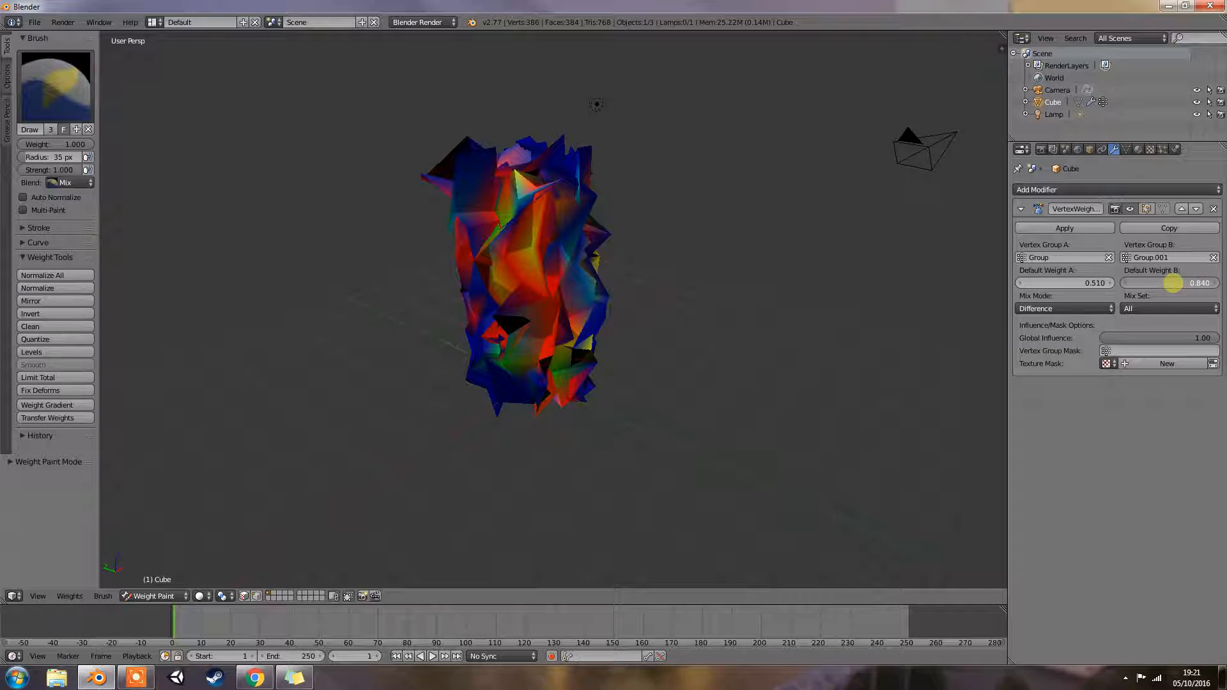
Switch the mix mode to Multiply and set the texture mask coordinates to UV.
left_click(1064, 308)
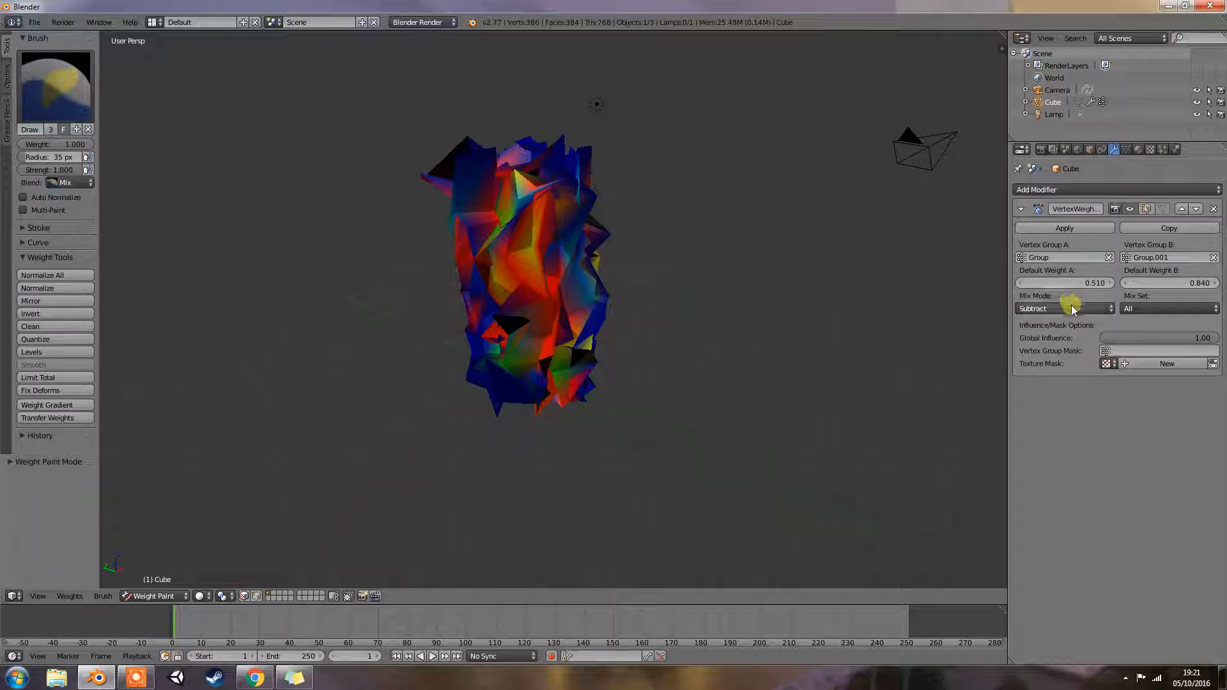
left_click(1064, 307)
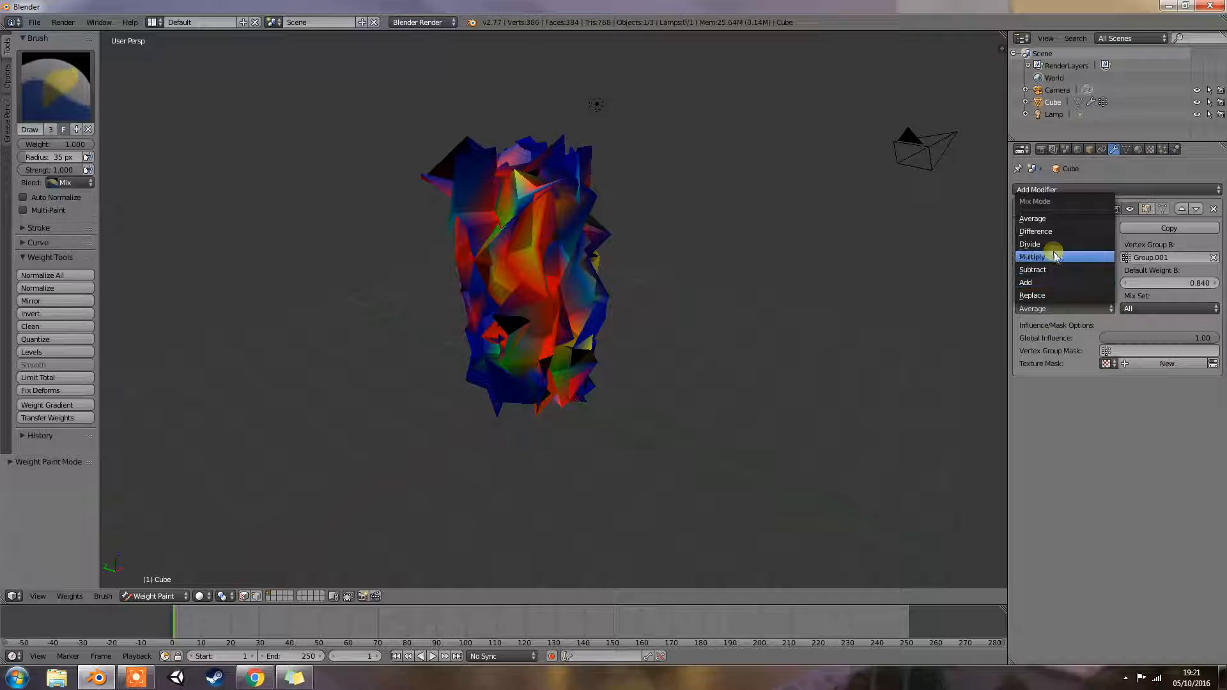
left_click(1032, 257)
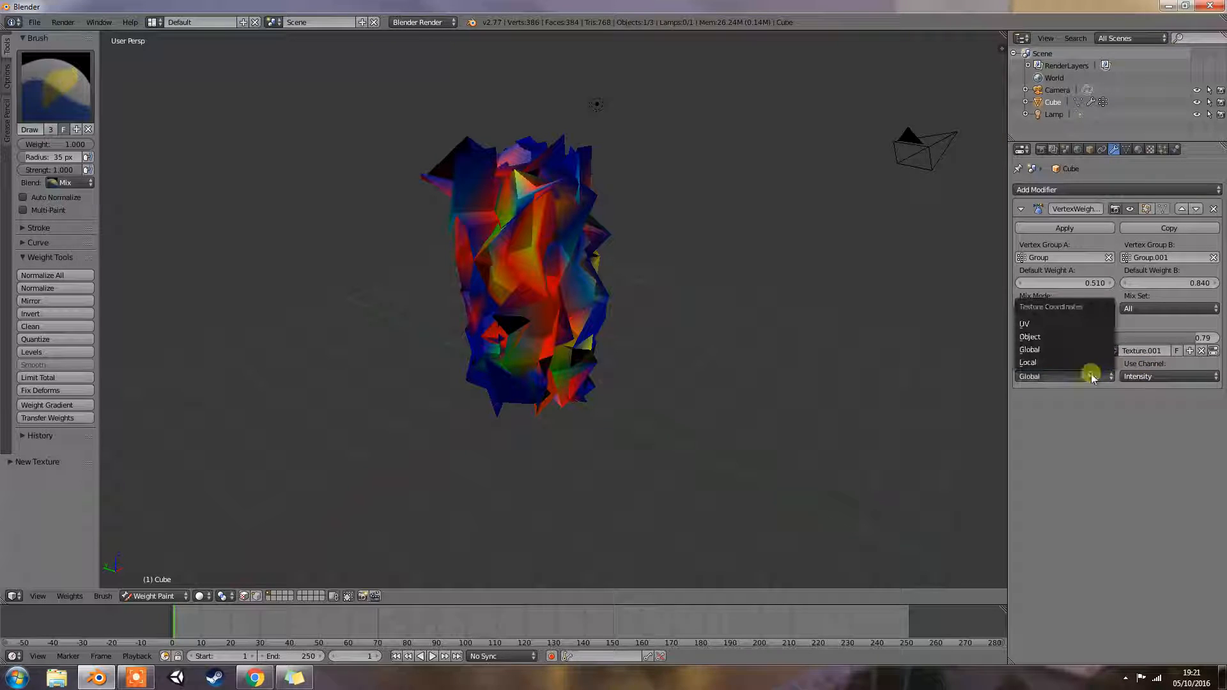
left_click(1024, 324)
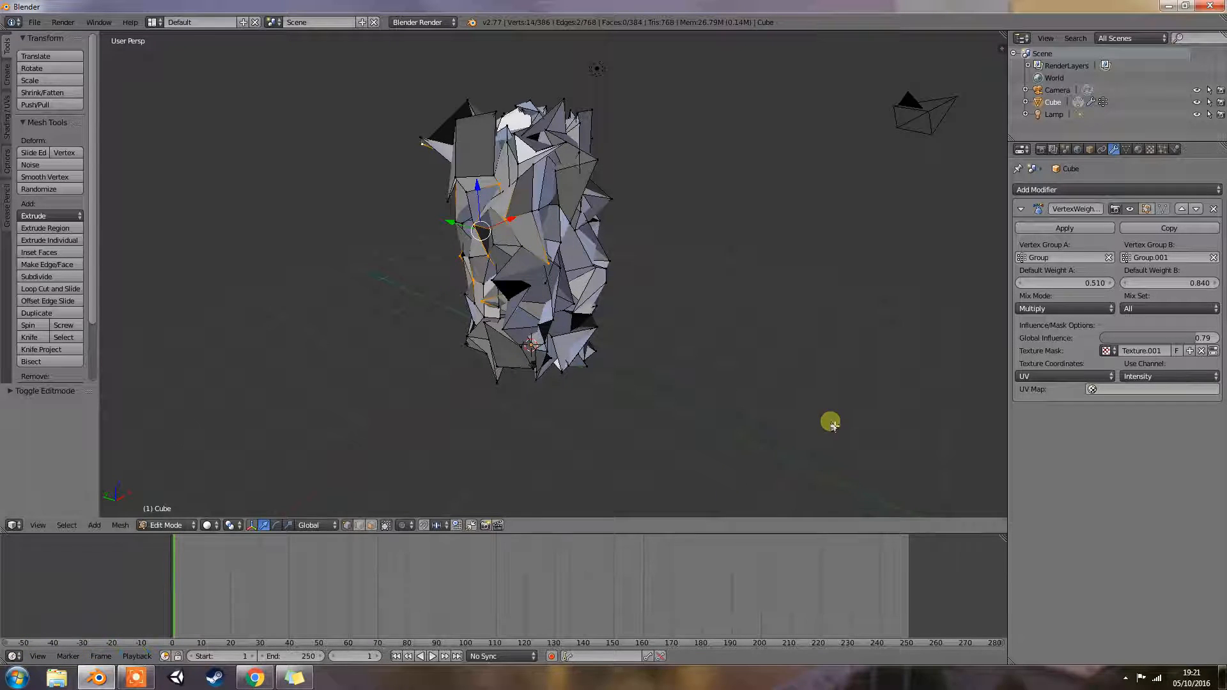
Smart UV Project the whole cube and use UVMap as the texture mask's UV map.
left_click(1092, 389)
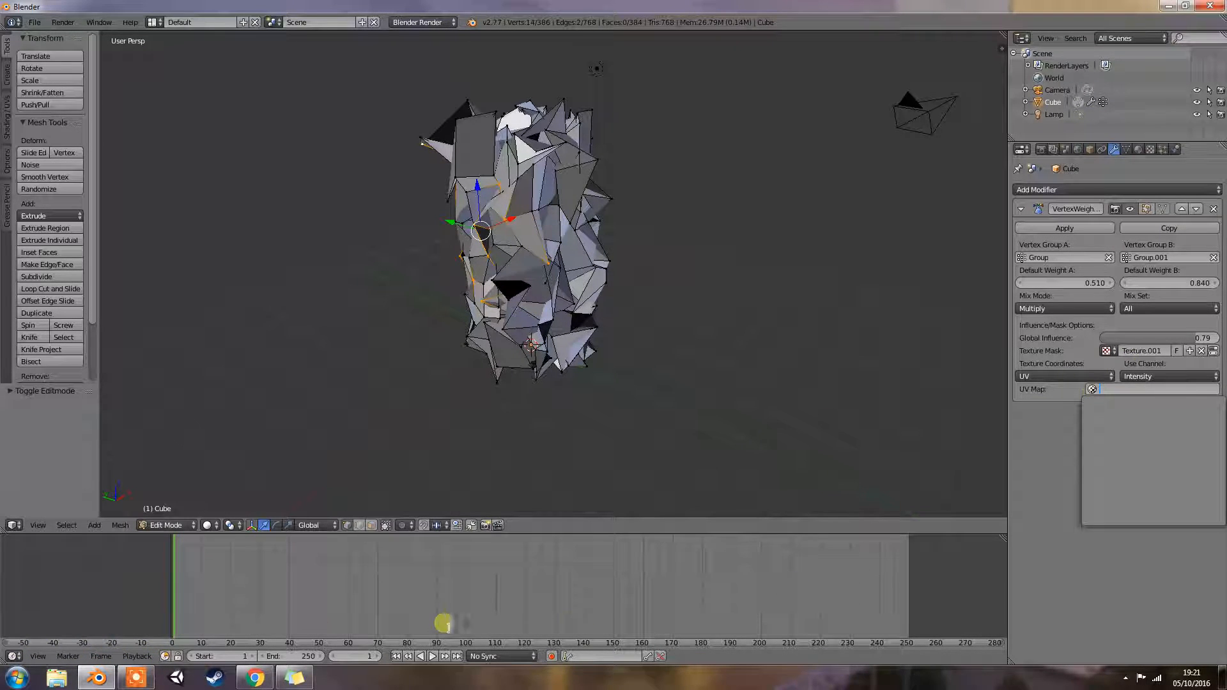
left_click(13, 656)
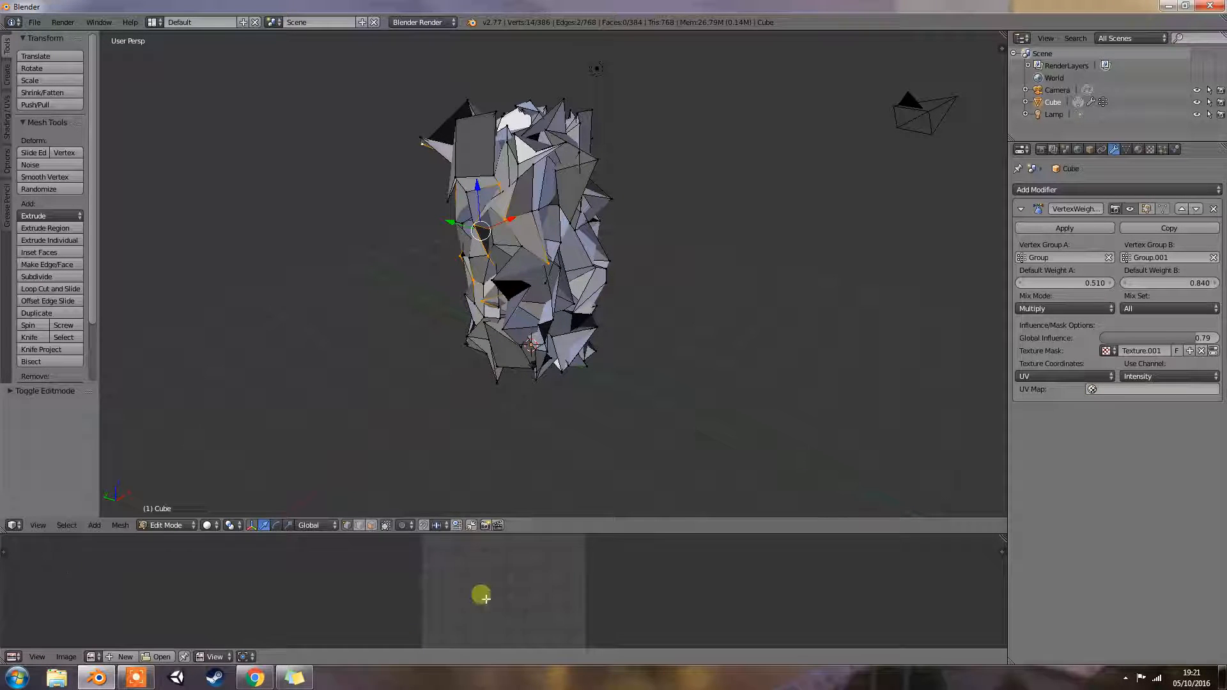
key("a")
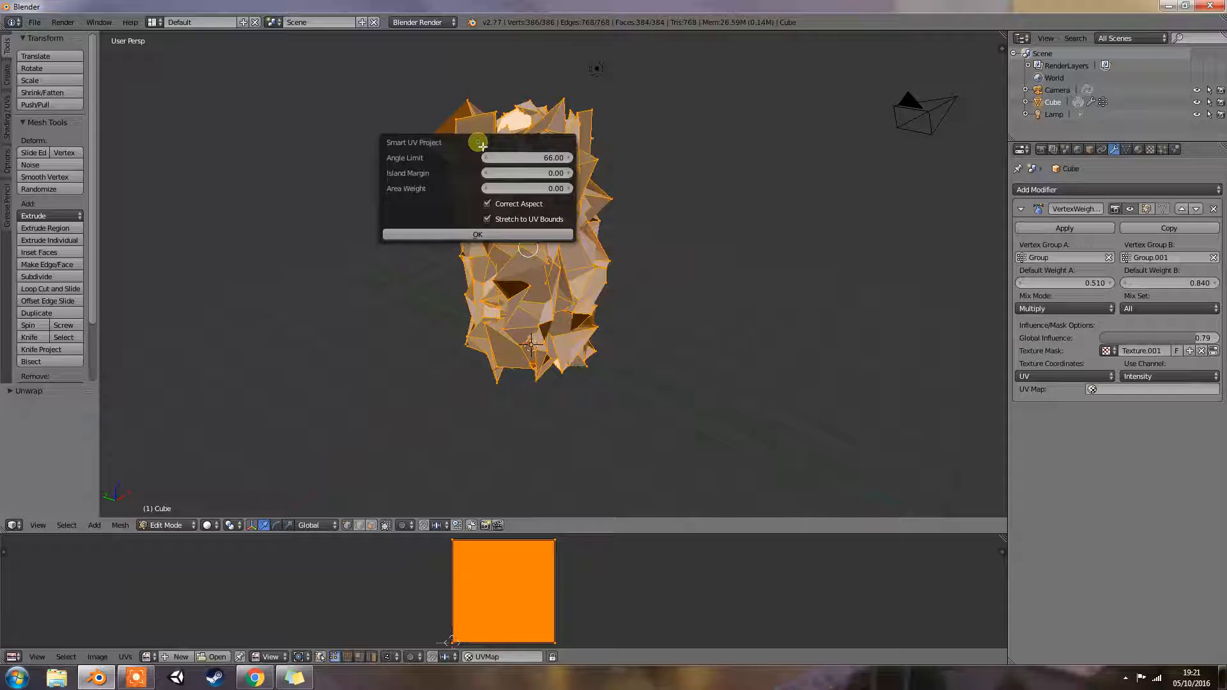
left_click(478, 234)
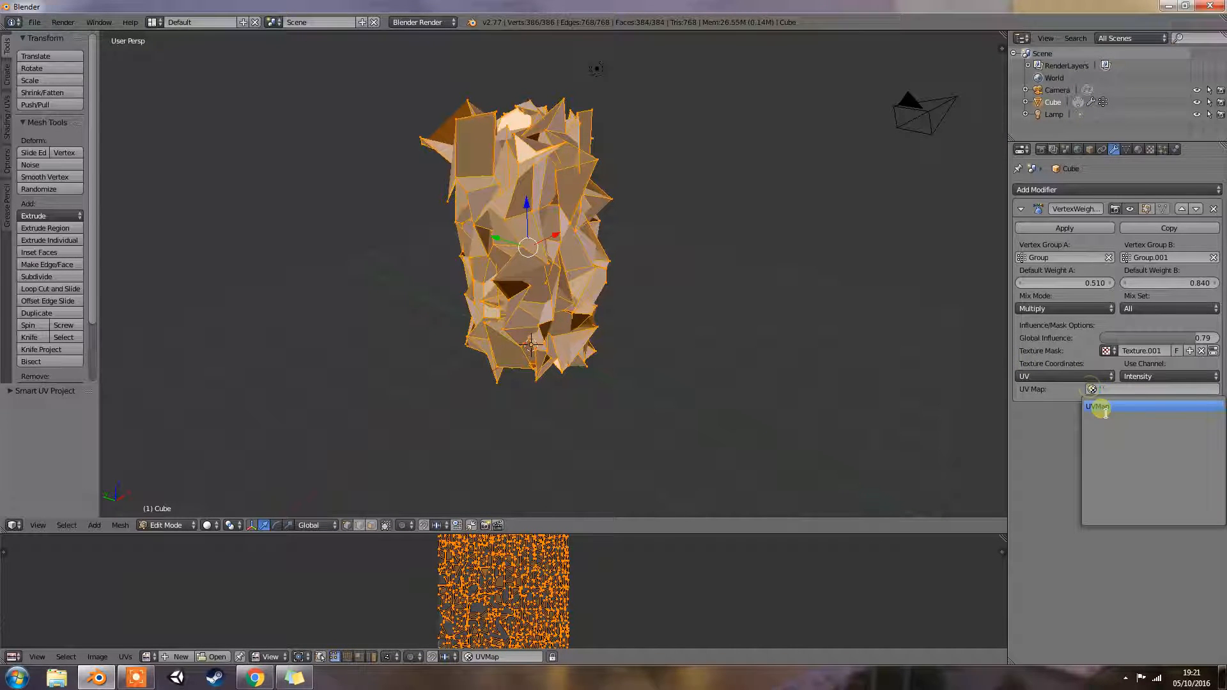
left_click(1098, 407)
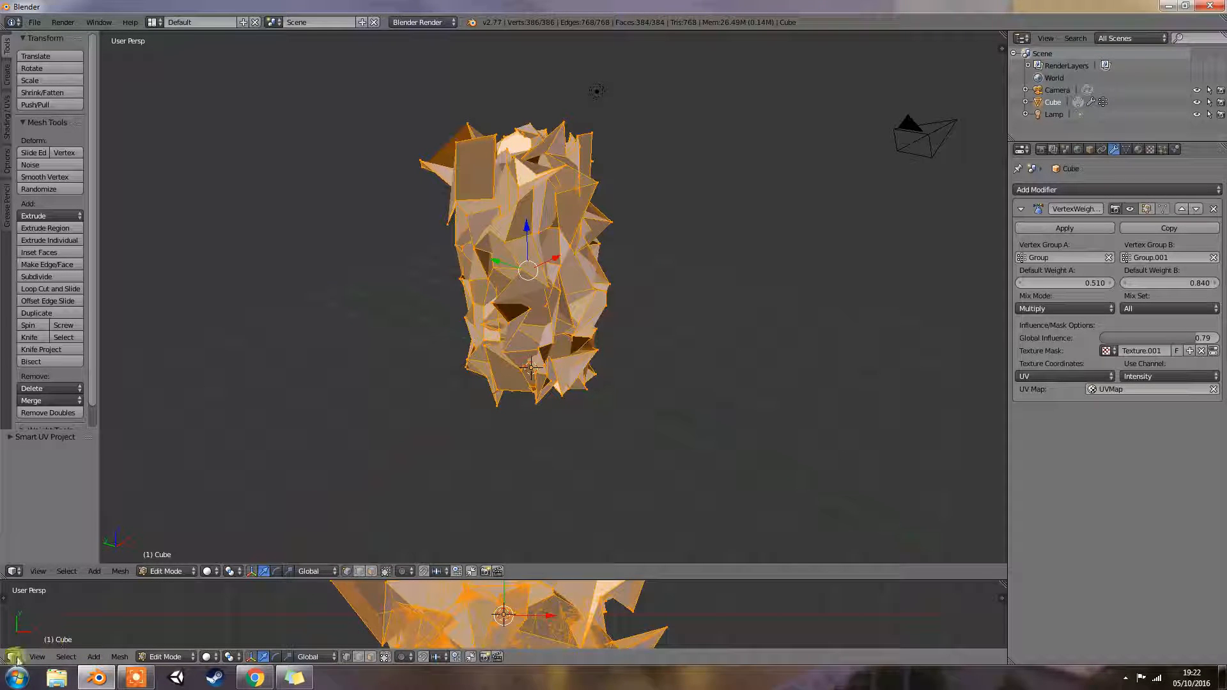
left_click(11, 656)
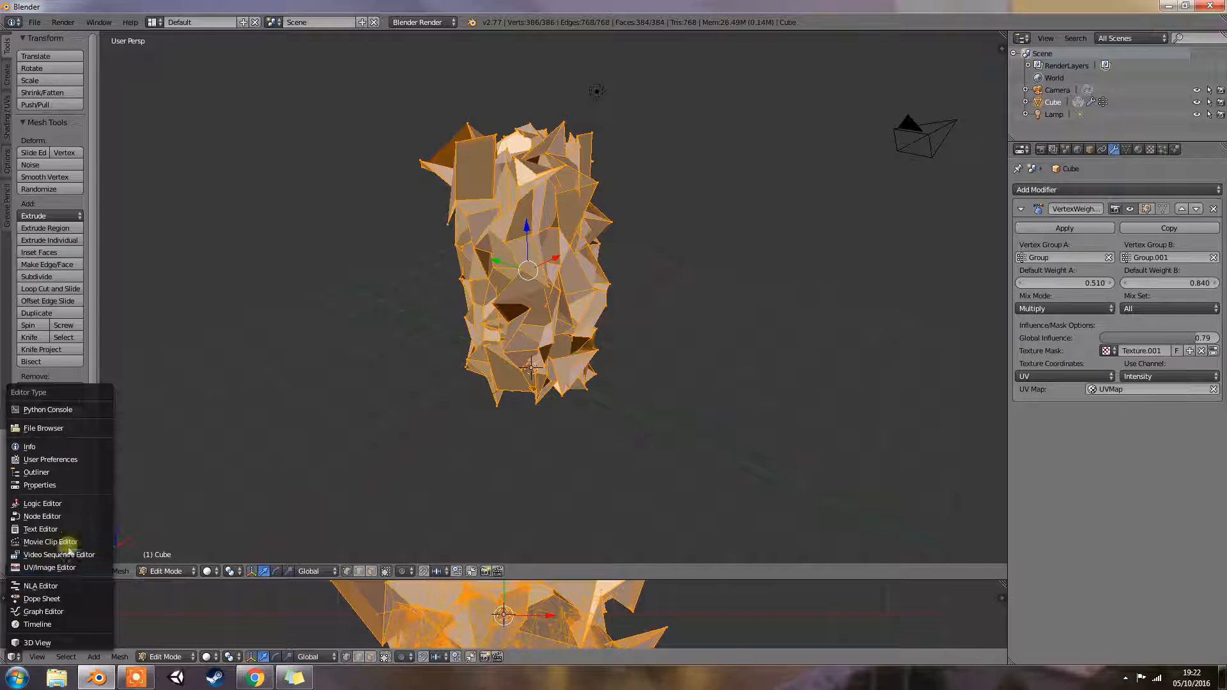
Restore the lower area to Timeline, enter Weight Paint mode, and clear the texture mask.
left_click(37, 624)
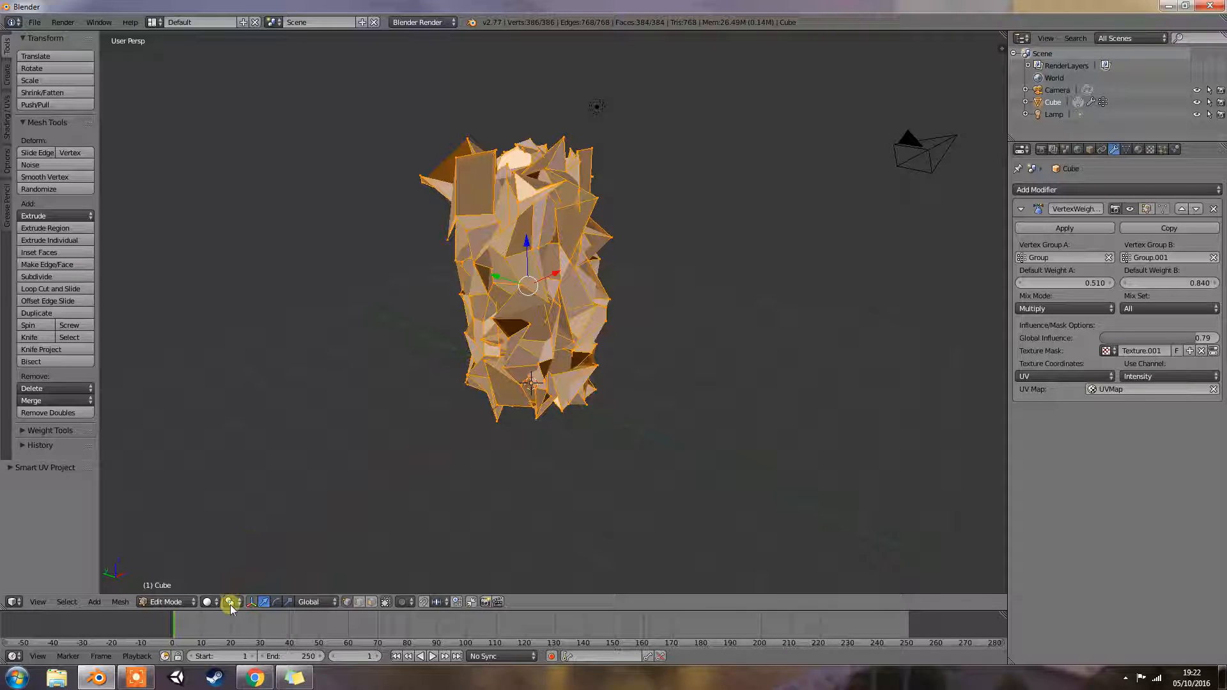
left_click(160, 602)
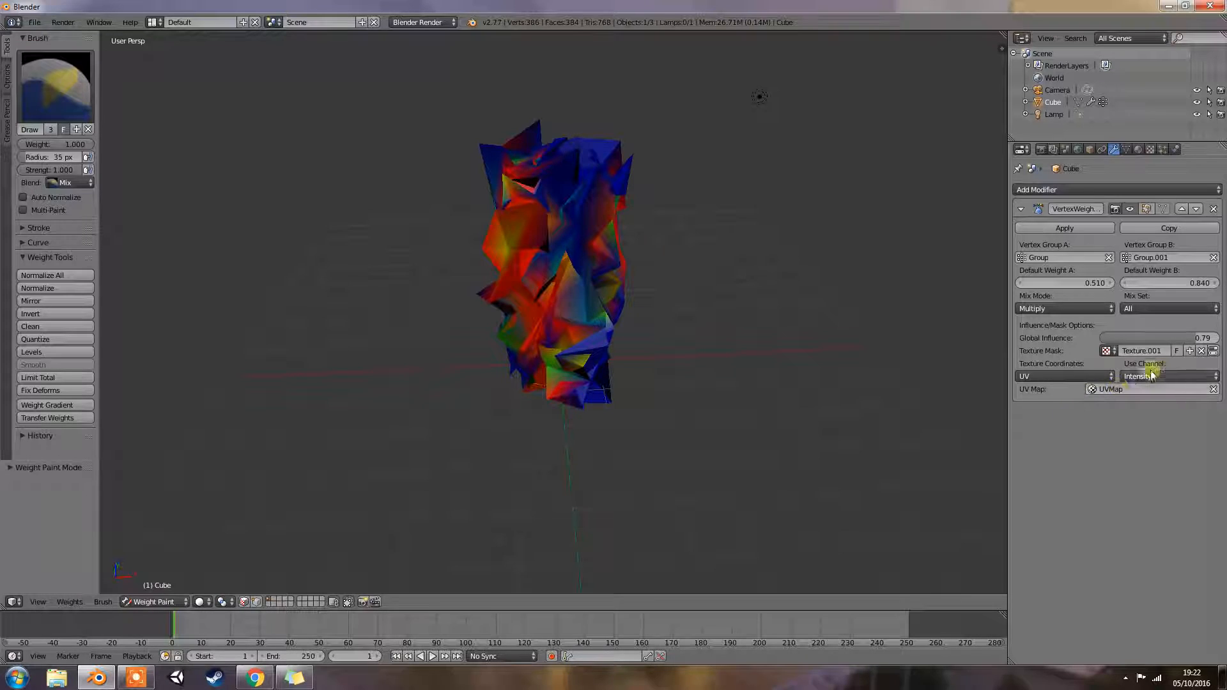
left_click(1165, 376)
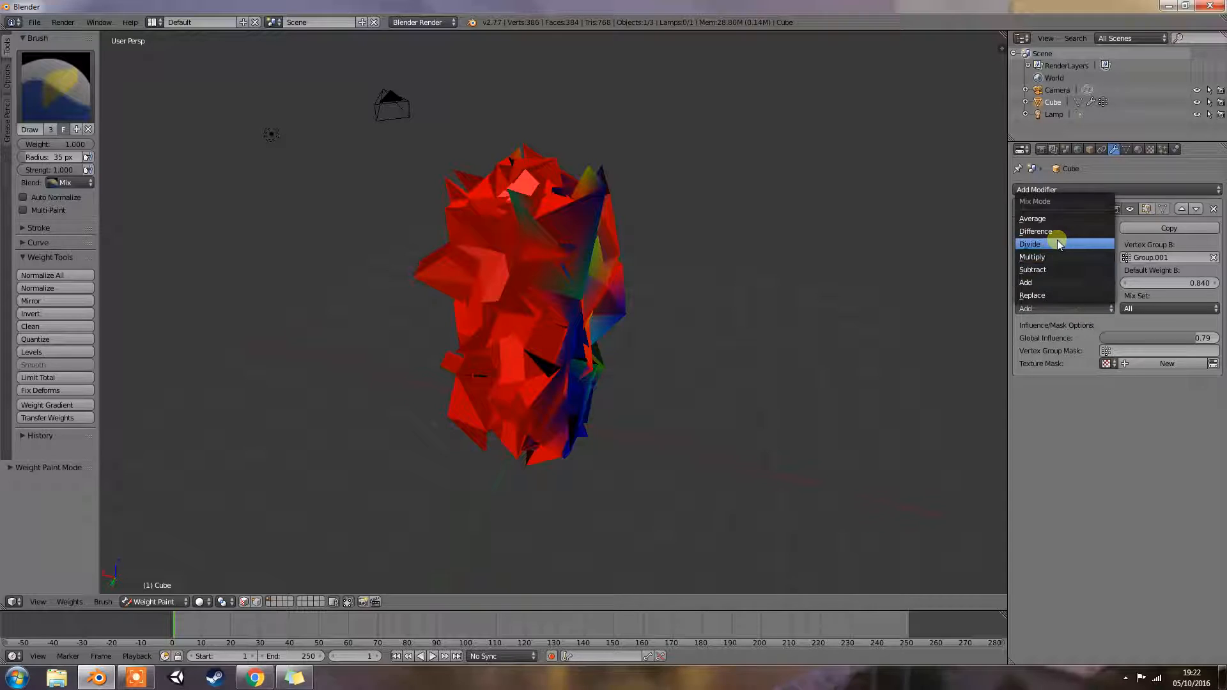
Switch the Vertex Weight Mix mode to Divide.
left_click(1030, 243)
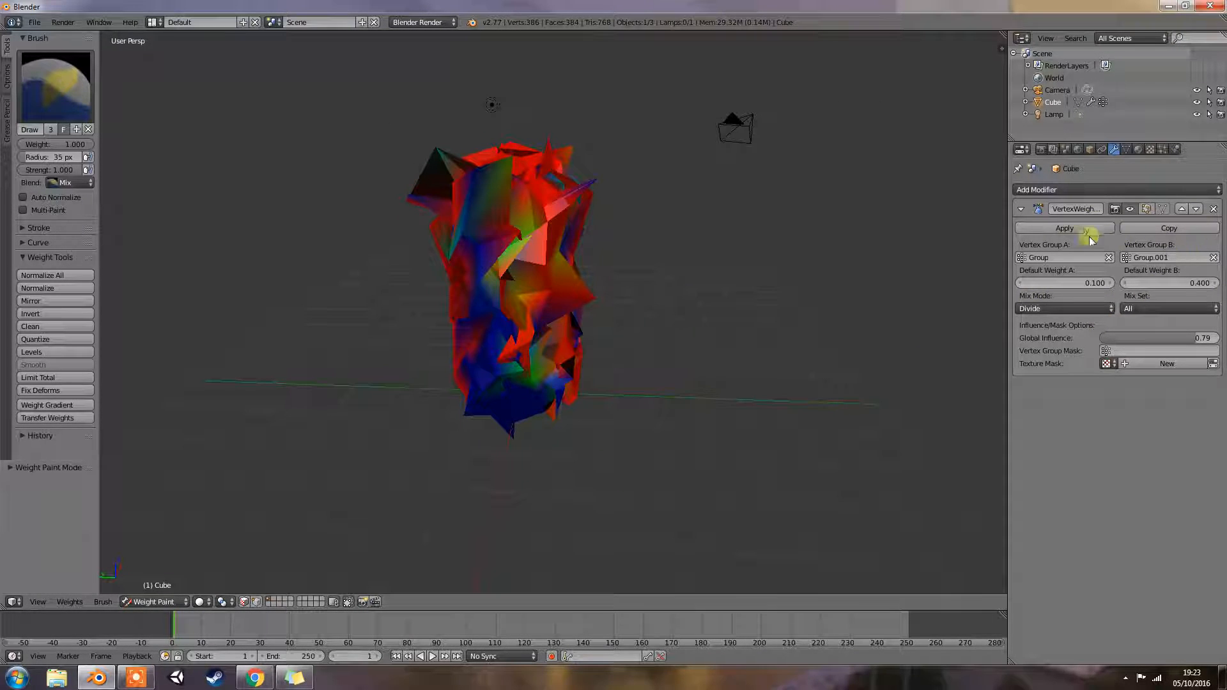
left_click(1063, 227)
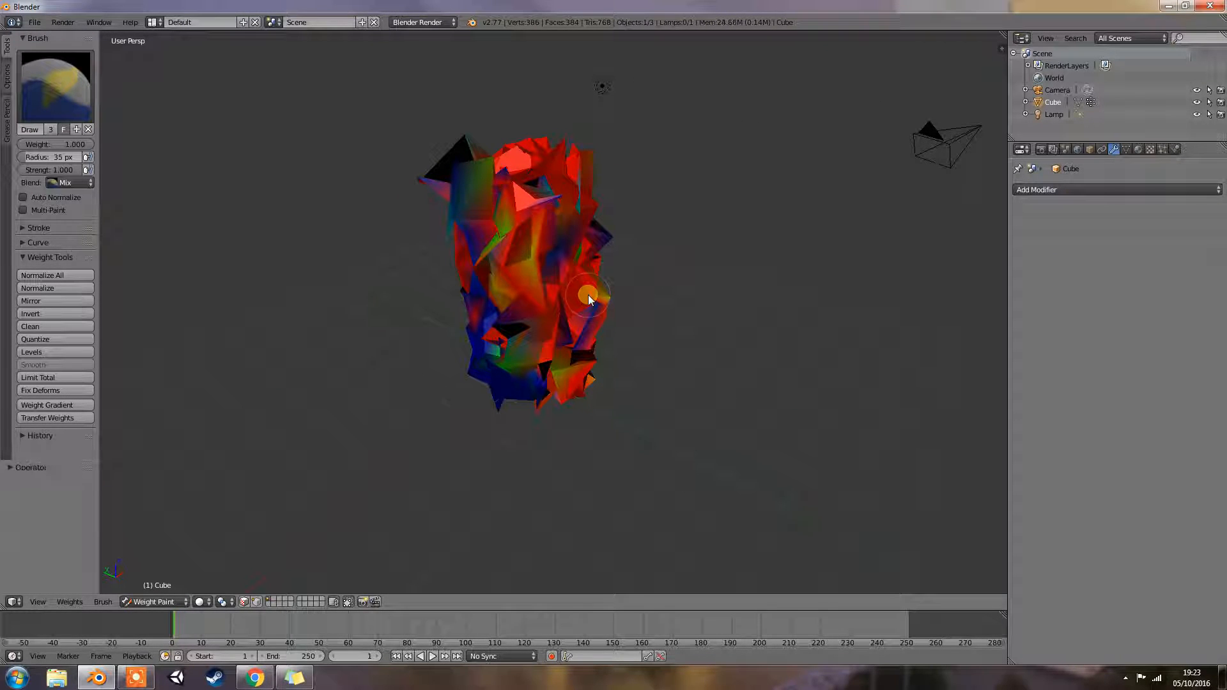
left_click(1036, 189)
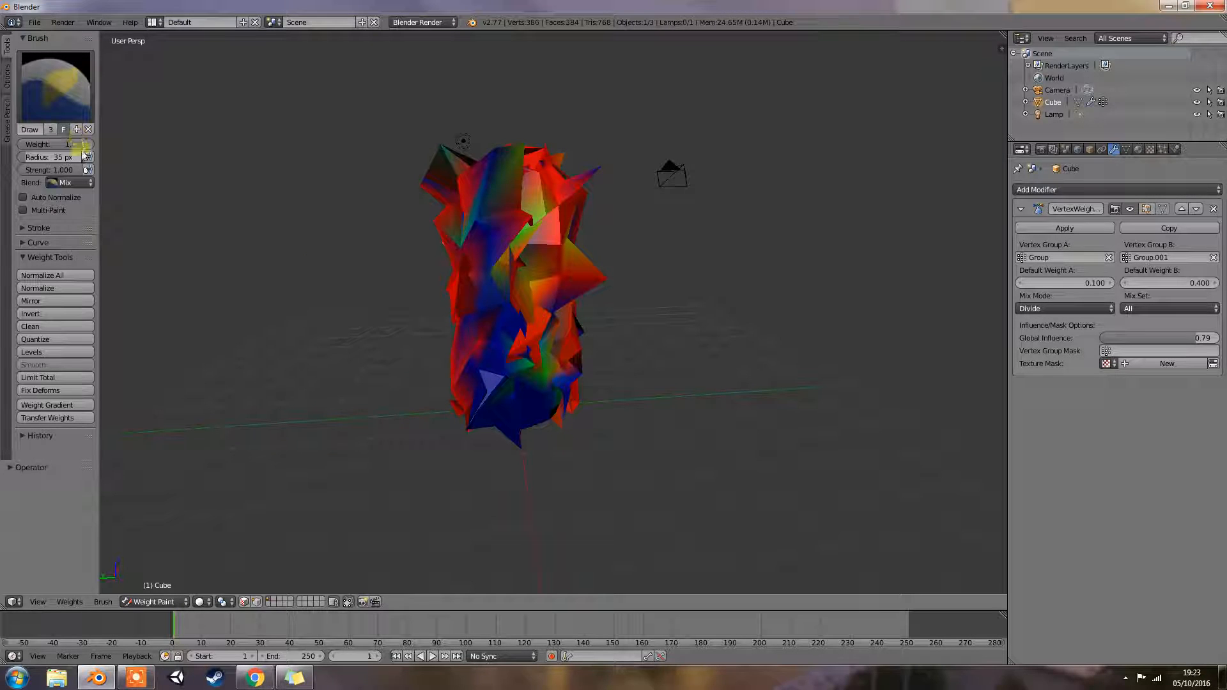
Set the Vertex Weight Mix mode to Average.
left_click(551, 300)
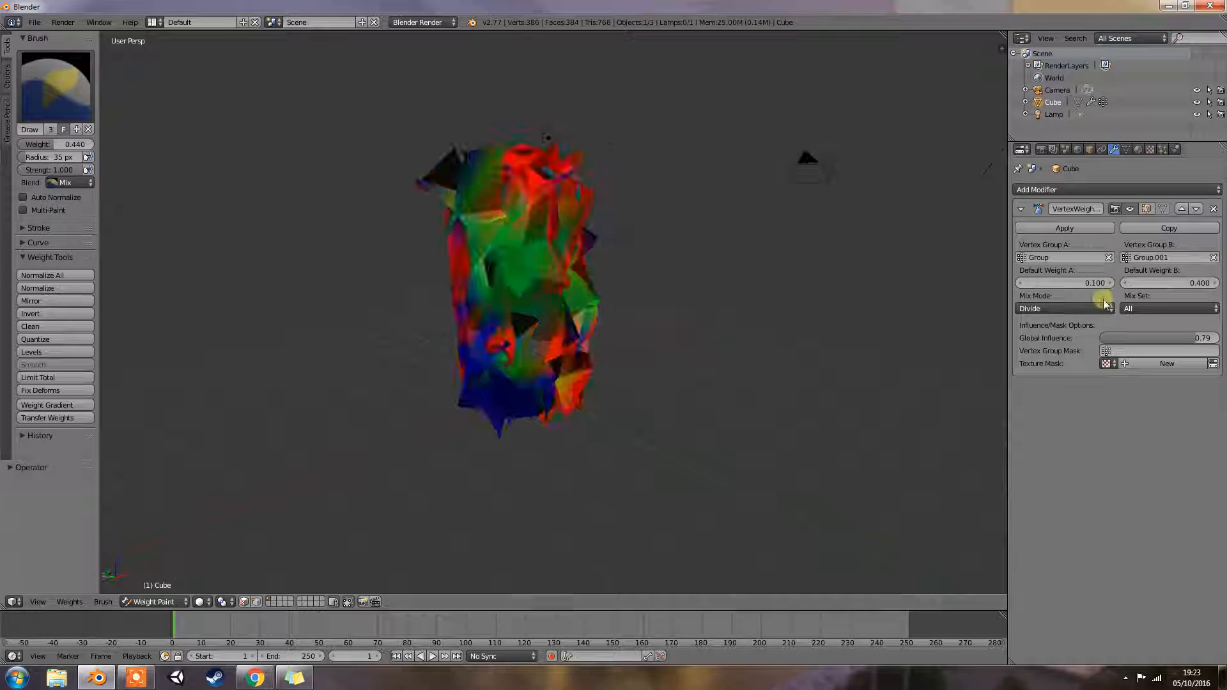
left_click(1064, 307)
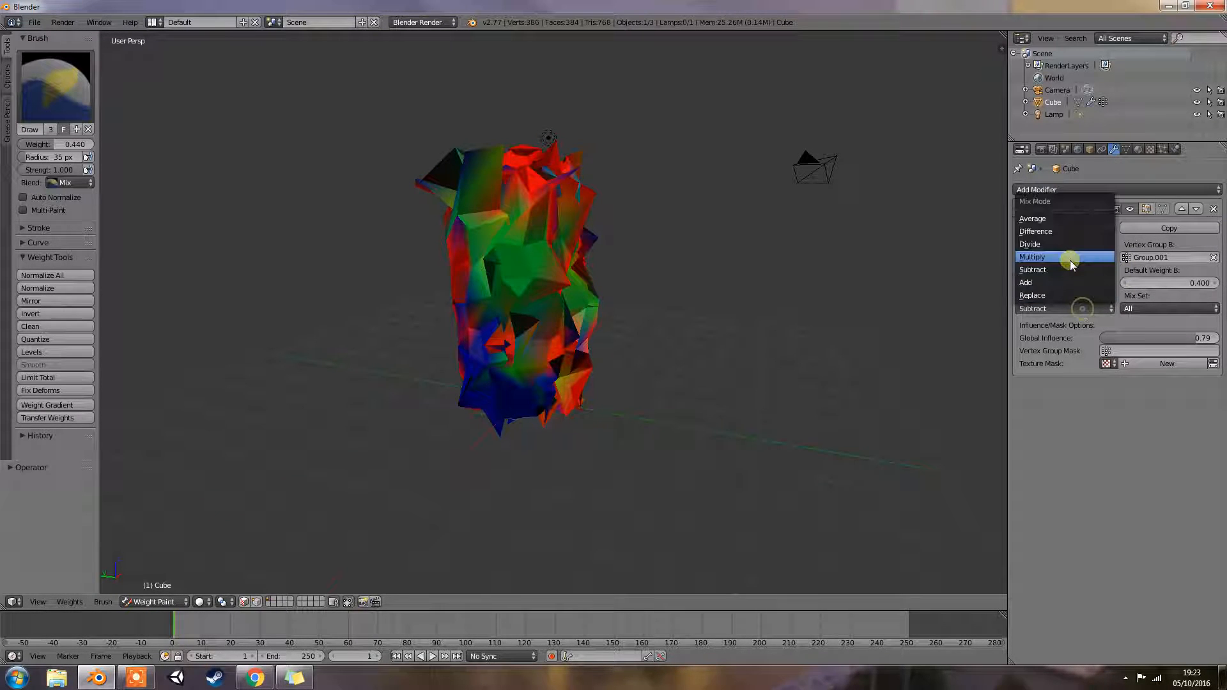
left_click(1030, 244)
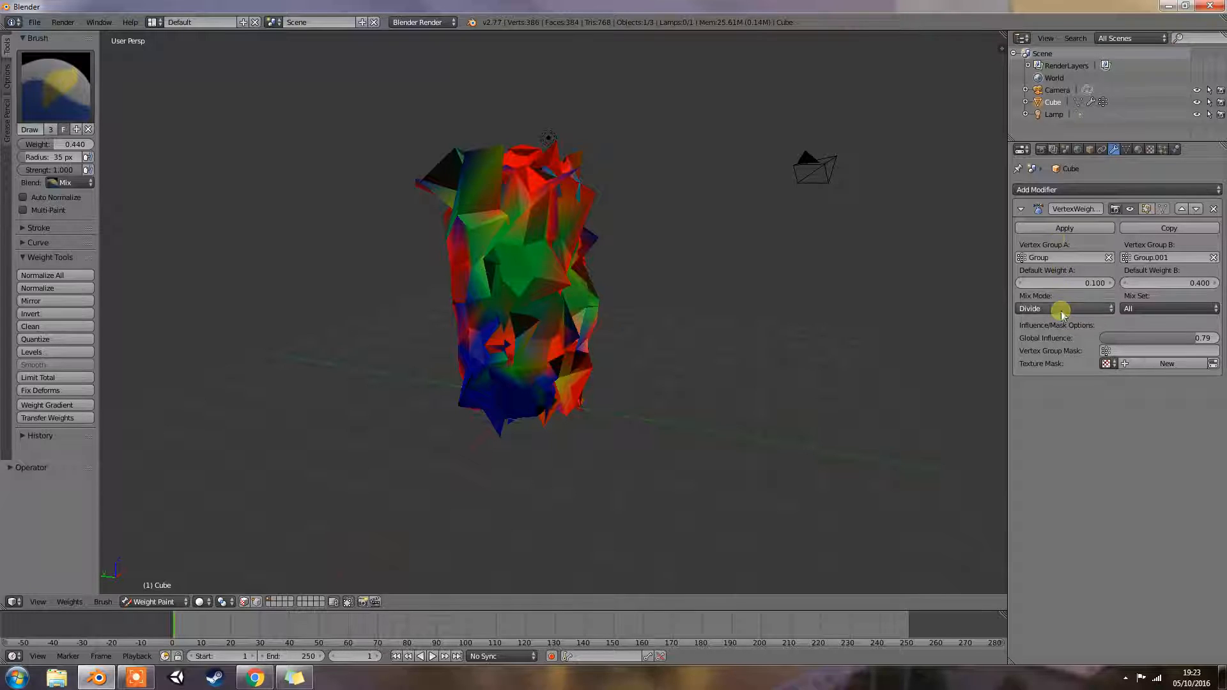
left_click(1063, 308)
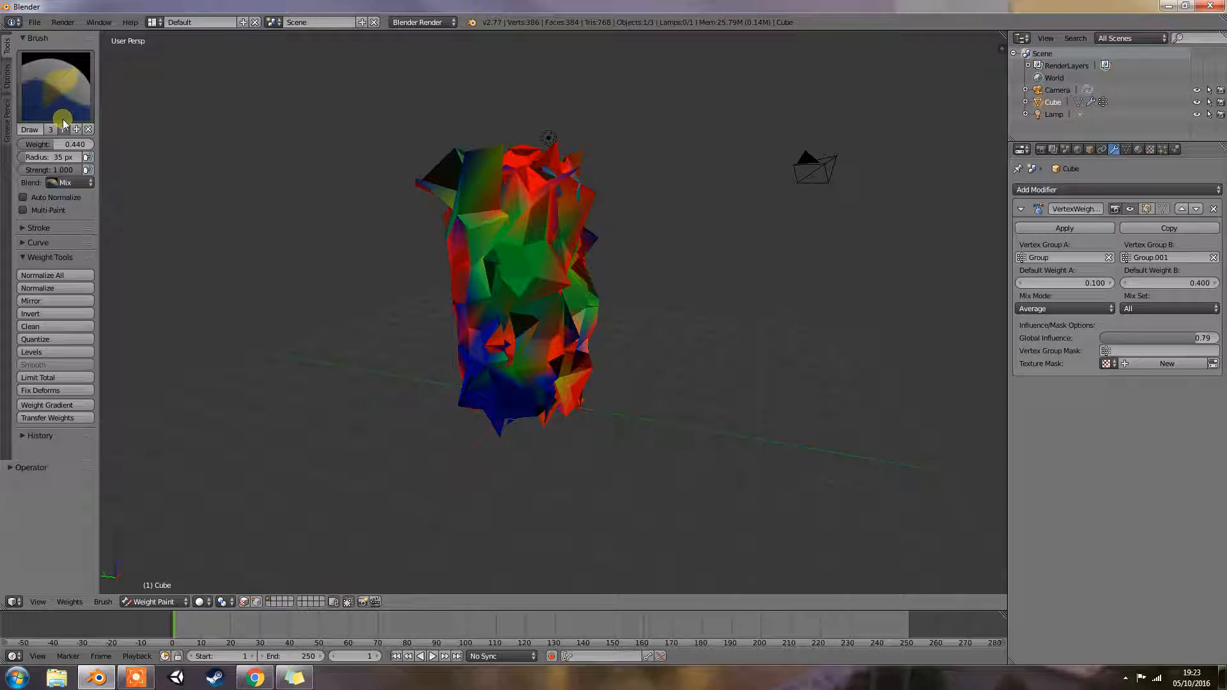
Paint a 0.010-weight blue patch onto the cube's left side.
left_click(55, 144)
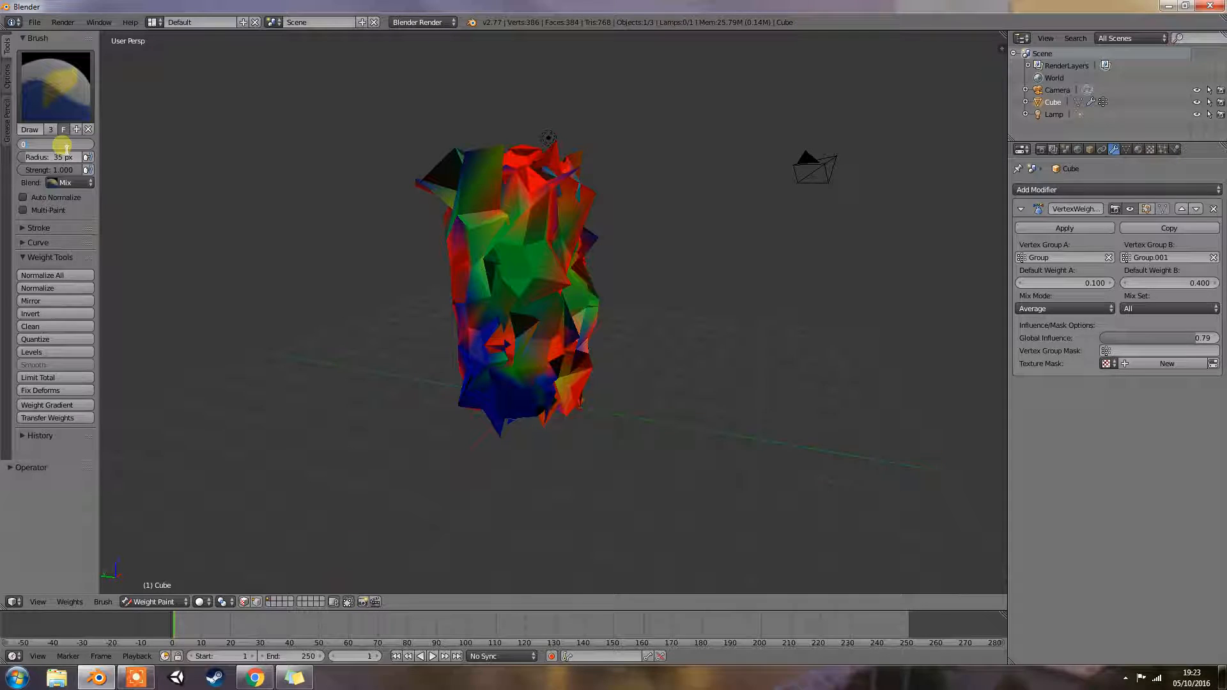
left_click(55, 144)
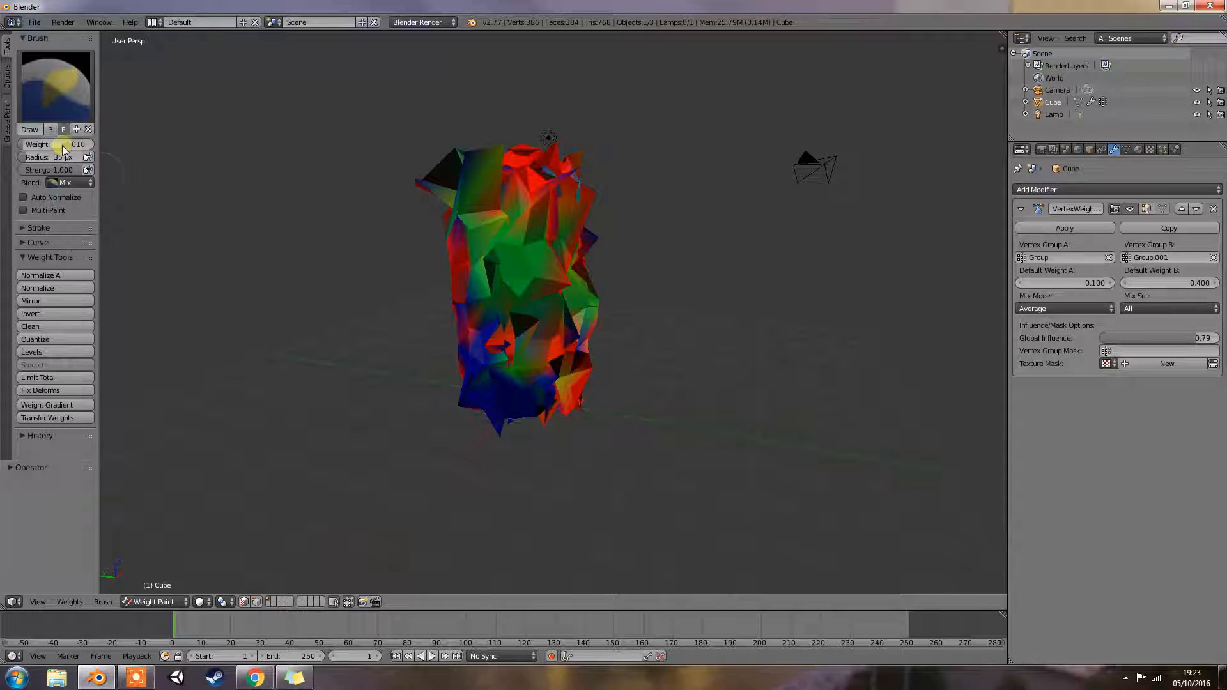
left_click(473, 369)
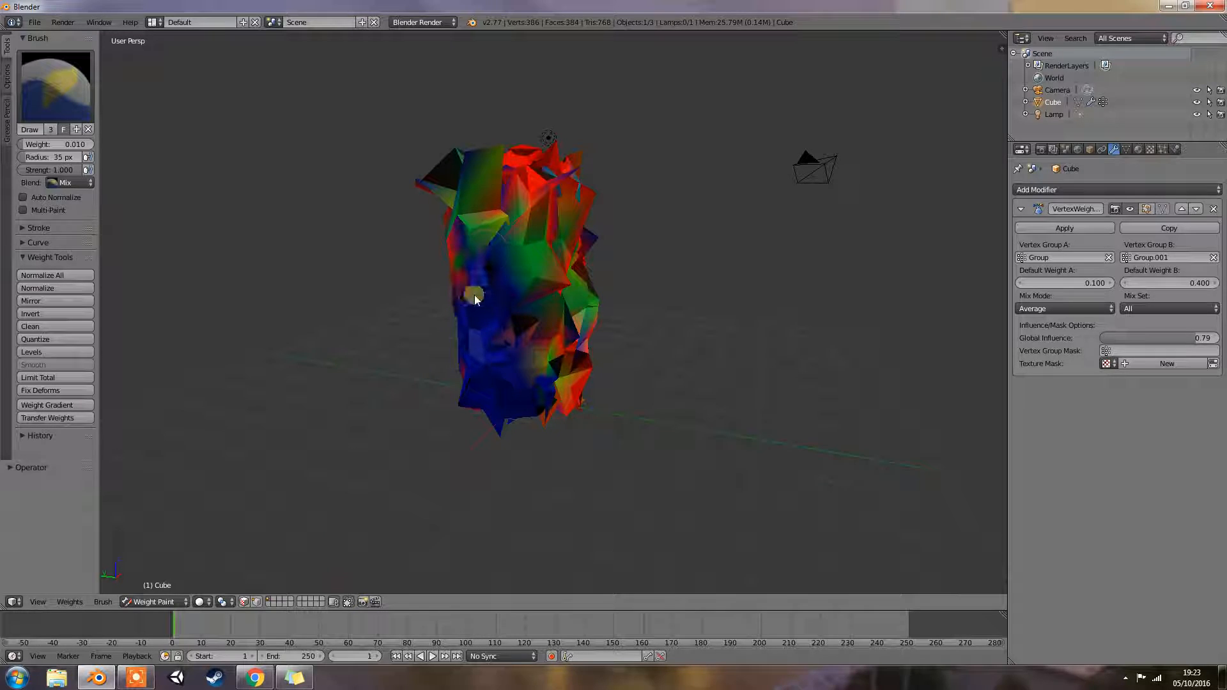
Paint another low-weight stroke on the lower left, then edit the brush weight toward 0.400.
left_click(524, 245)
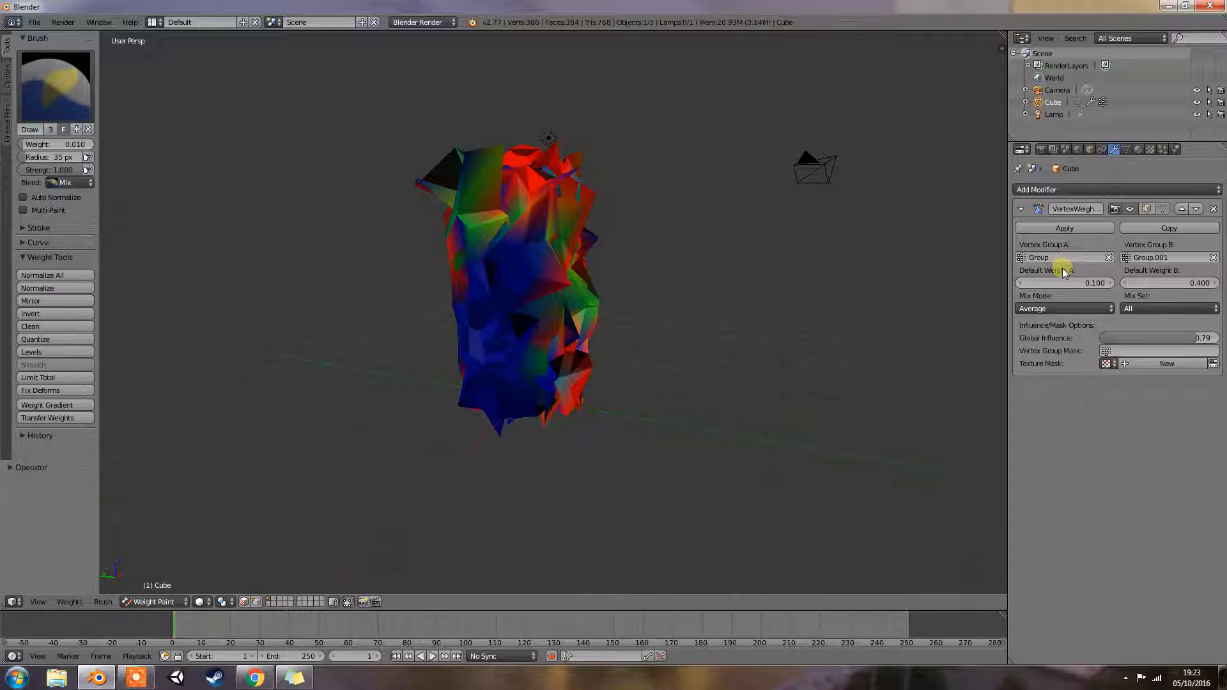
mouse_move(1094, 283)
type("0.4")
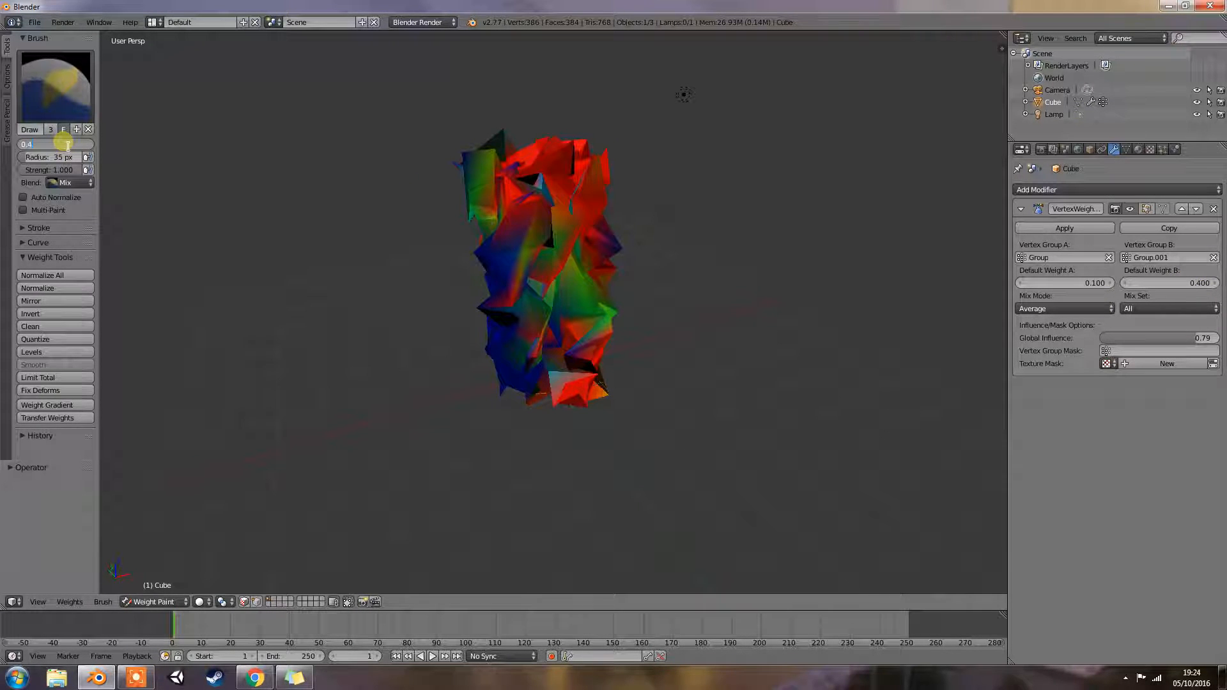
left_click(578, 198)
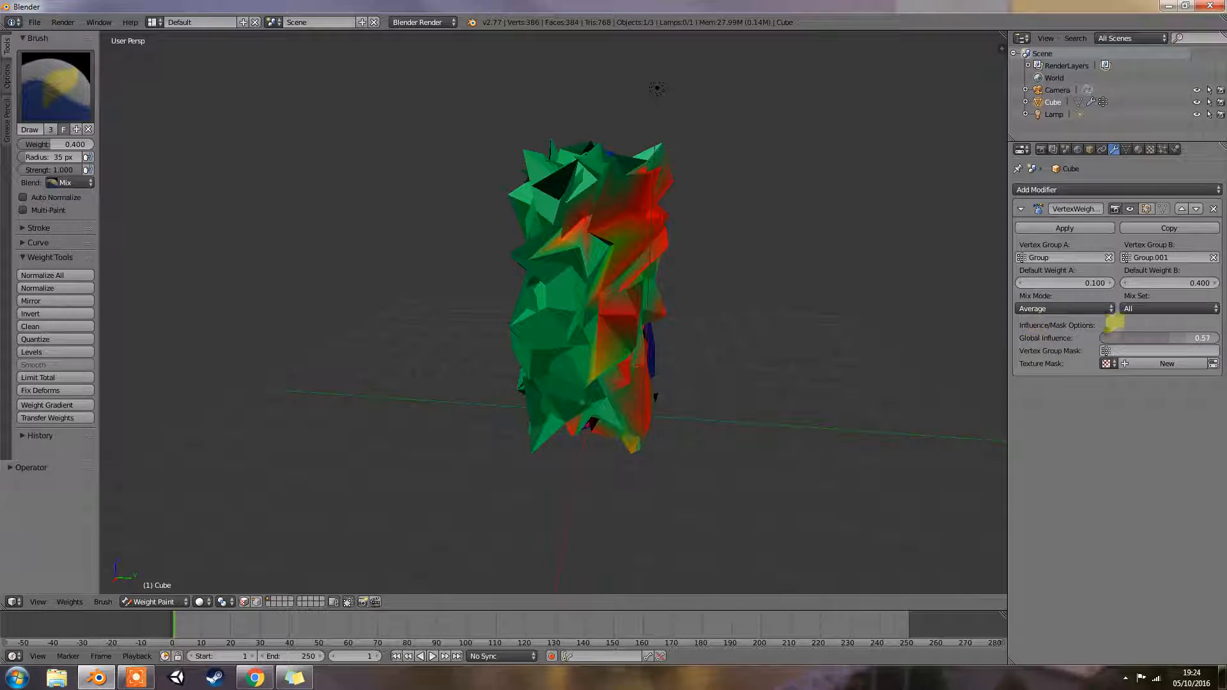
Restrict the vertex set to VGroup A and B and cycle the mix mode back to Average.
left_click(1166, 307)
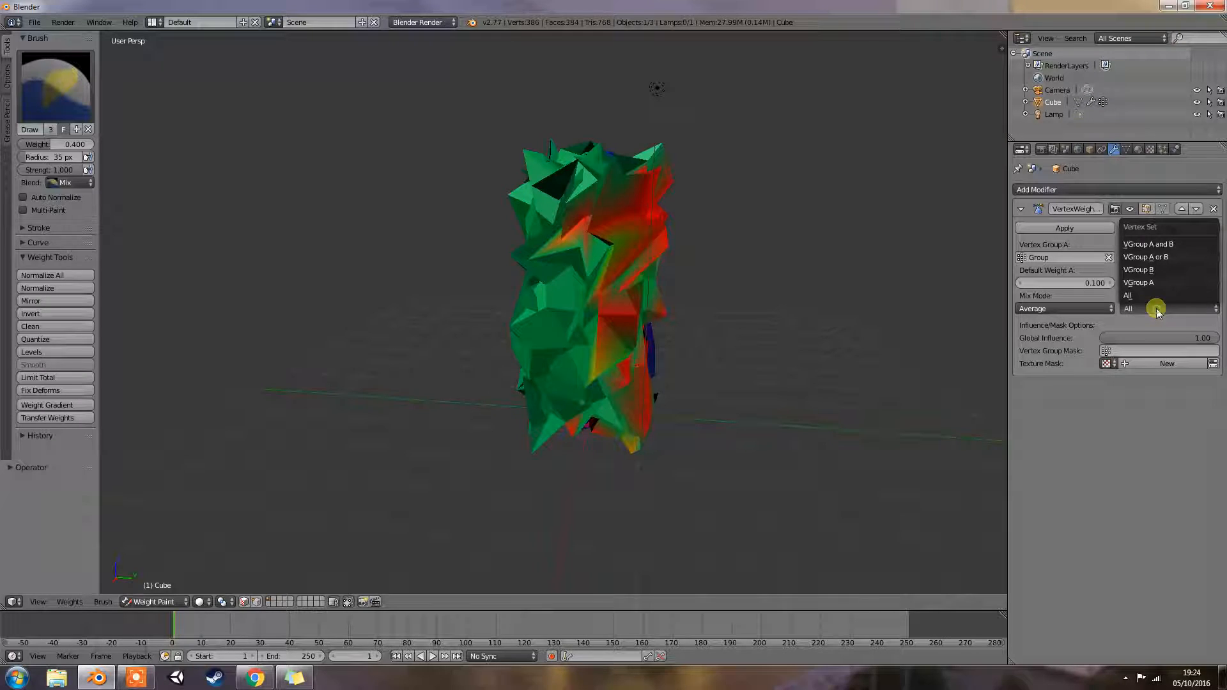
mouse_move(1161, 257)
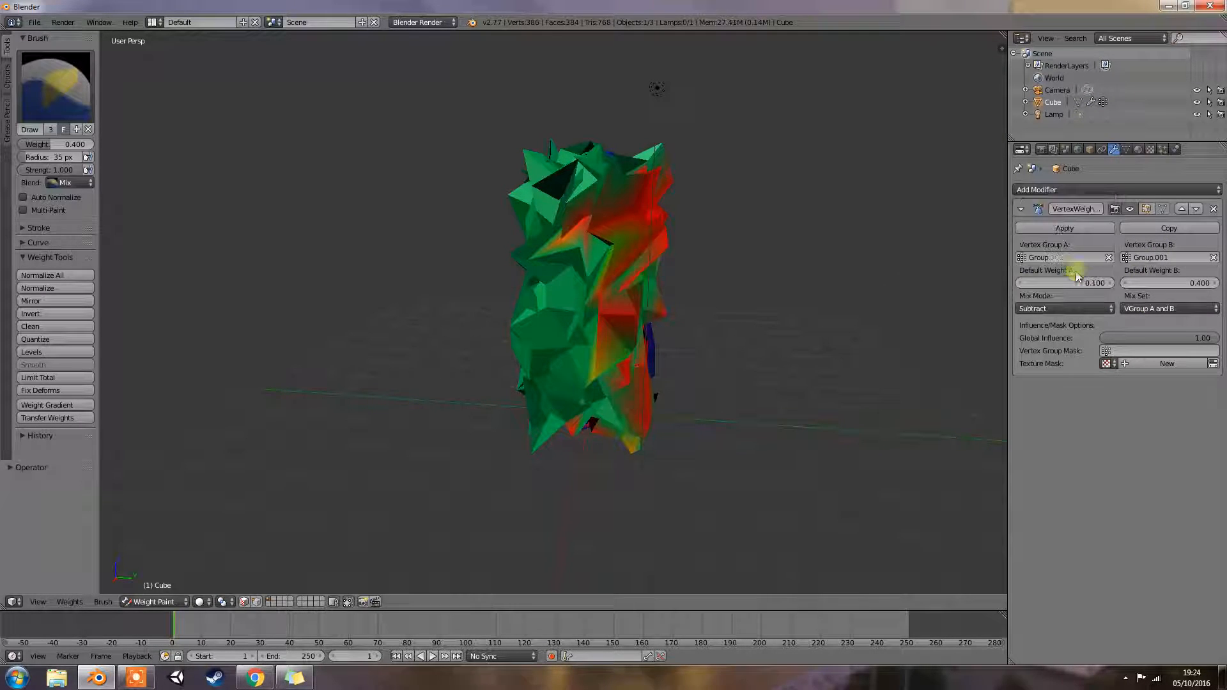
left_click(1063, 308)
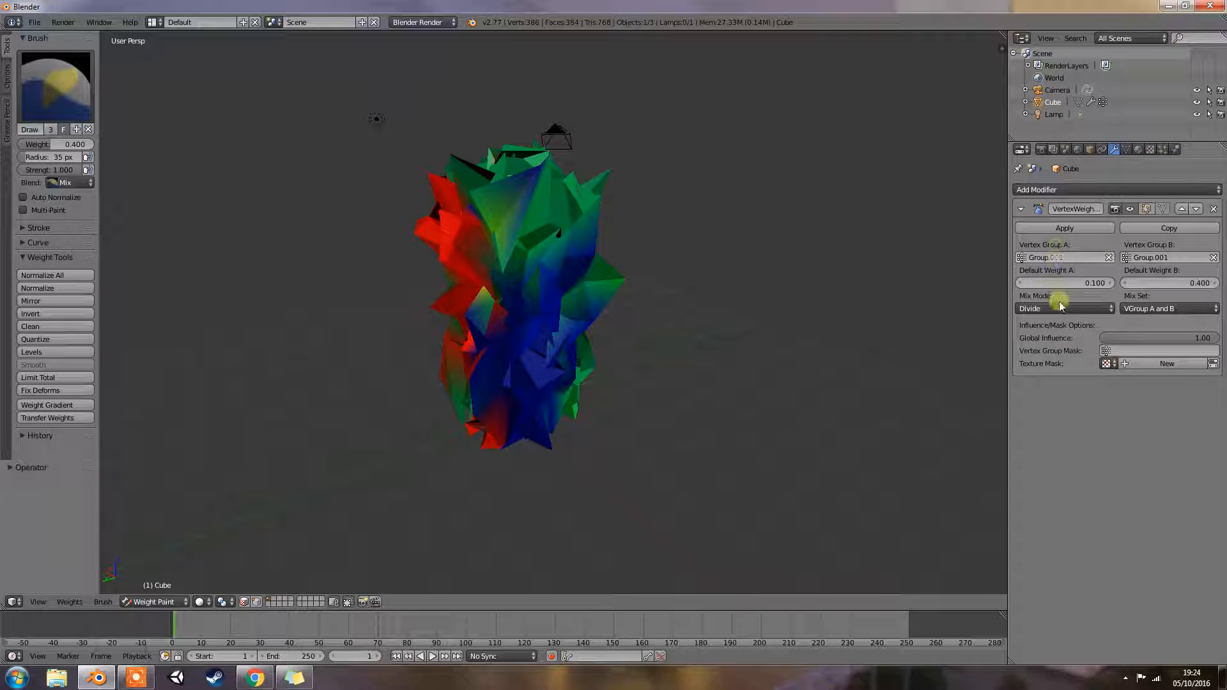
left_click(1065, 308)
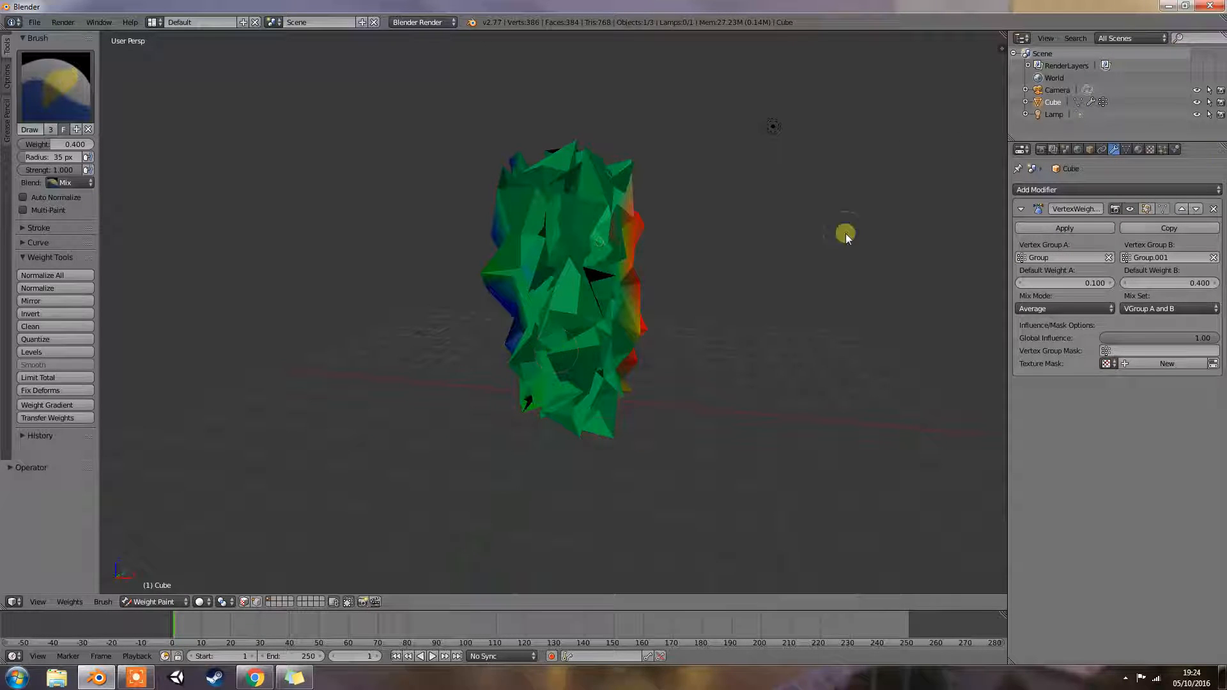
left_click(1037, 189)
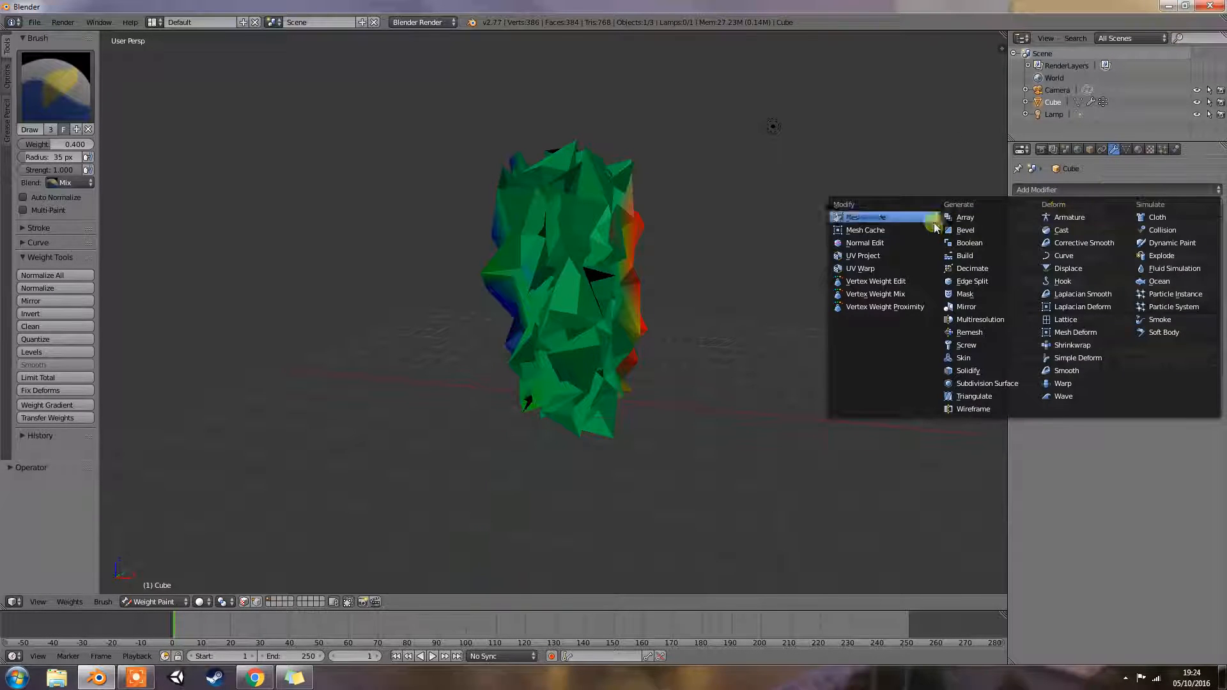
mouse_move(884, 306)
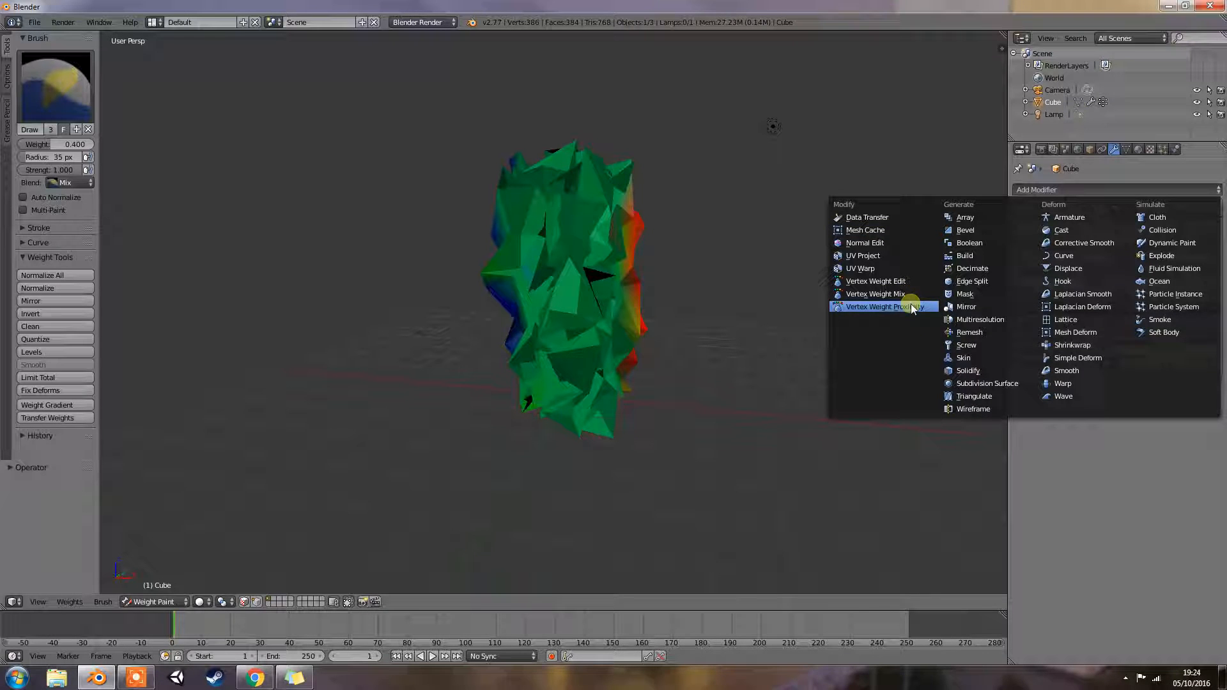
mouse_move(883, 306)
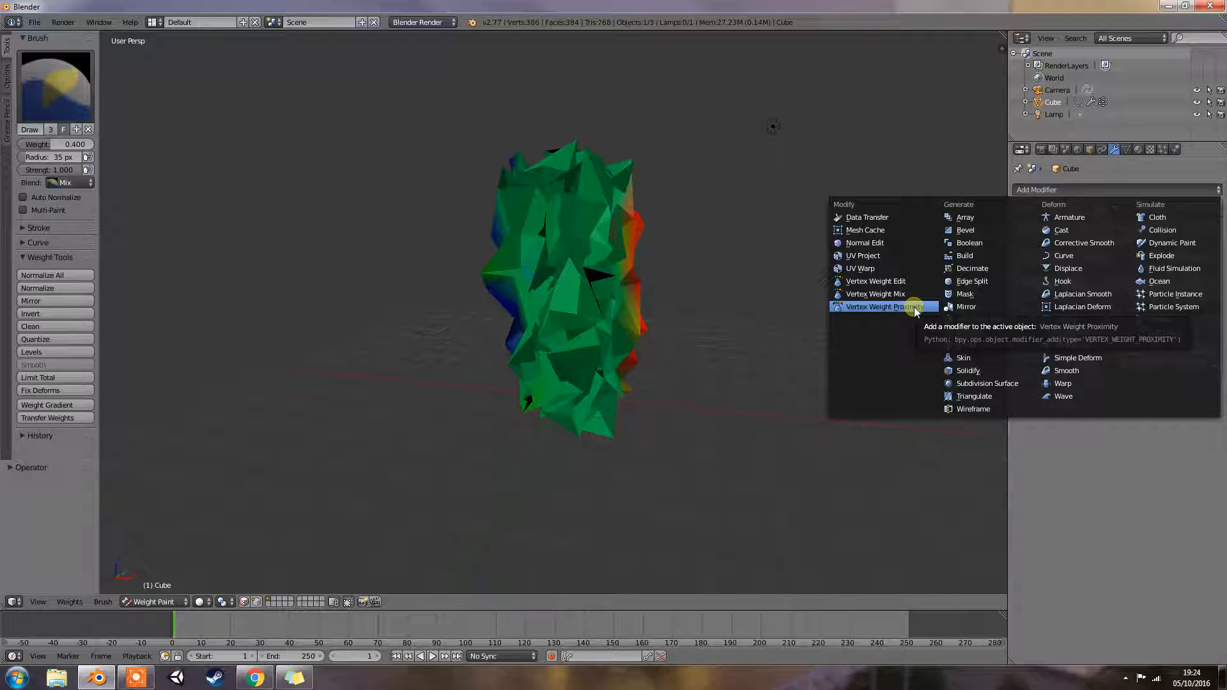
mouse_move(979, 228)
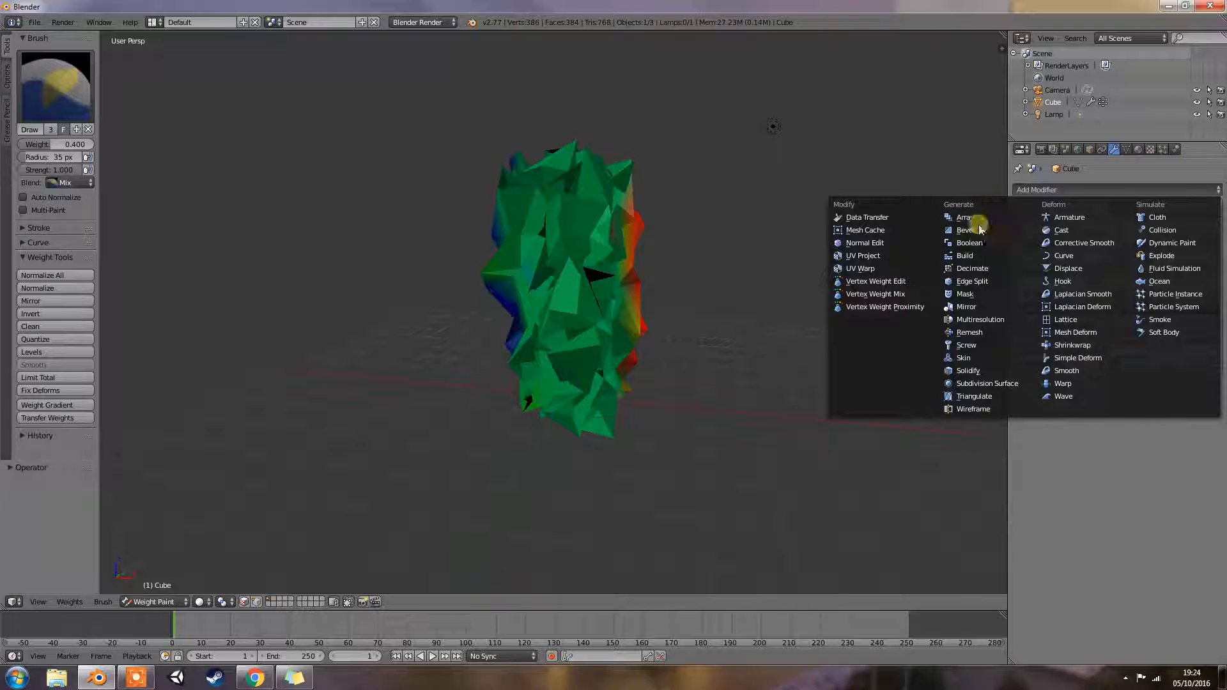
left_click(875, 294)
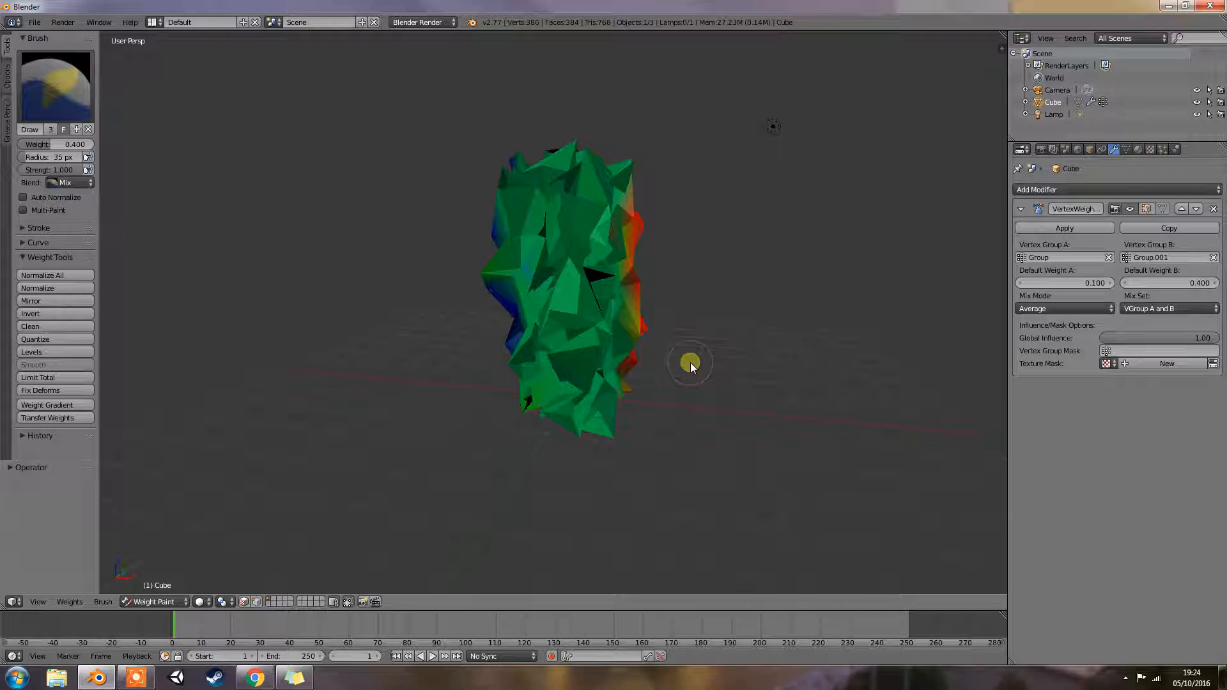